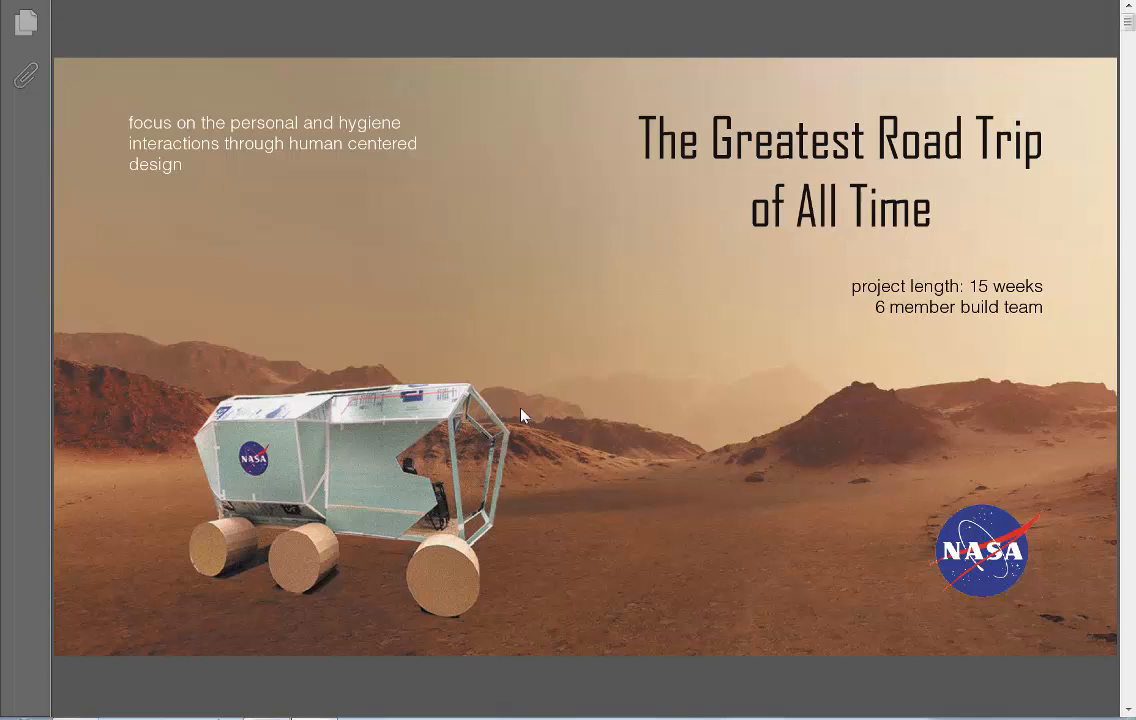
pyautogui.moveTo(585, 560)
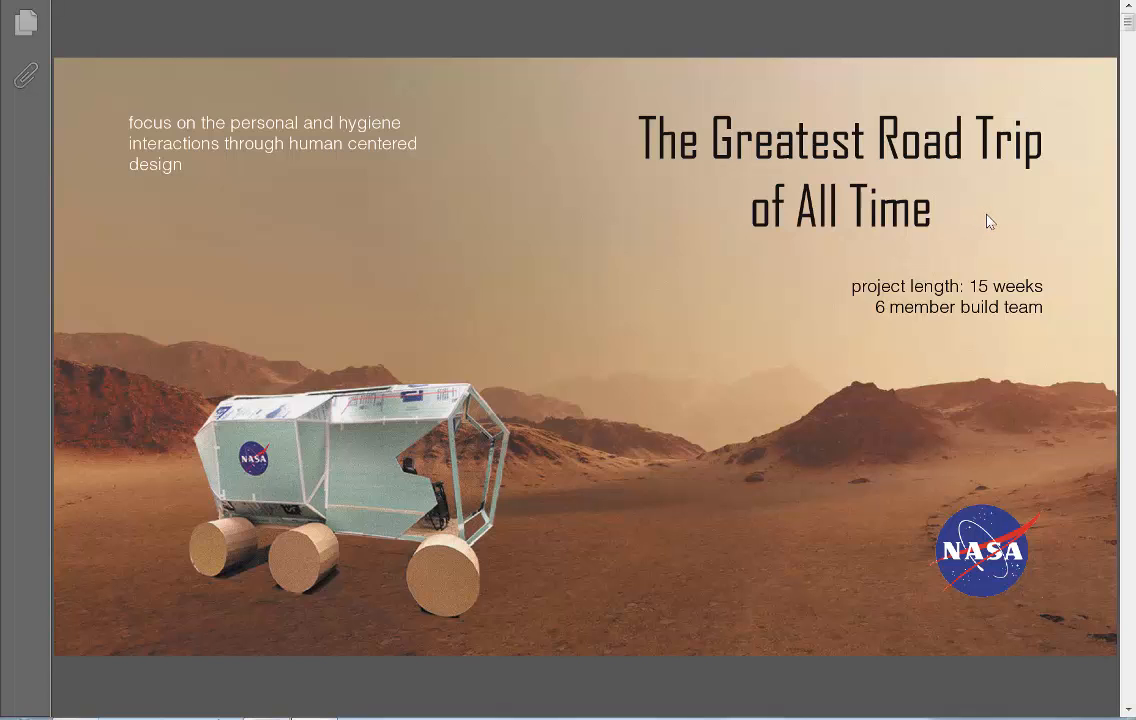
pyautogui.moveTo(1076, 127)
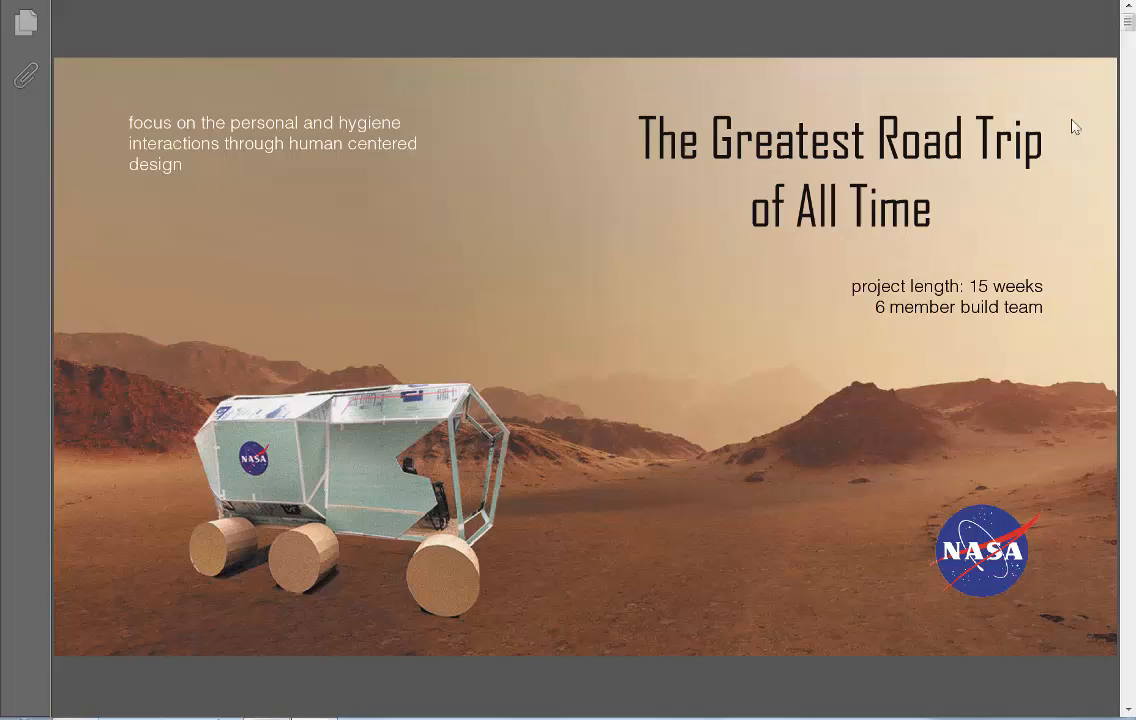
pyautogui.moveTo(1059, 203)
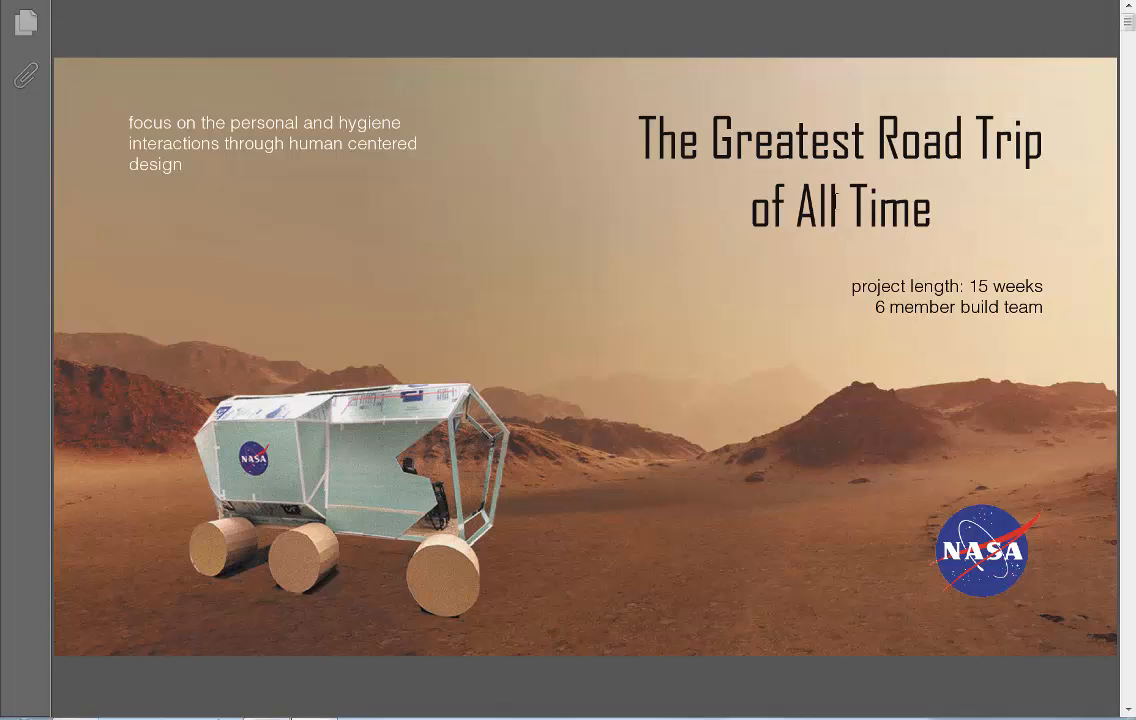
pyautogui.moveTo(1058, 287)
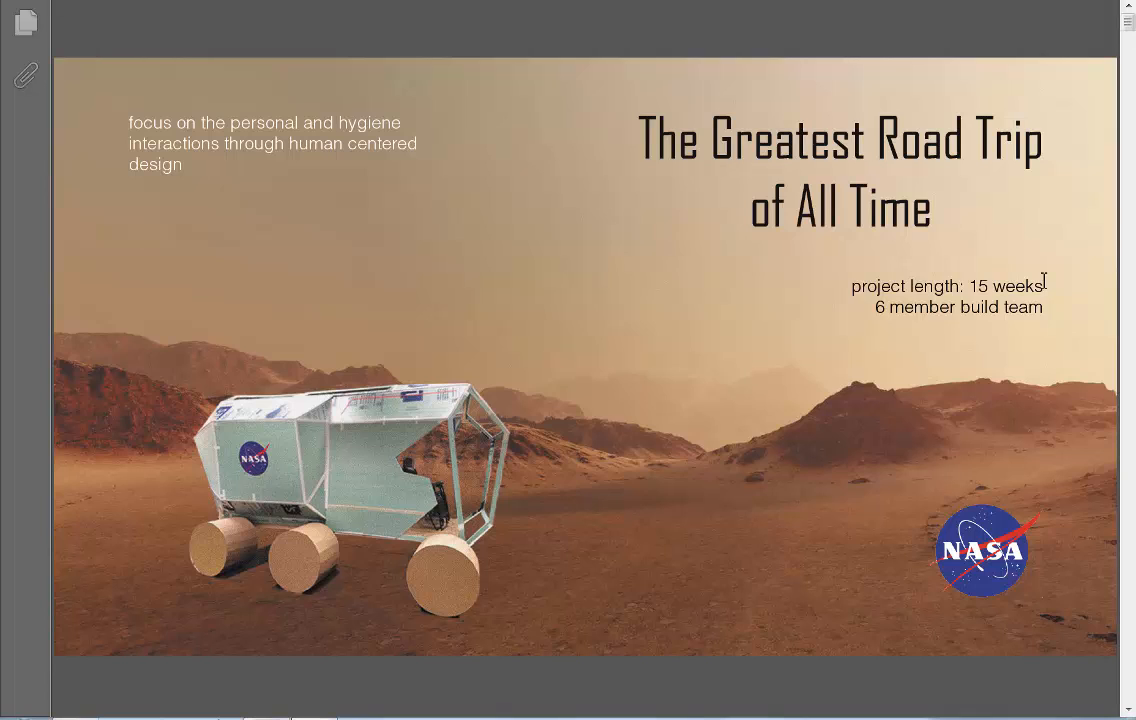
pyautogui.moveTo(916, 272)
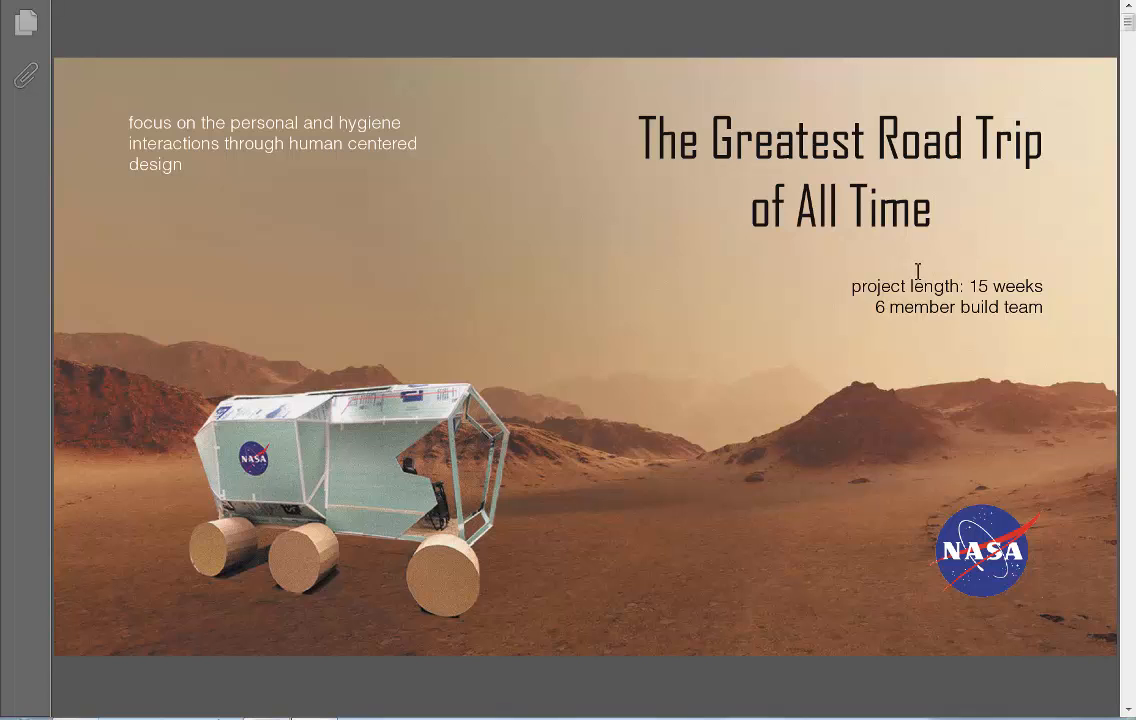
pyautogui.moveTo(963, 318)
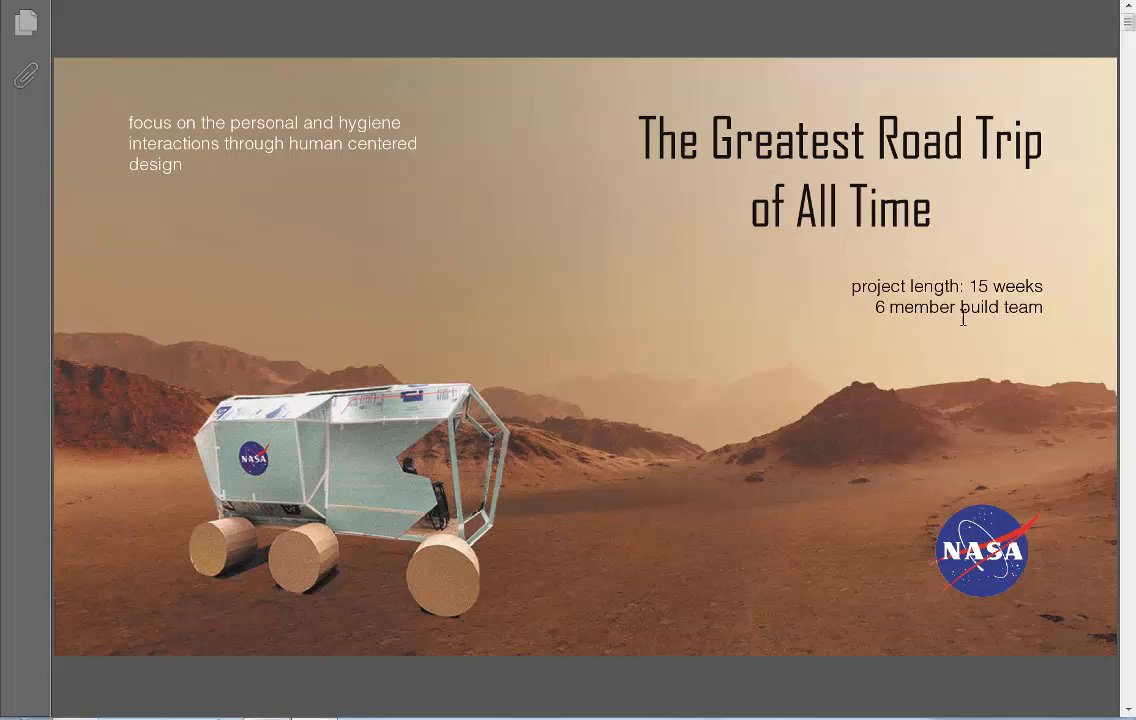
pyautogui.moveTo(263, 186)
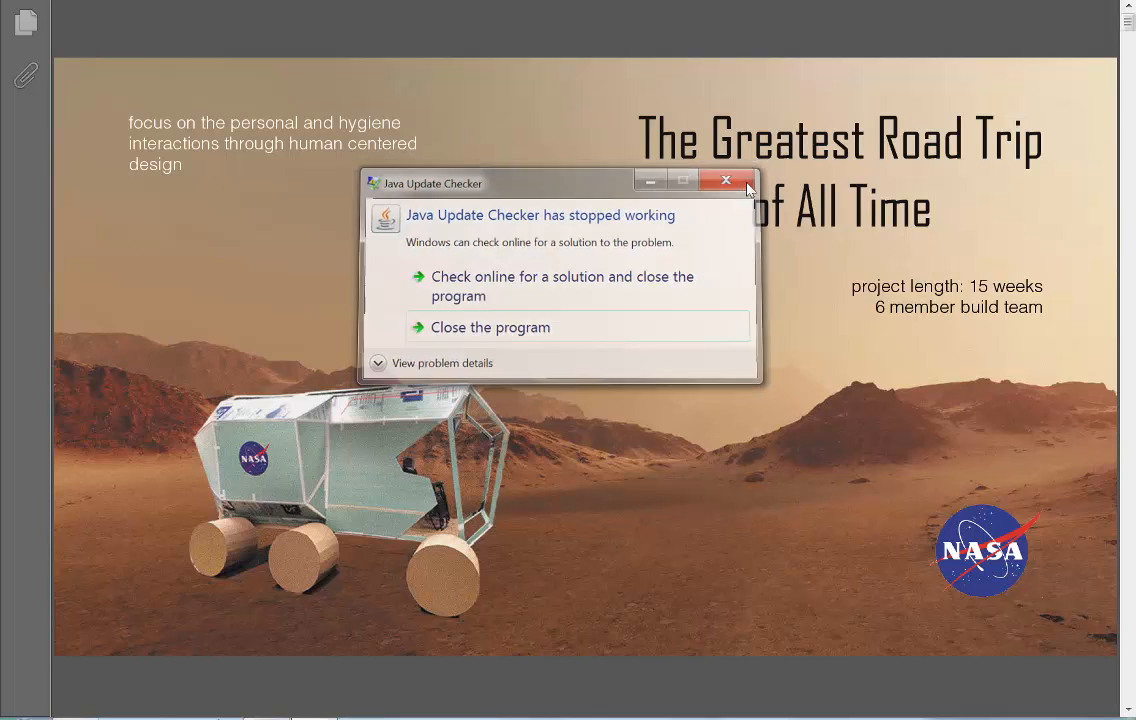
# Step: Dismiss the Java Update Checker crash message and return the magnifier to 100% on the Research page
pyautogui.click(726, 181)
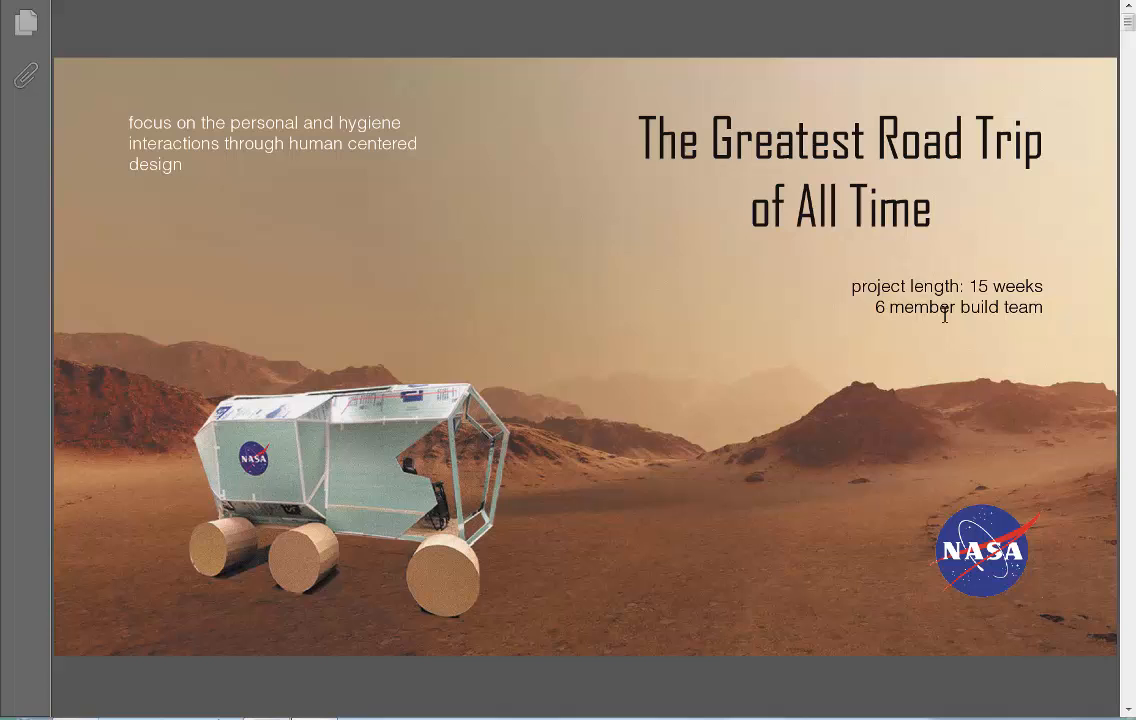
pyautogui.moveTo(335, 213)
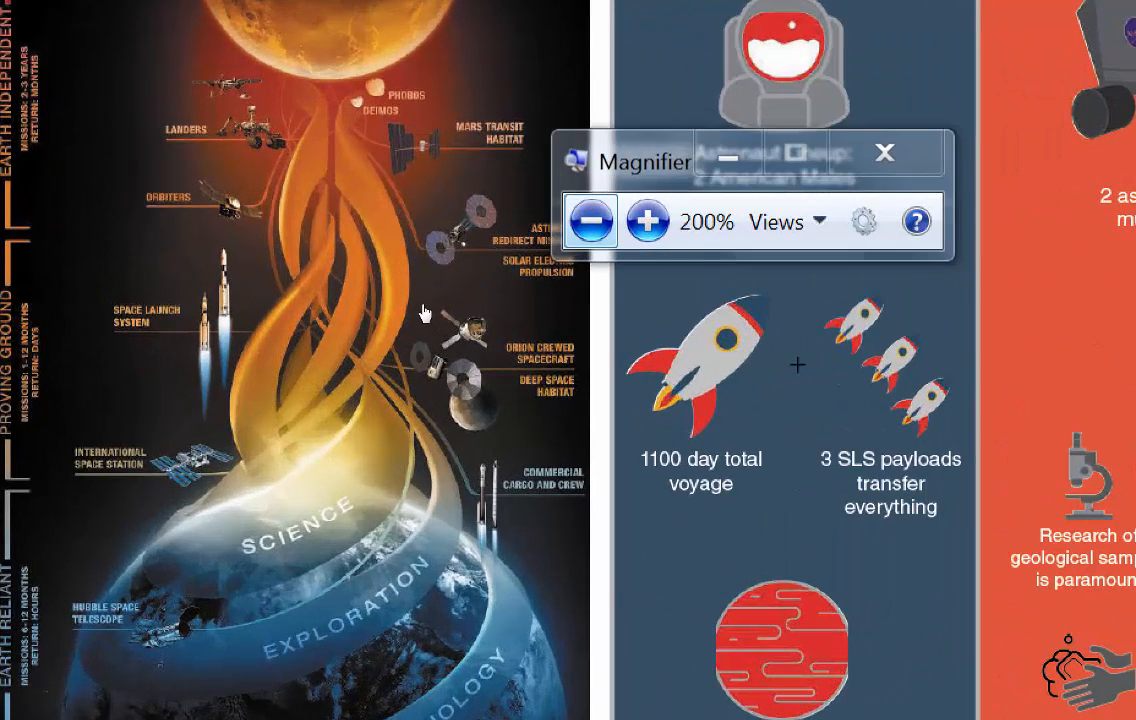
pyautogui.click(591, 220)
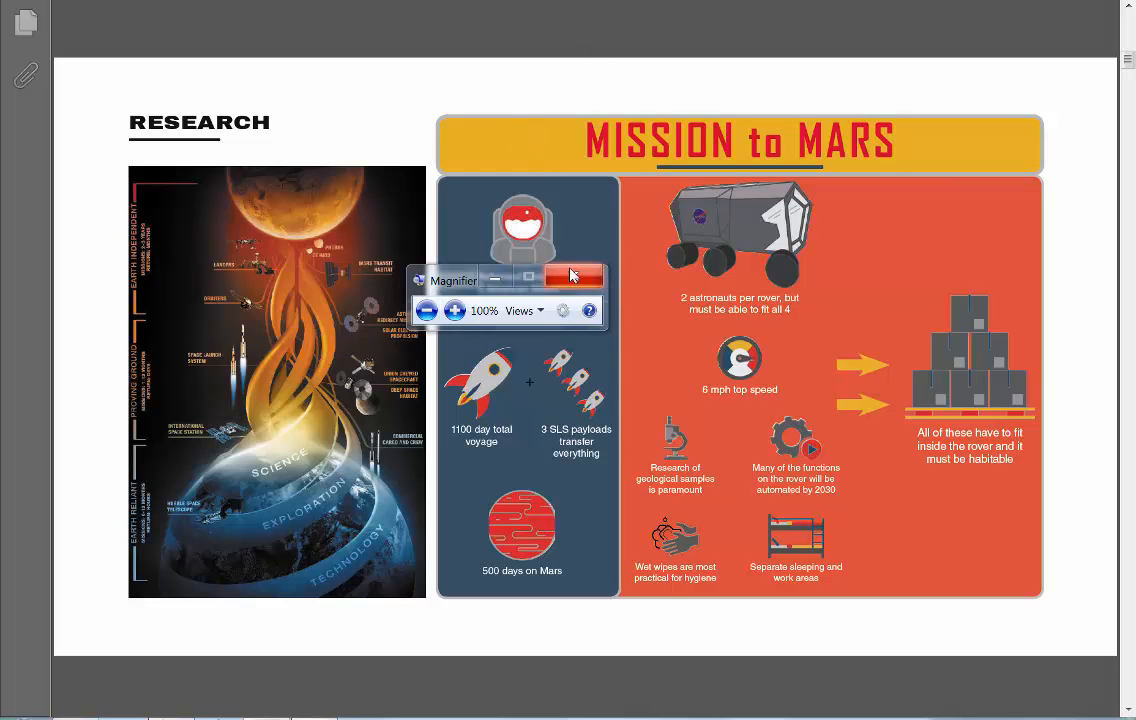
# Step: Close the Windows Magnifier toolbar so the Mission to Mars crew lineup is readable
pyautogui.click(574, 276)
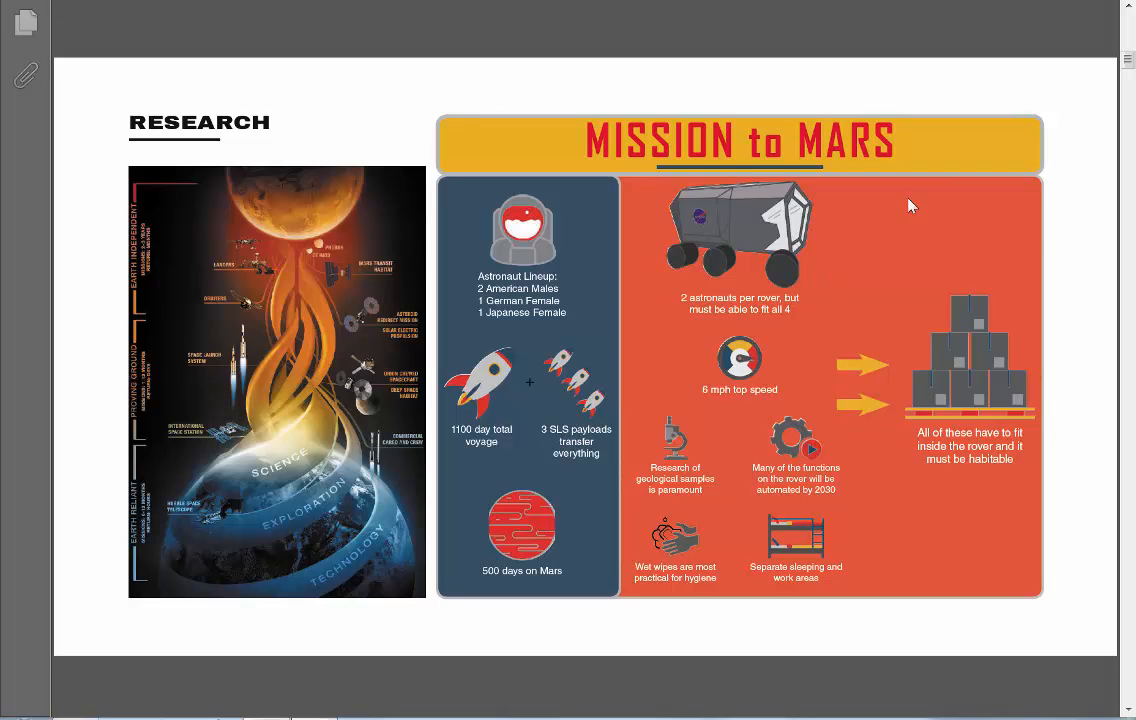
pyautogui.moveTo(1098, 273)
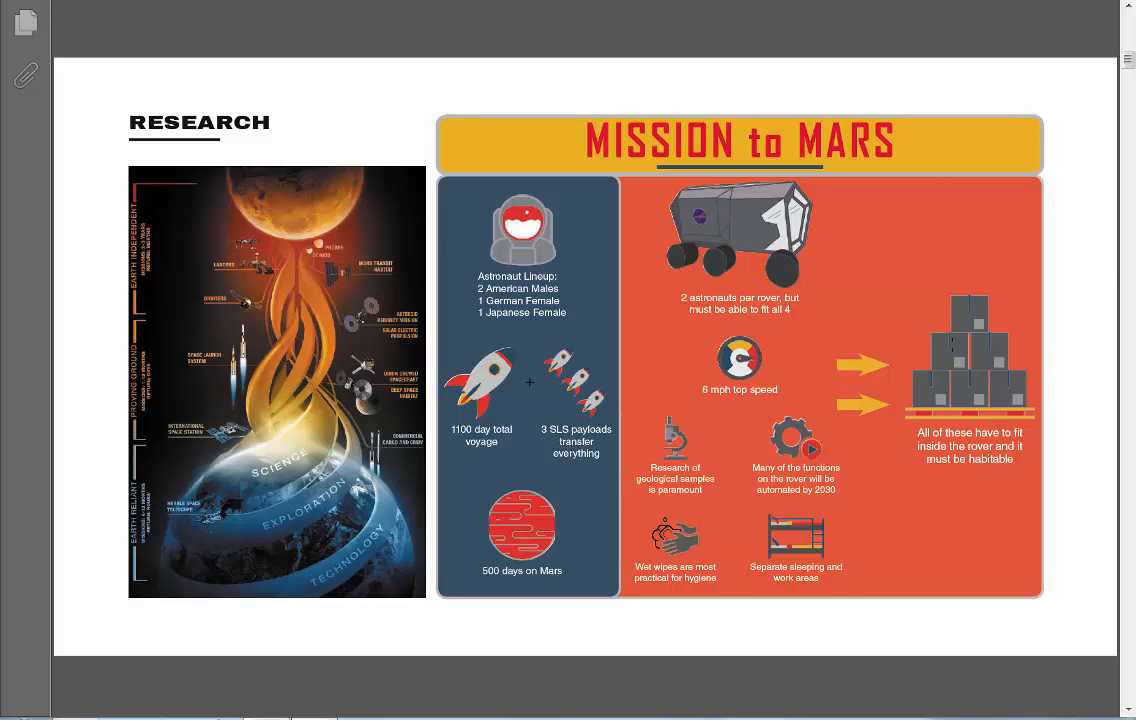
pyautogui.moveTo(628, 537)
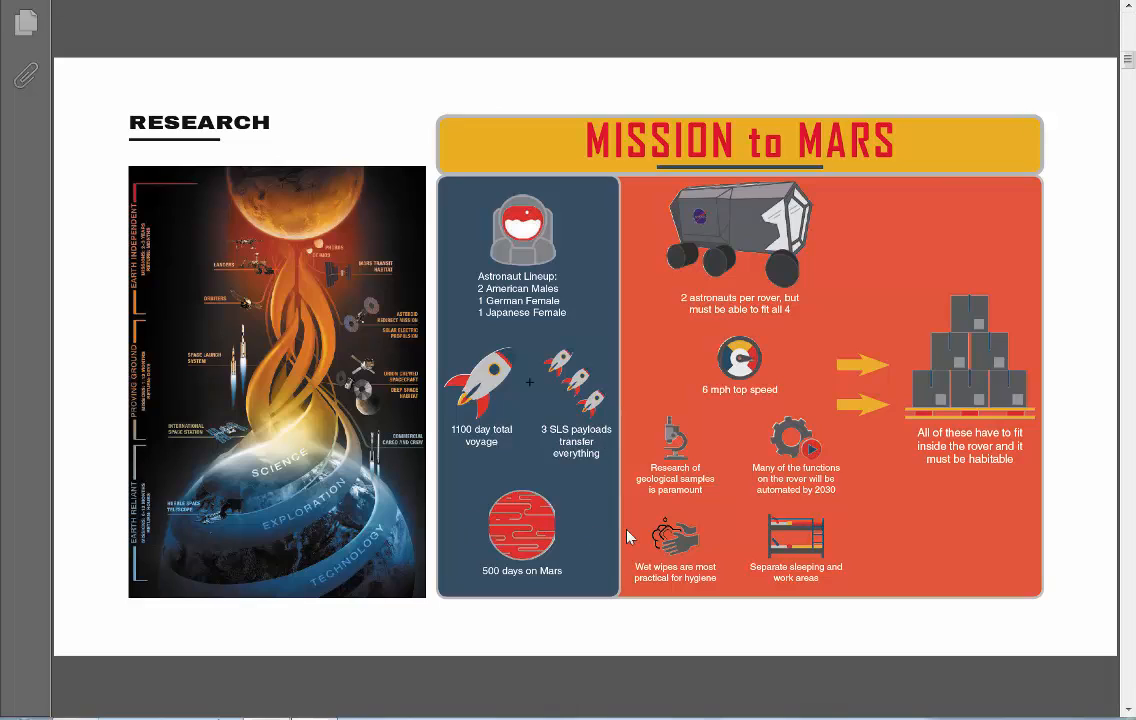
pyautogui.moveTo(597, 542)
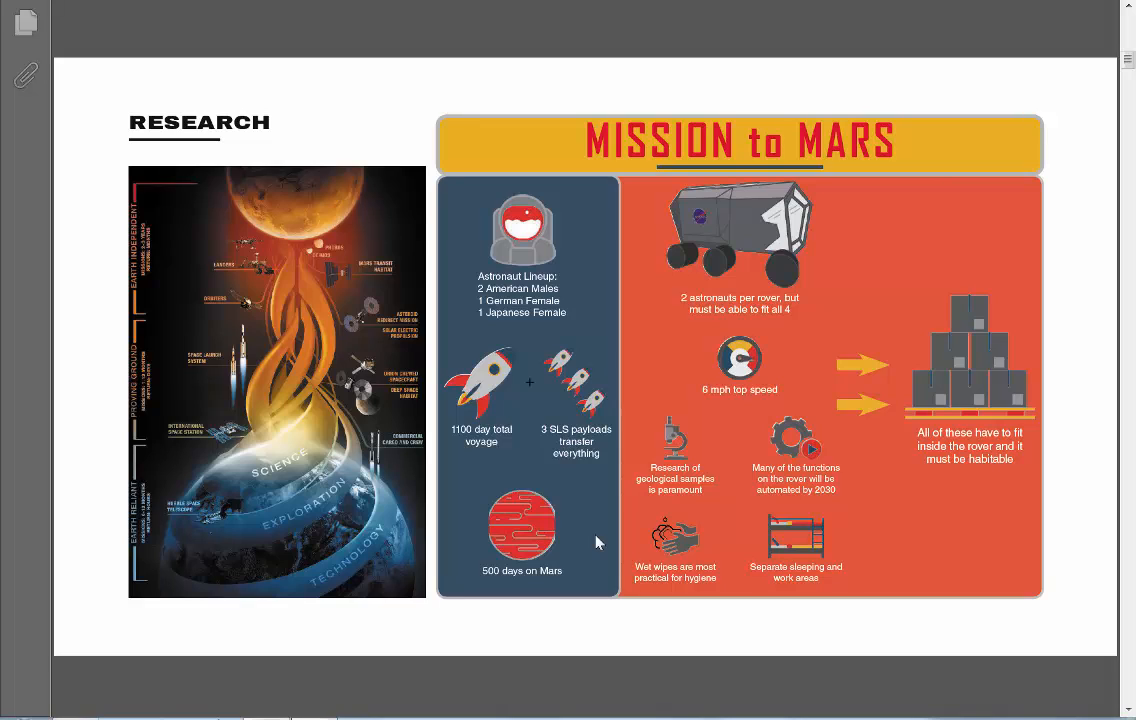
pyautogui.moveTo(602, 491)
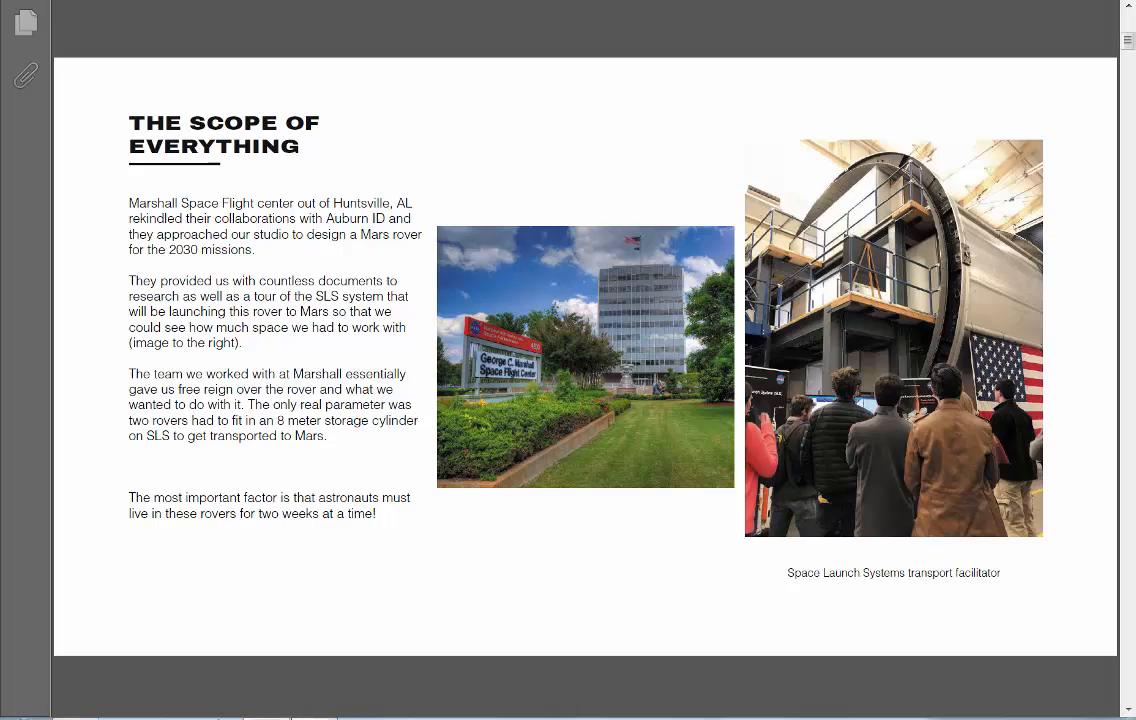
pyautogui.moveTo(977, 565)
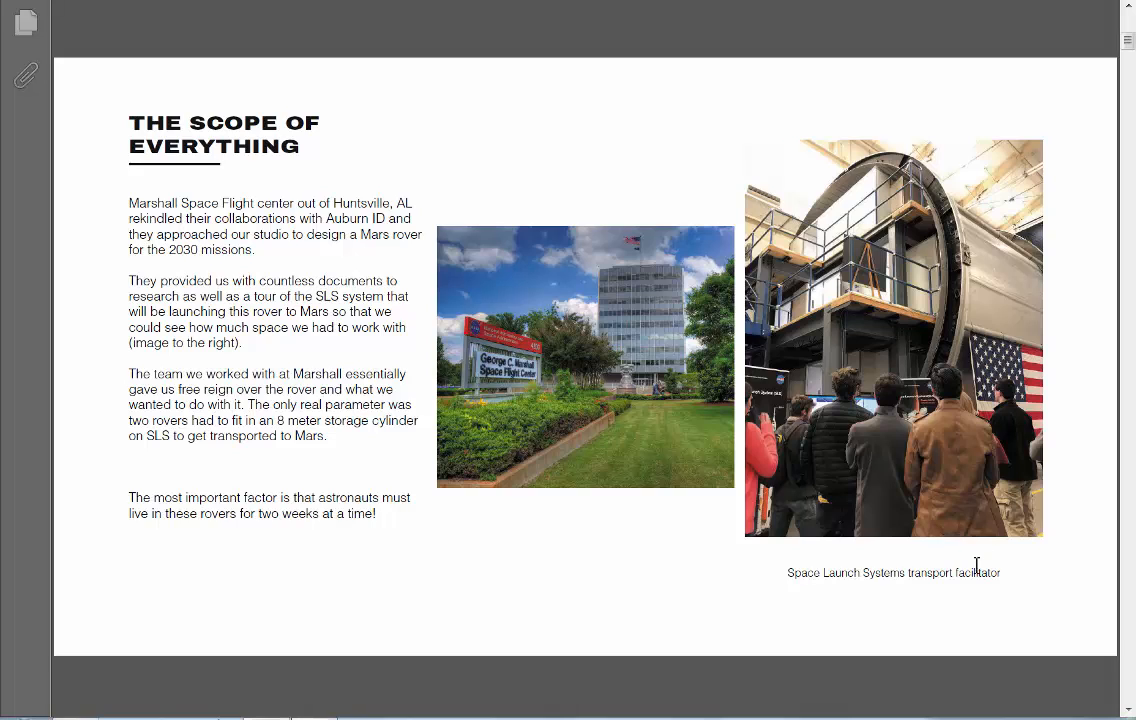
pyautogui.moveTo(1030, 589)
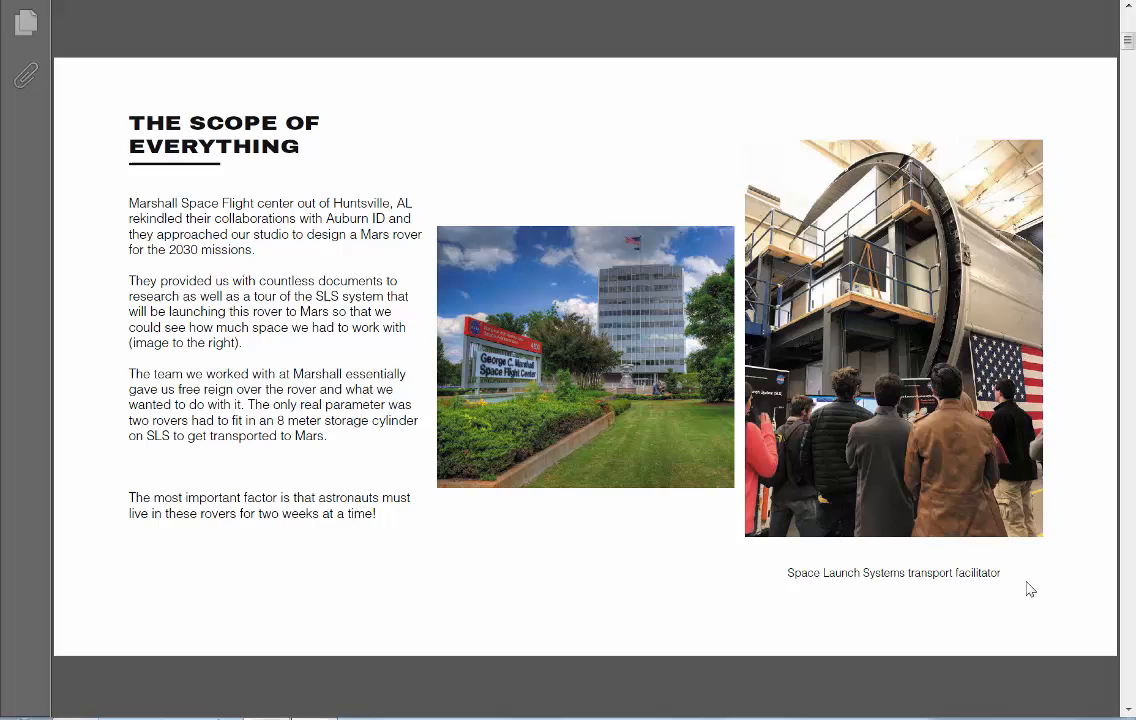
pyautogui.moveTo(944, 590)
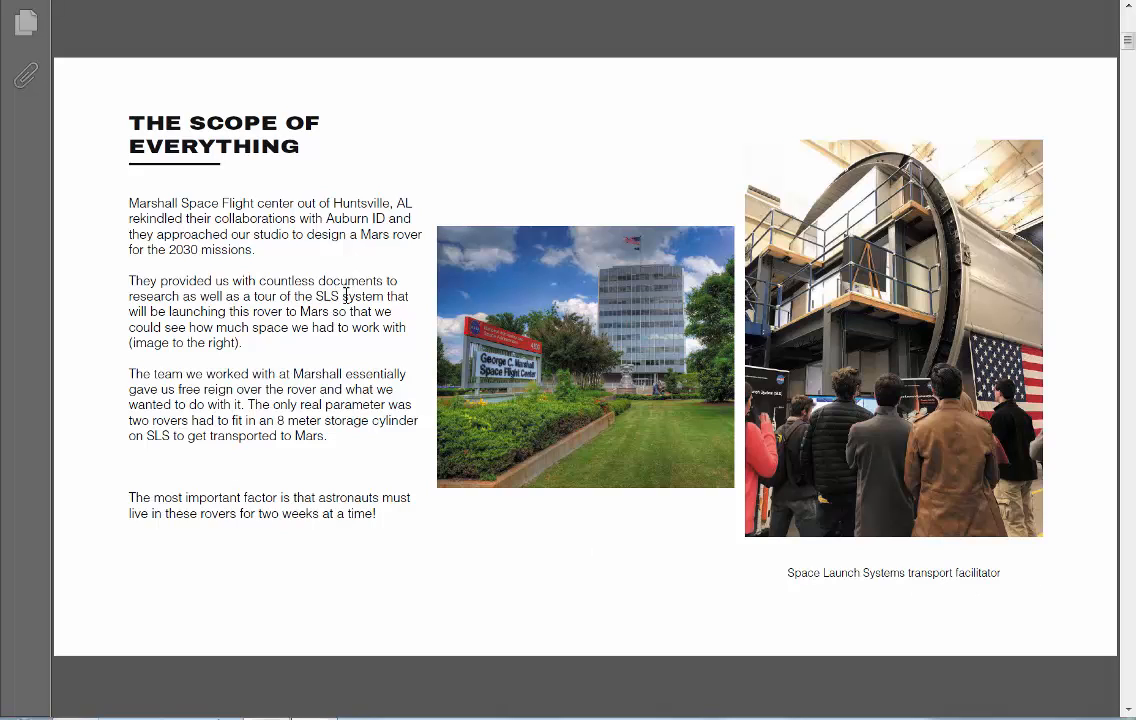
pyautogui.scroll(-3)
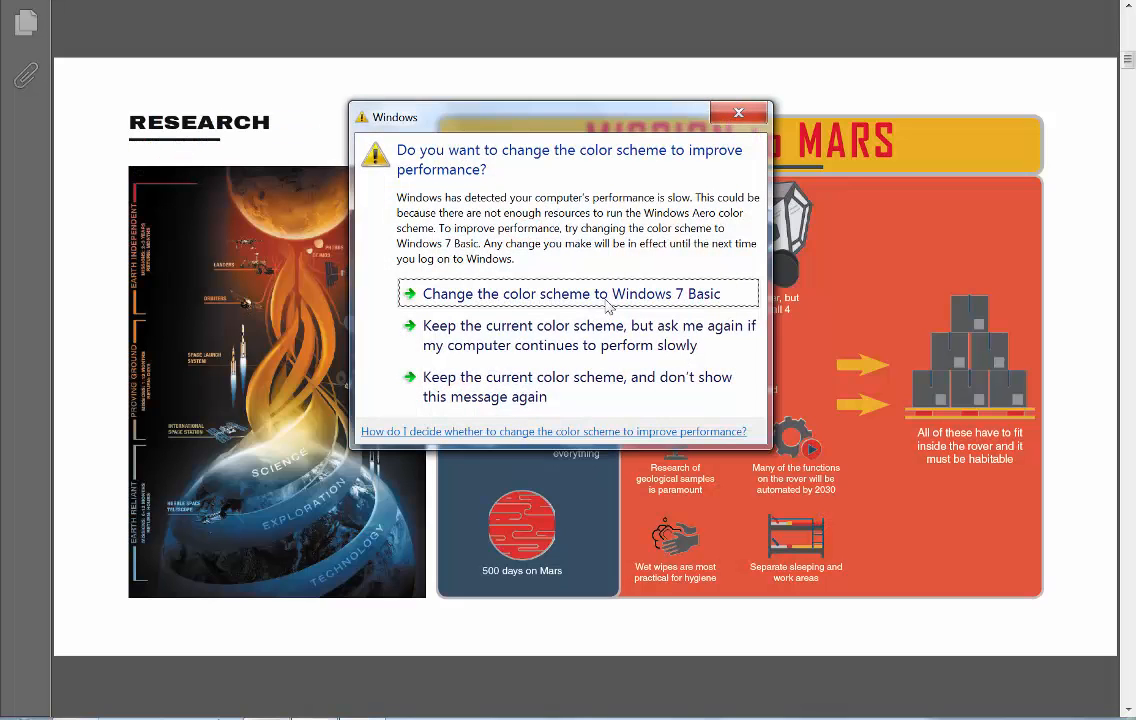
# Step: Dismiss the Windows color scheme performance prompt covering the Mission to Mars infographic
pyautogui.click(739, 112)
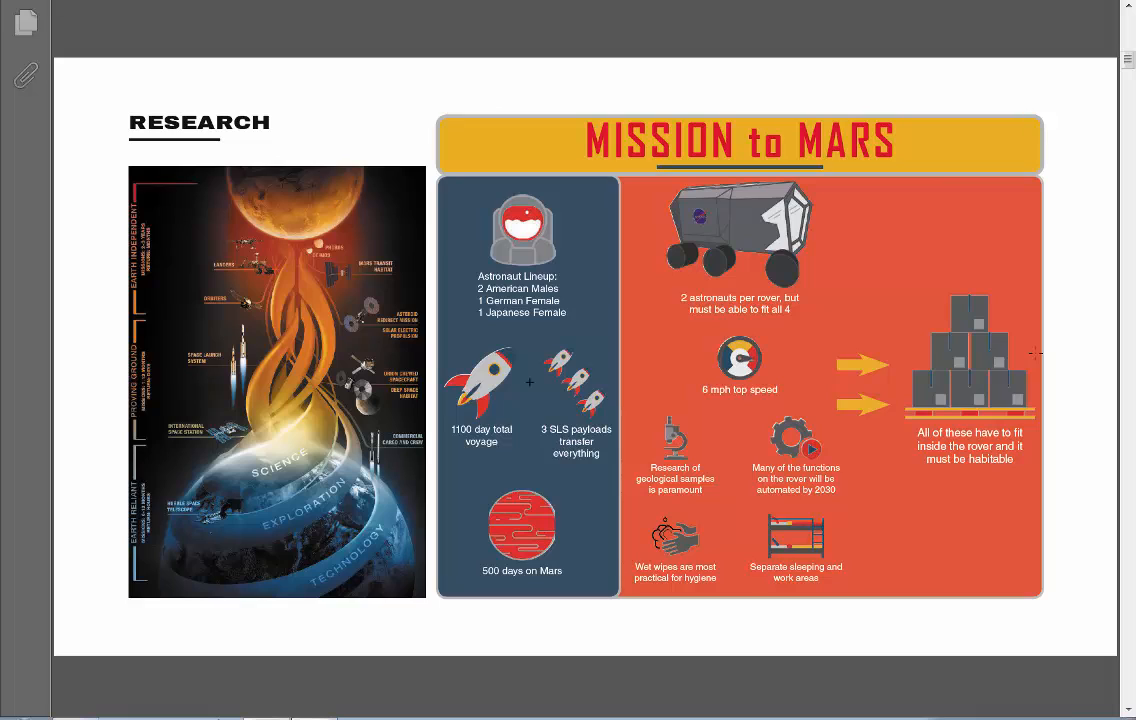
pyautogui.moveTo(858, 258)
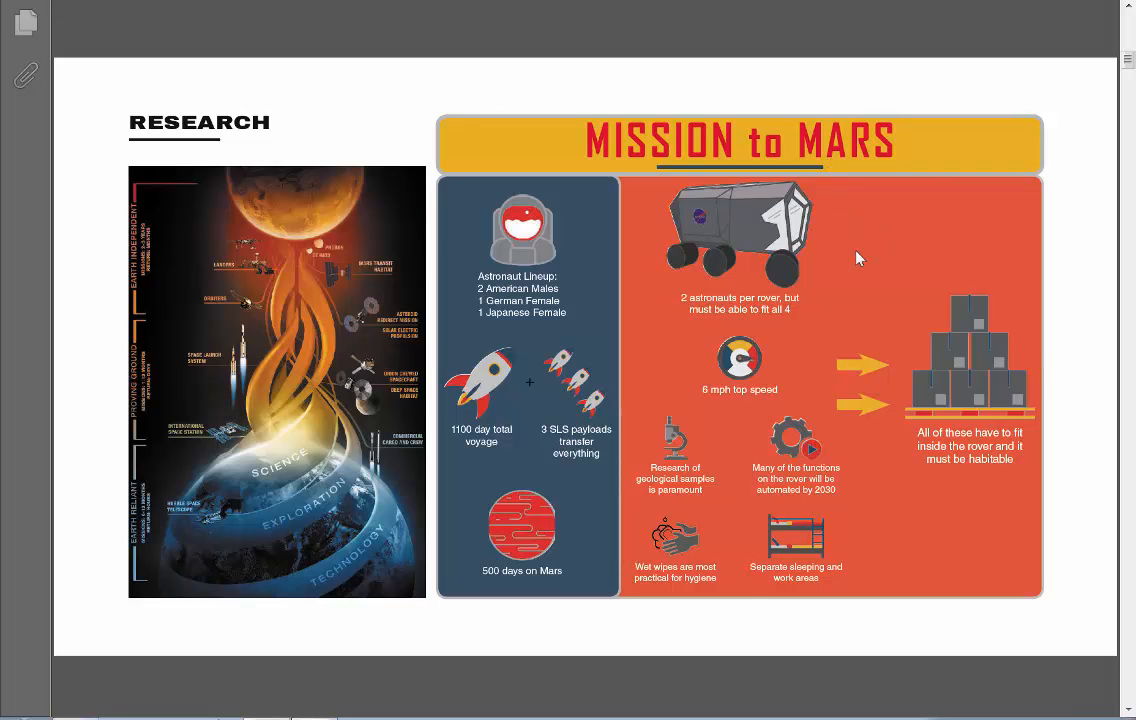
pyautogui.moveTo(958, 148)
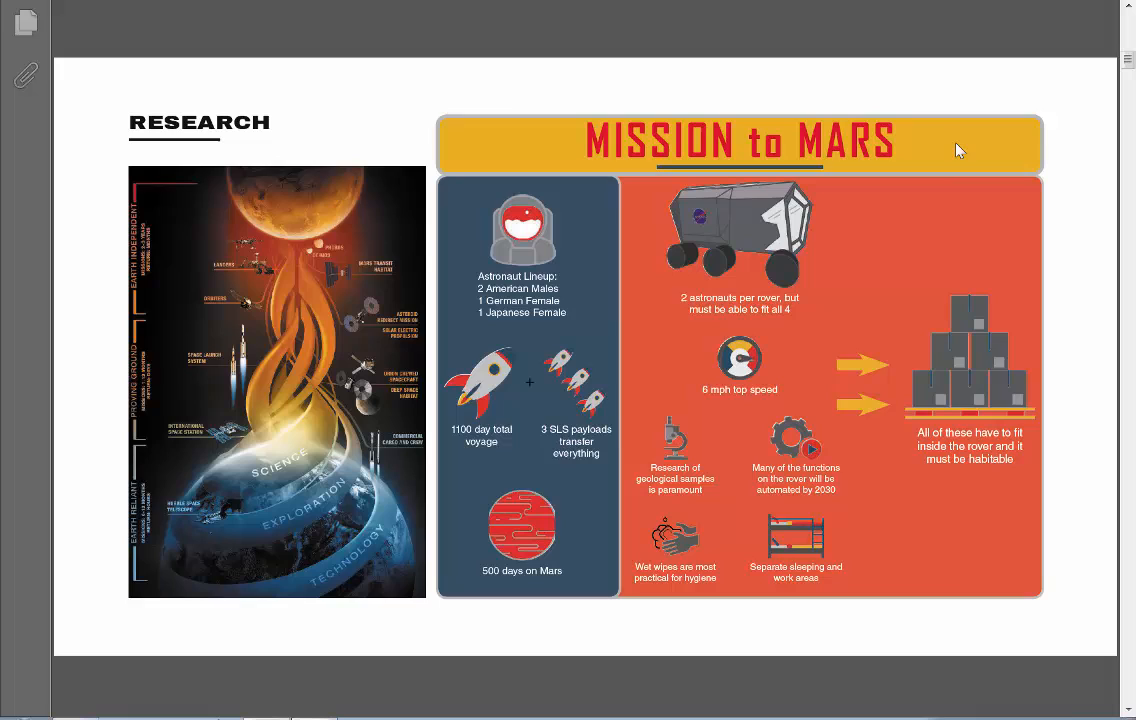
pyautogui.moveTo(620, 253)
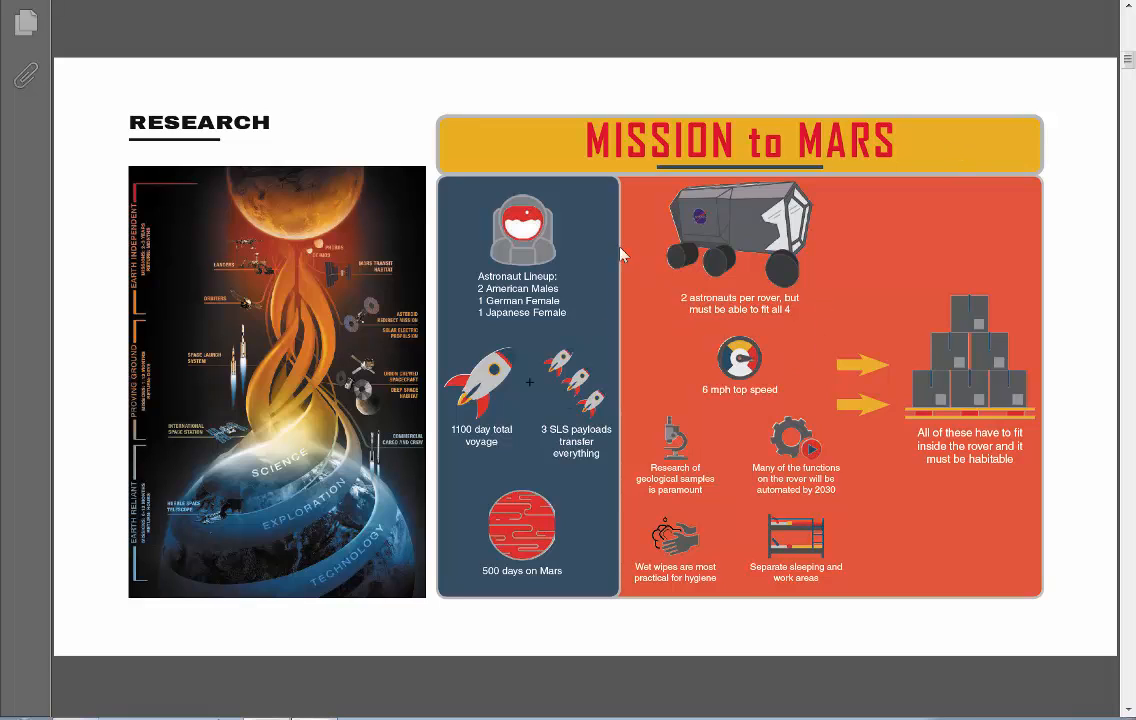
pyautogui.moveTo(935, 465)
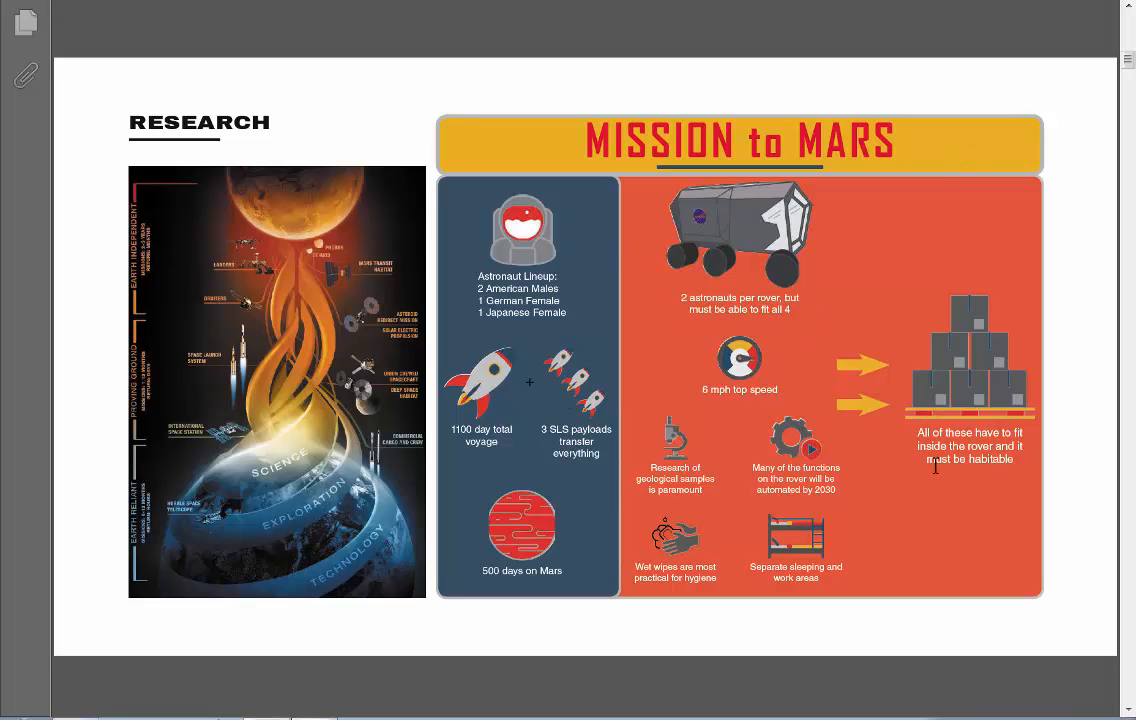
pyautogui.moveTo(895, 476)
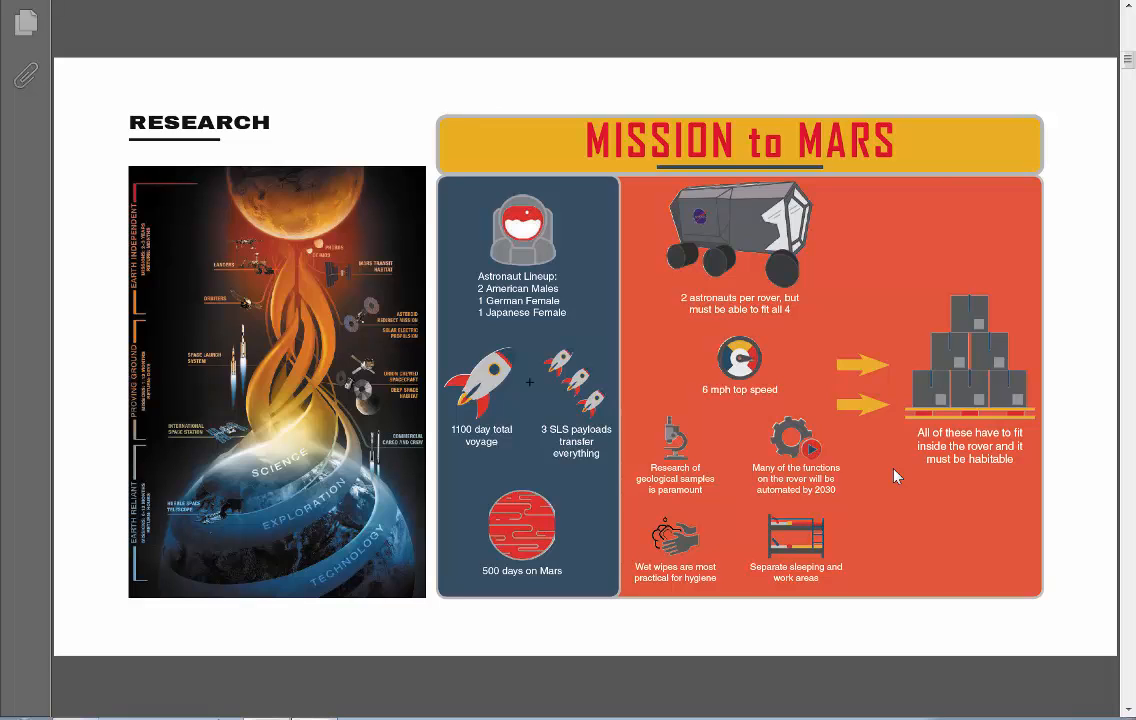
pyautogui.moveTo(885, 333)
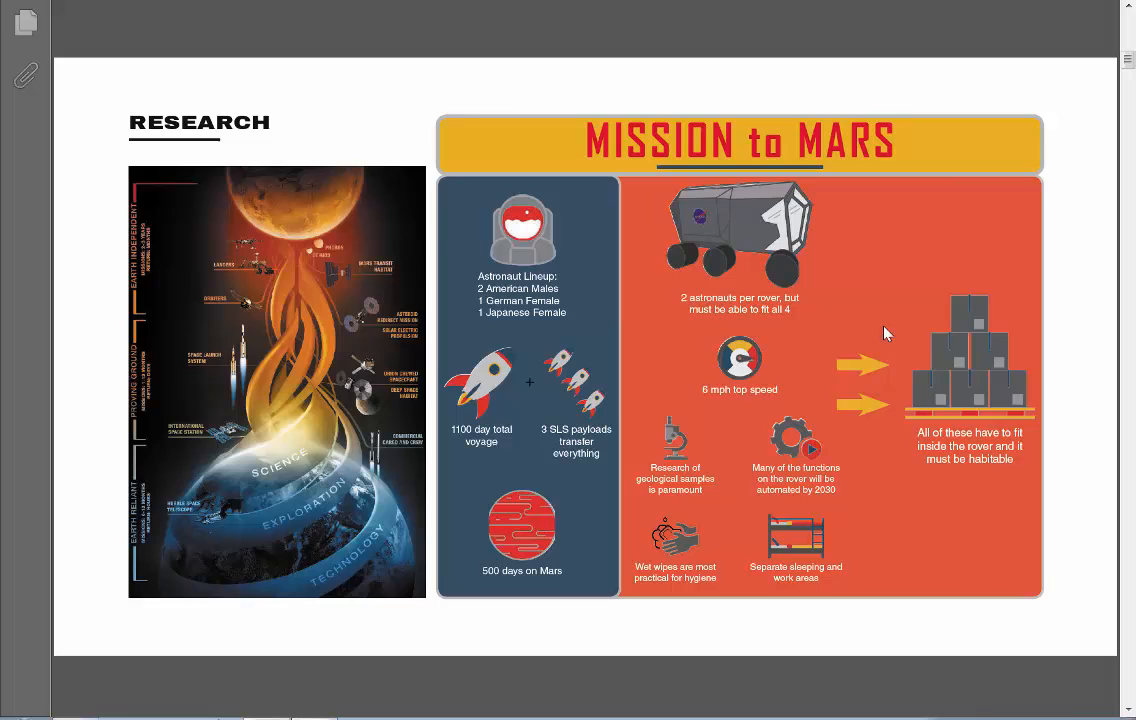
pyautogui.moveTo(132, 353)
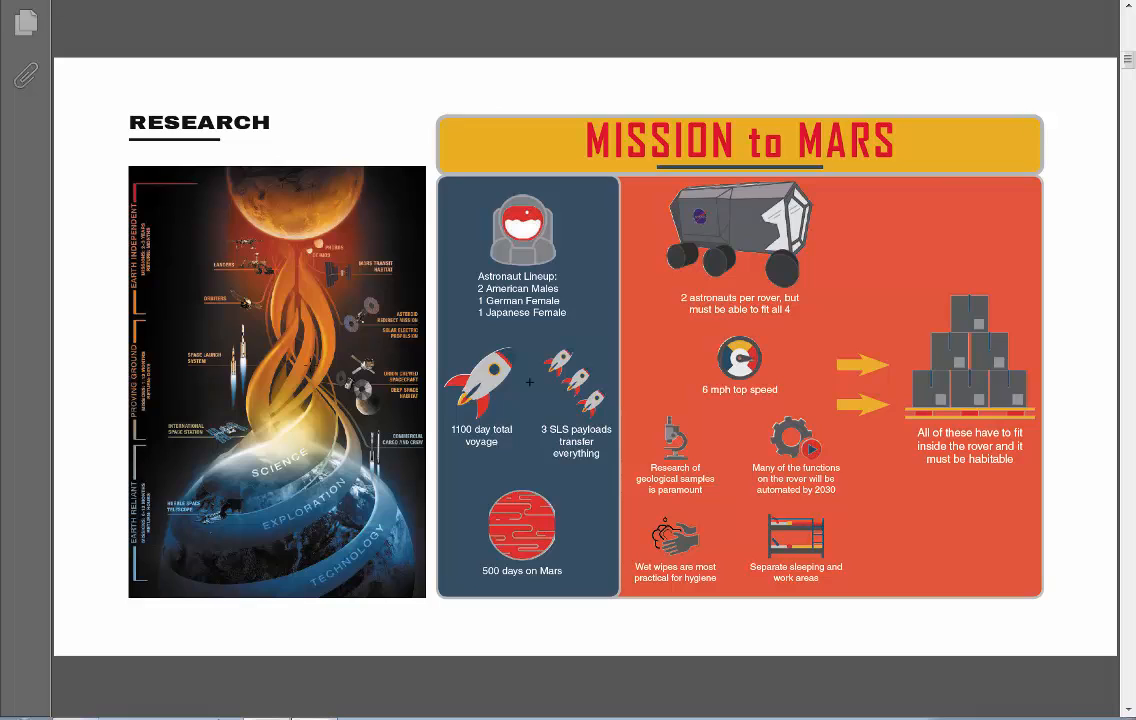
pyautogui.moveTo(688, 376)
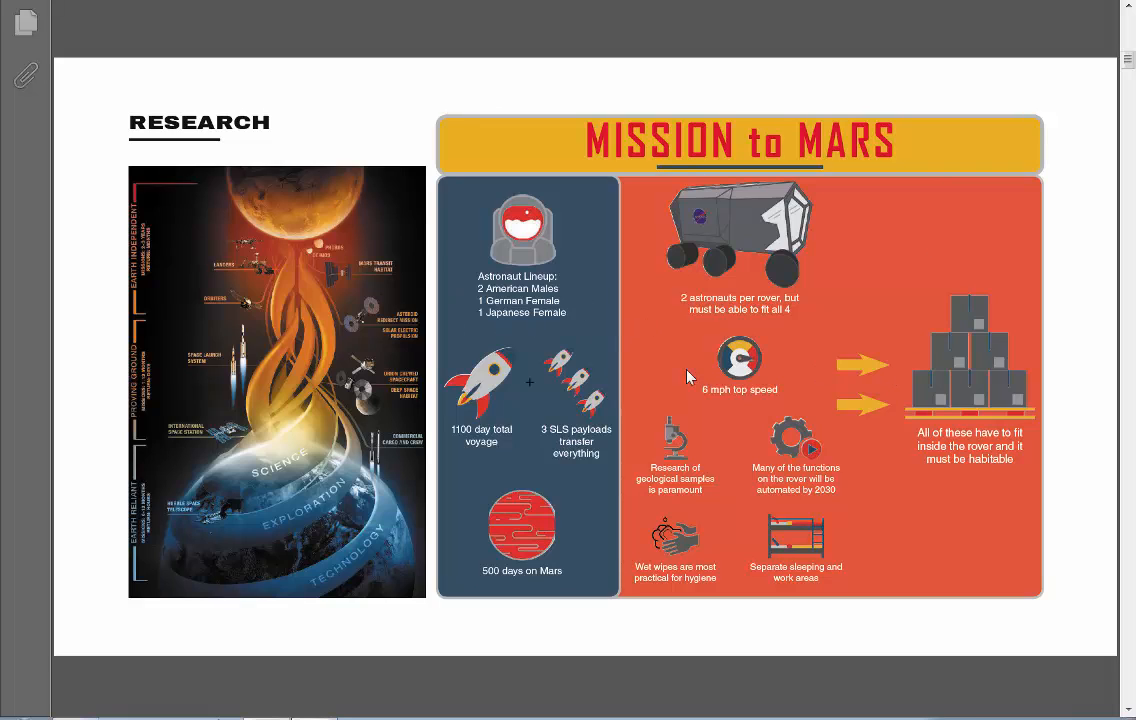
pyautogui.moveTo(988, 498)
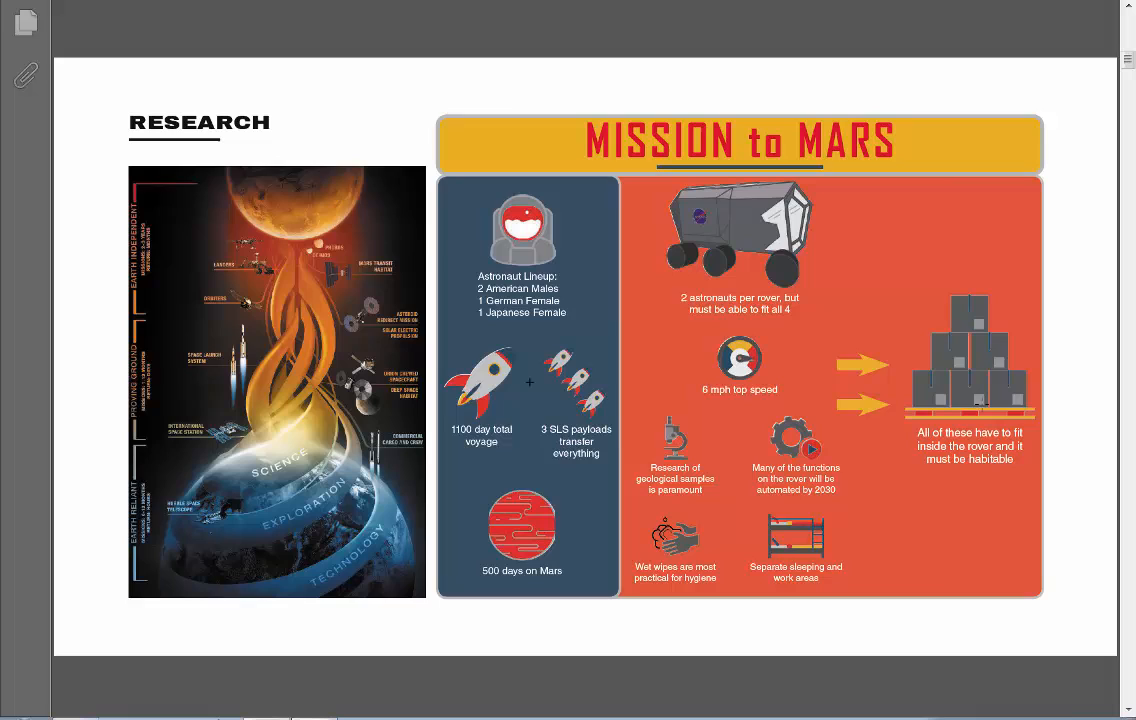
pyautogui.moveTo(915, 470)
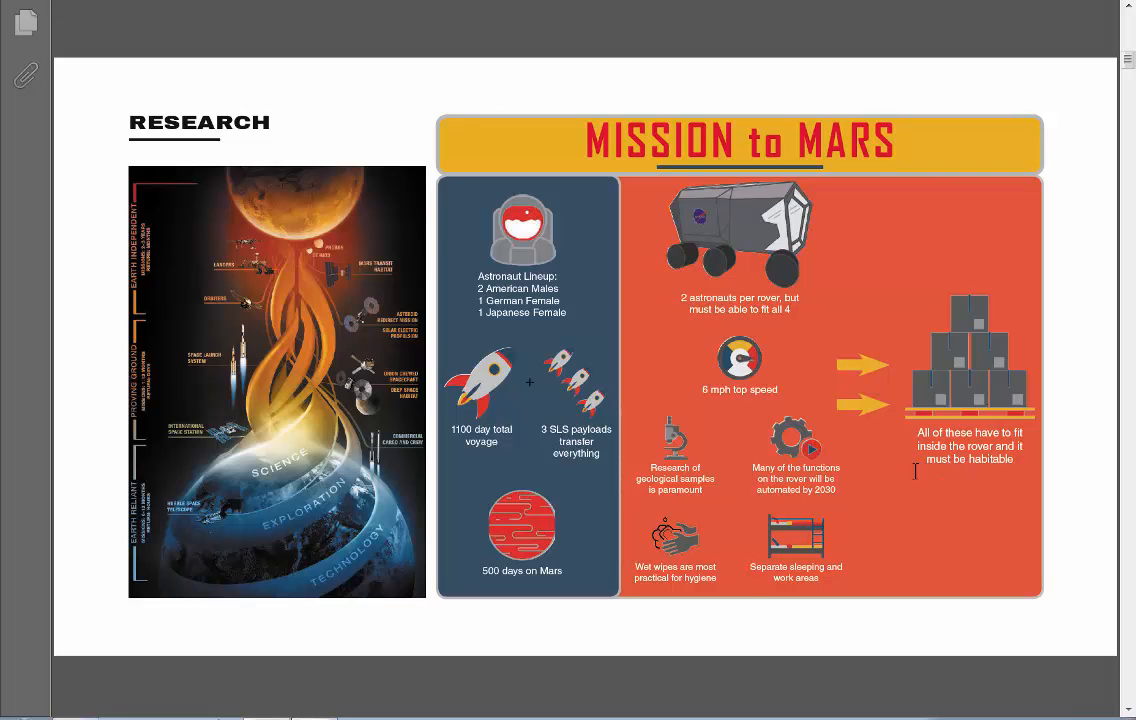
pyautogui.moveTo(886, 484)
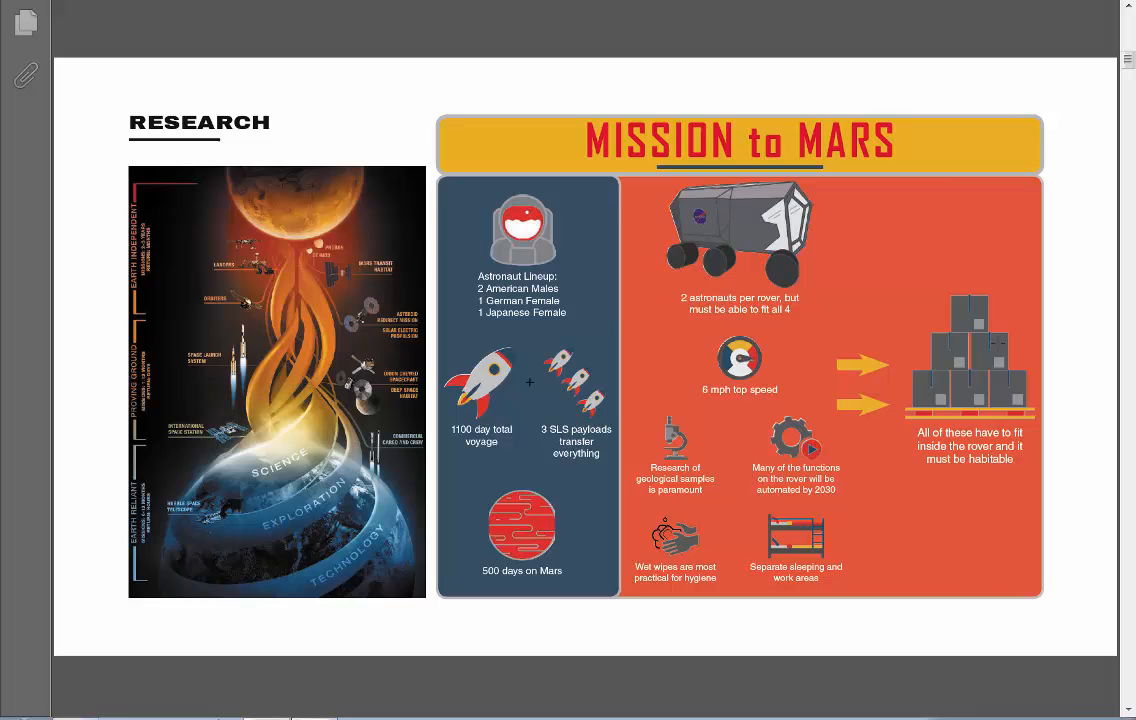
pyautogui.moveTo(1025, 352)
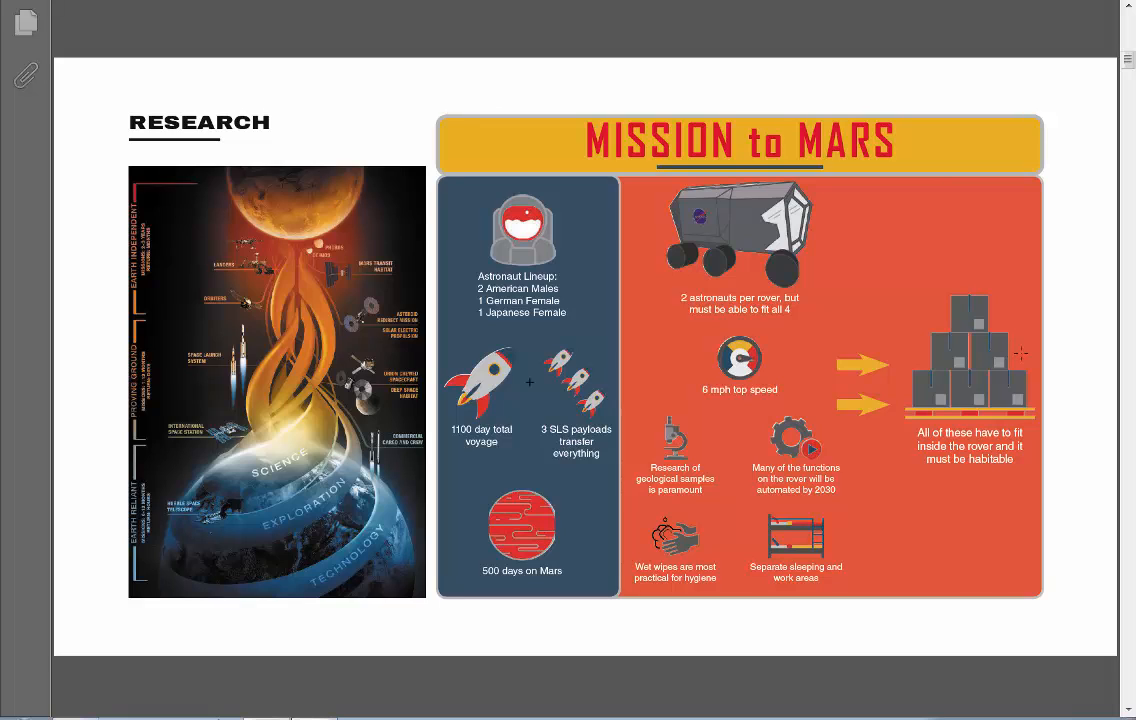
pyautogui.moveTo(1013, 300)
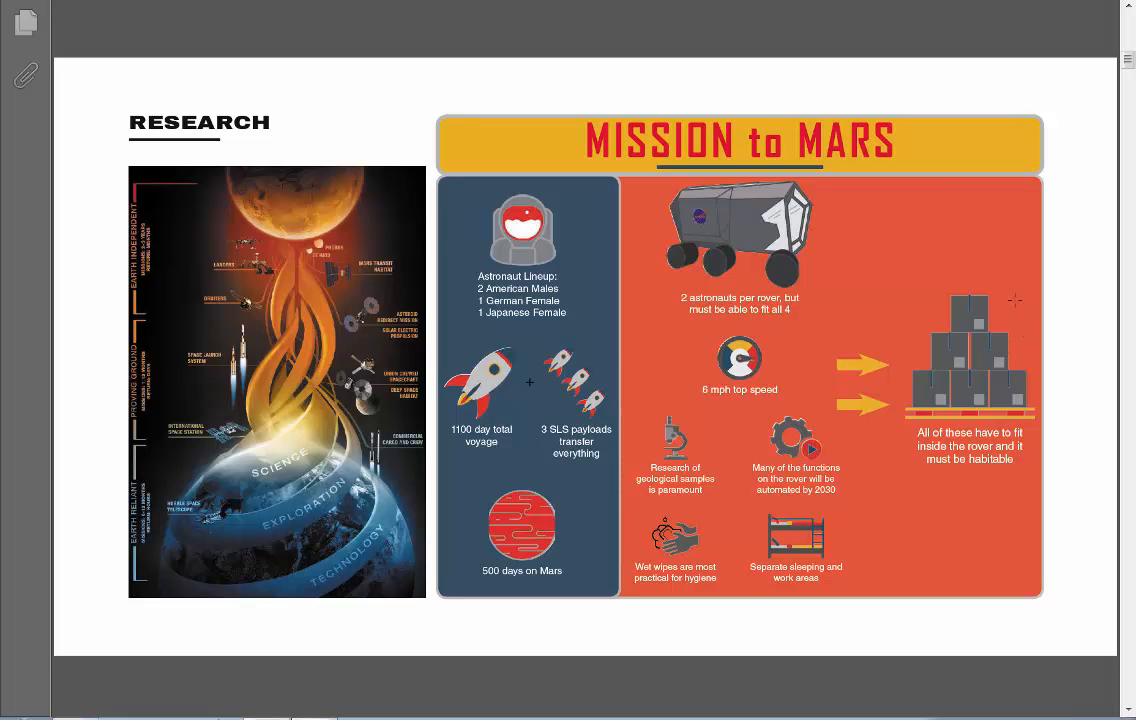
pyautogui.moveTo(870, 368)
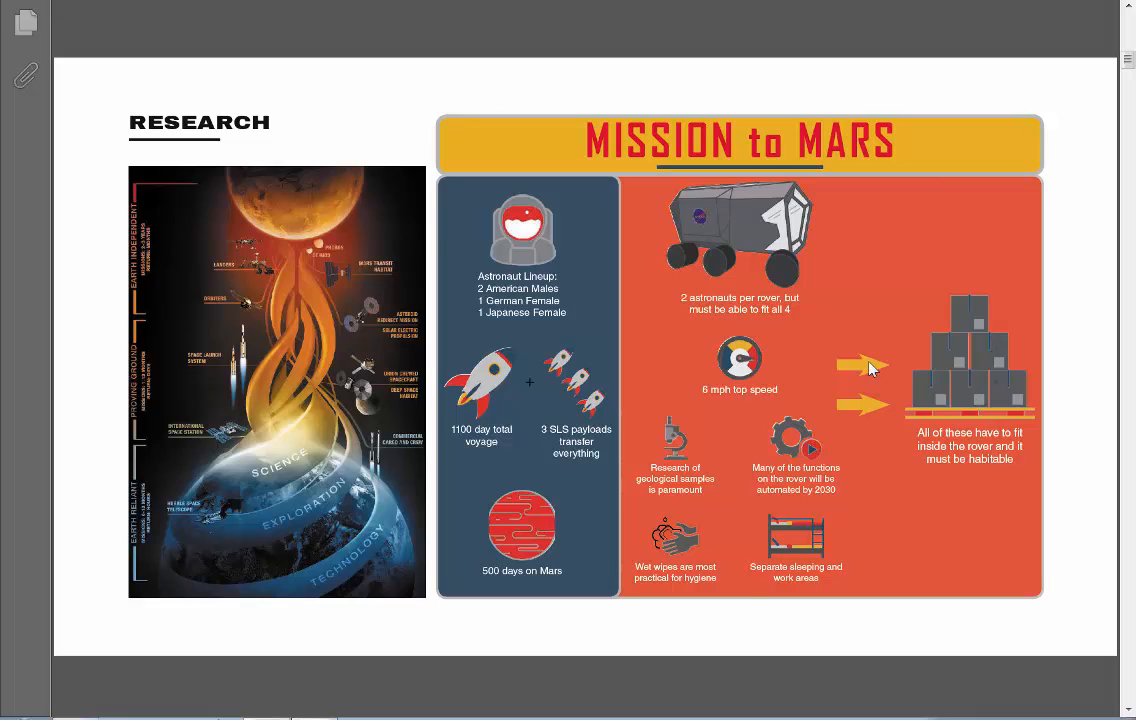
pyautogui.moveTo(963, 505)
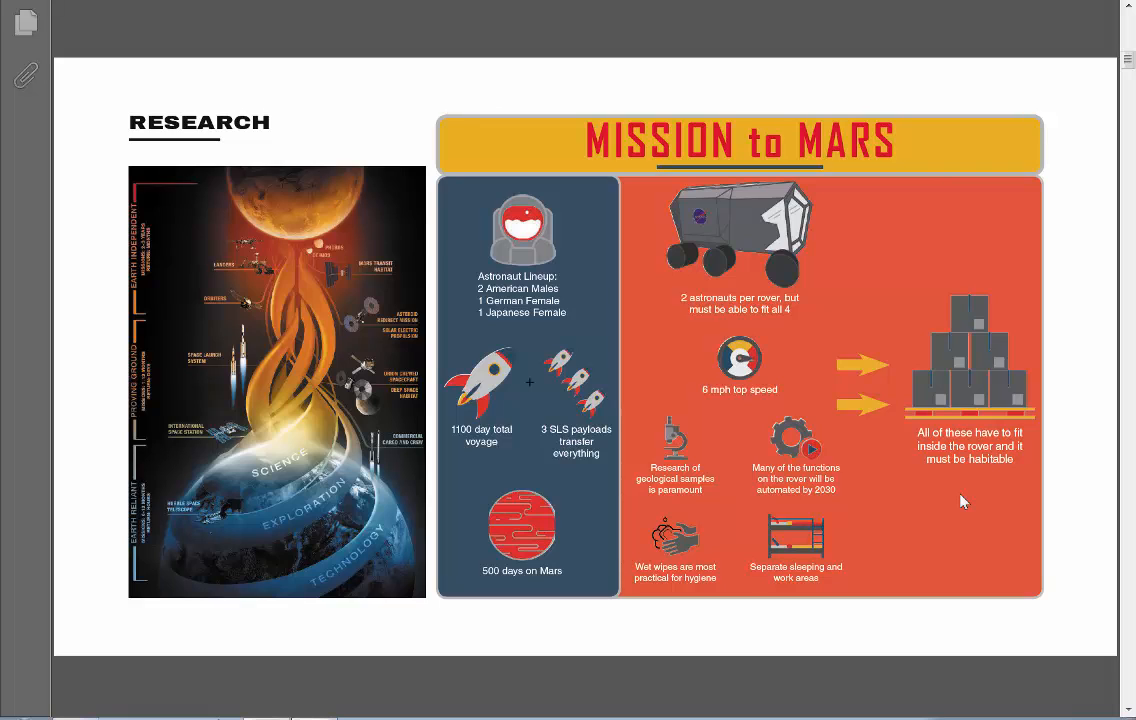
pyautogui.moveTo(757, 293)
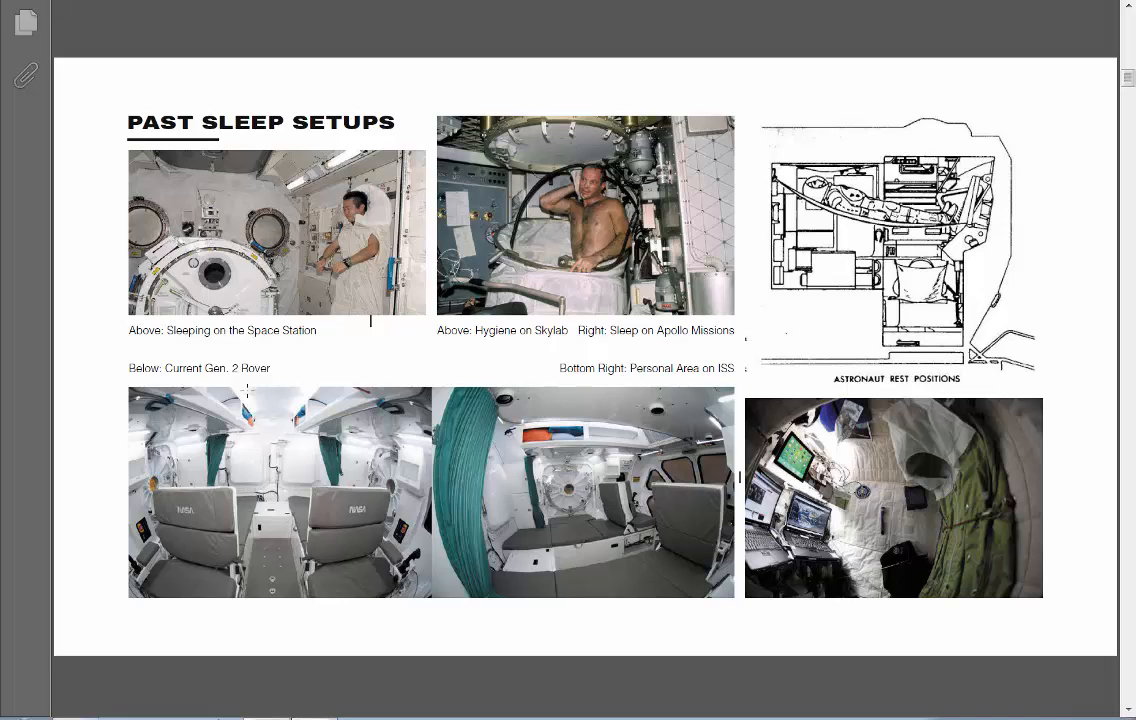
pyautogui.moveTo(722, 337)
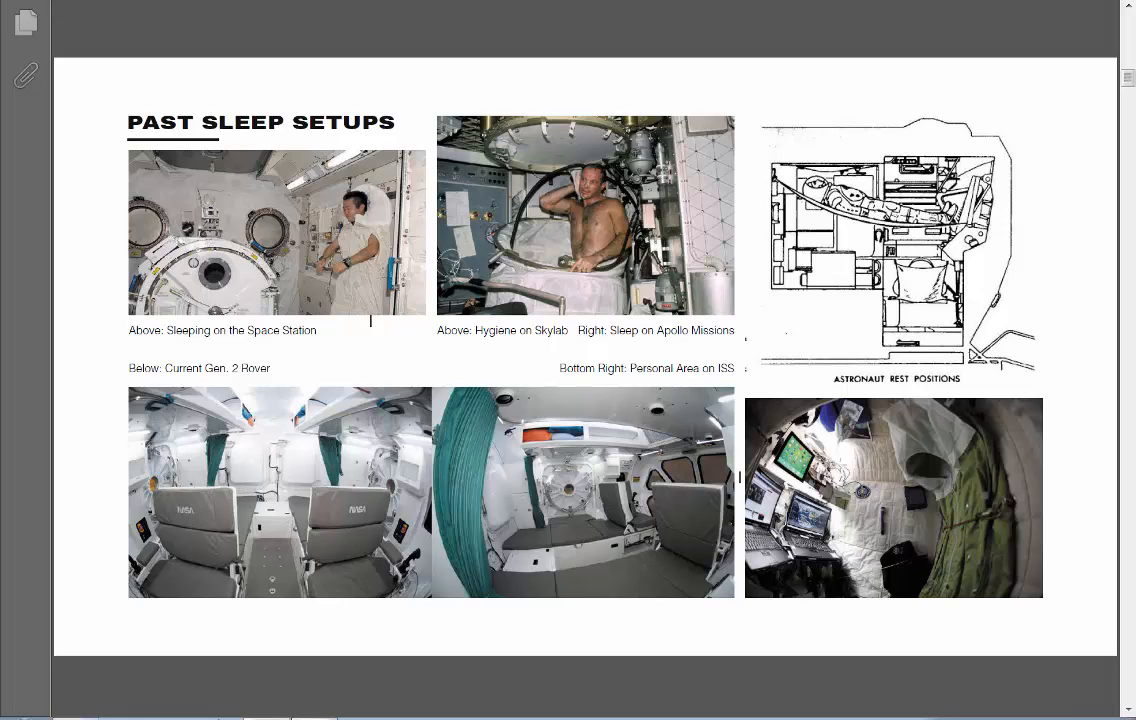
pyautogui.moveTo(855, 475)
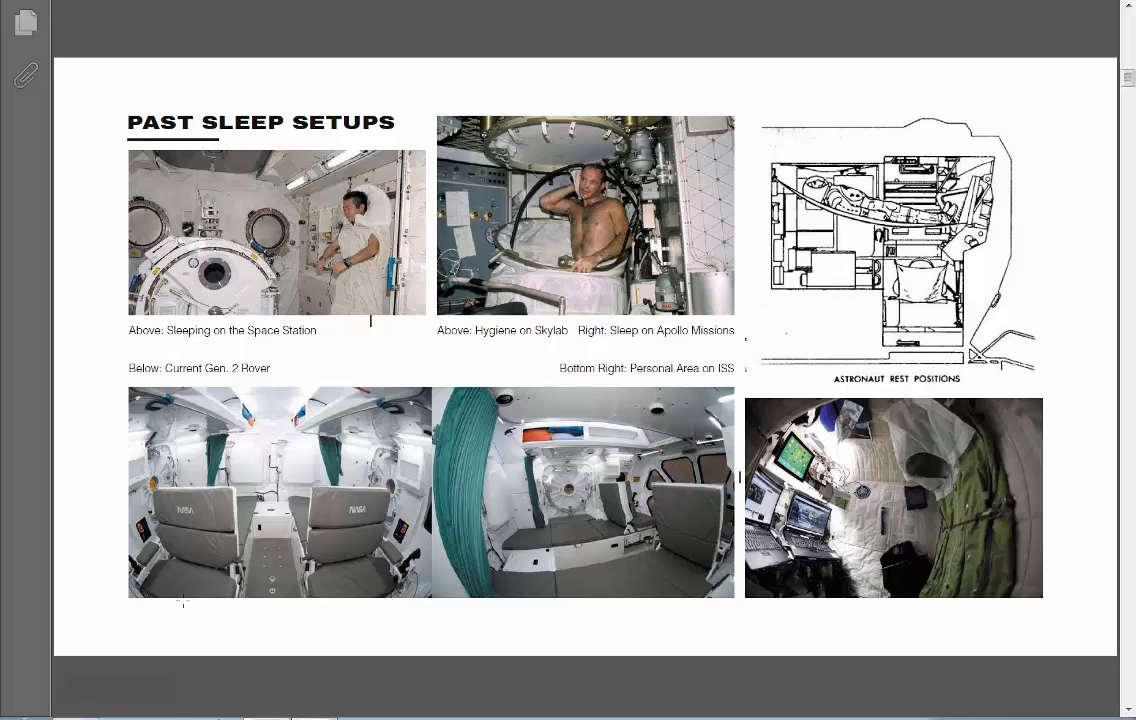
pyautogui.moveTo(716, 630)
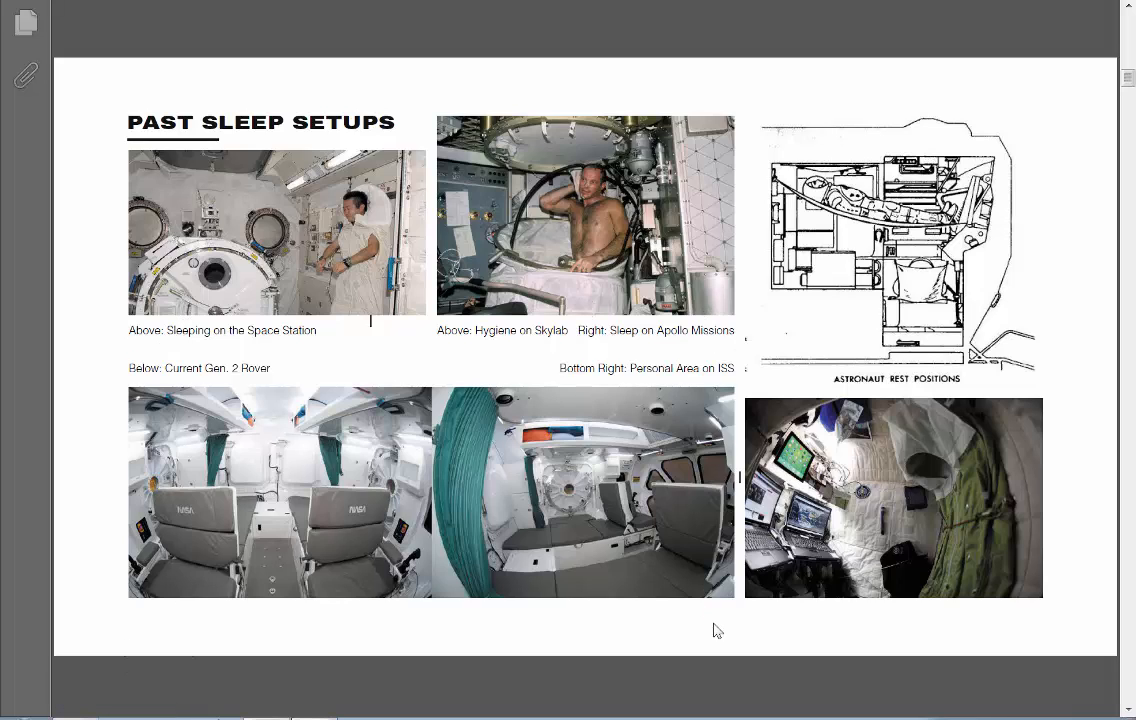
pyautogui.moveTo(726, 614)
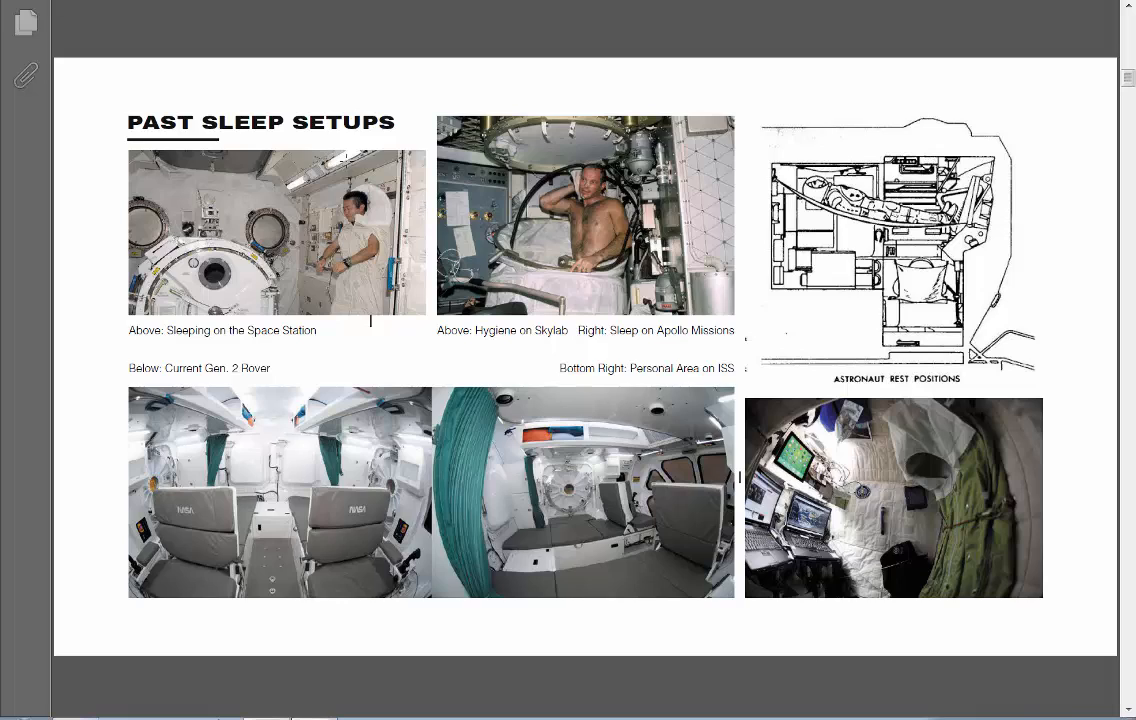
pyautogui.moveTo(249, 347)
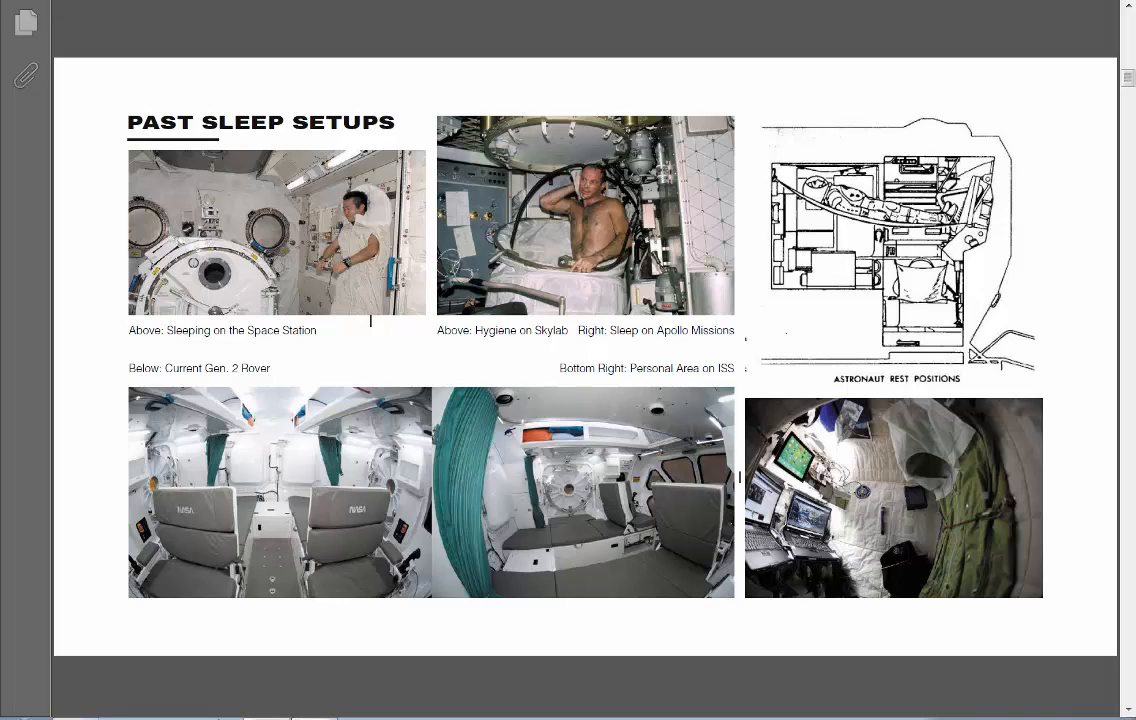
pyautogui.moveTo(737, 258)
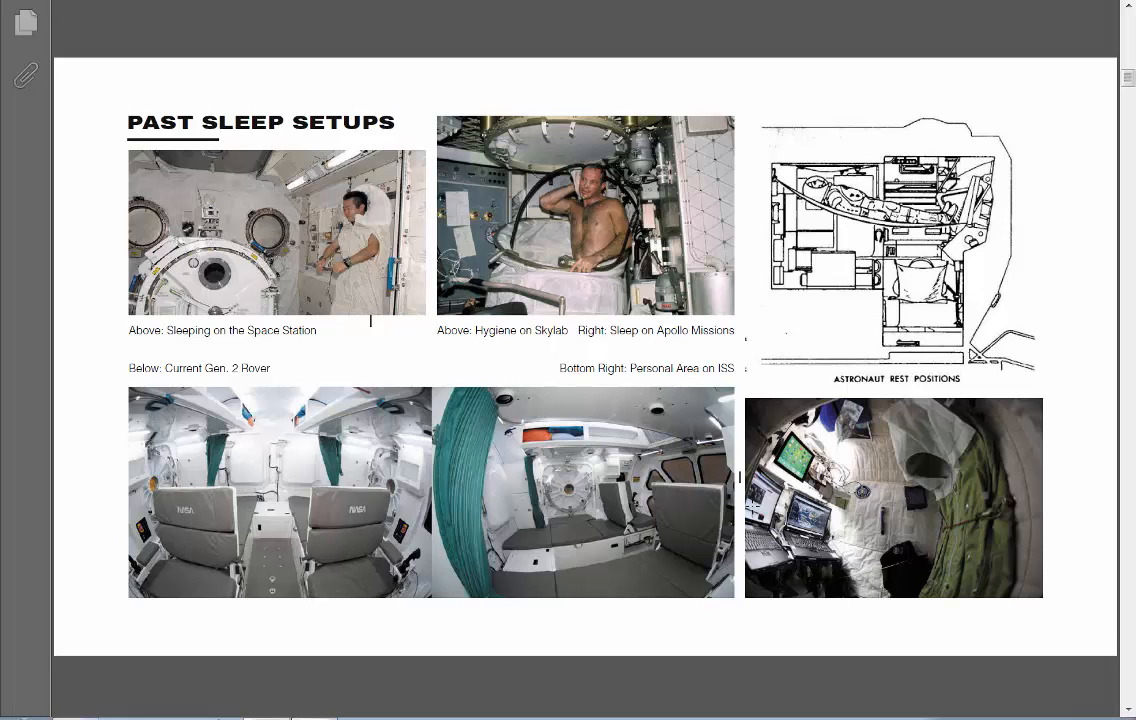
pyautogui.moveTo(743, 327)
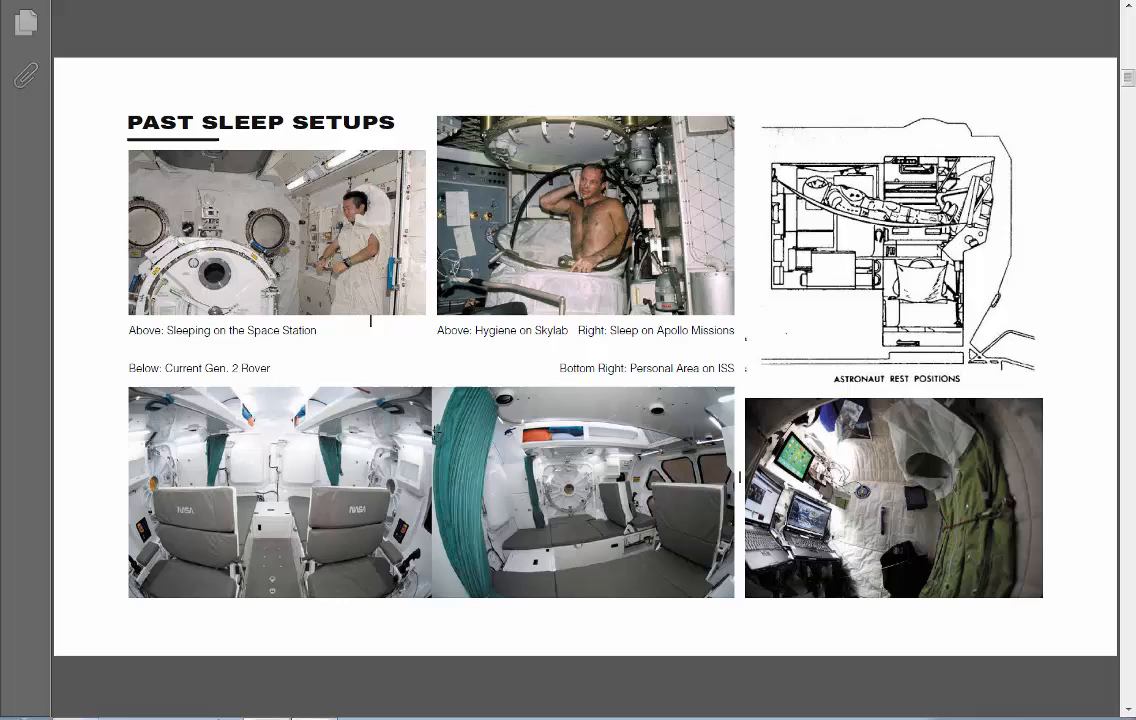
pyautogui.moveTo(617, 354)
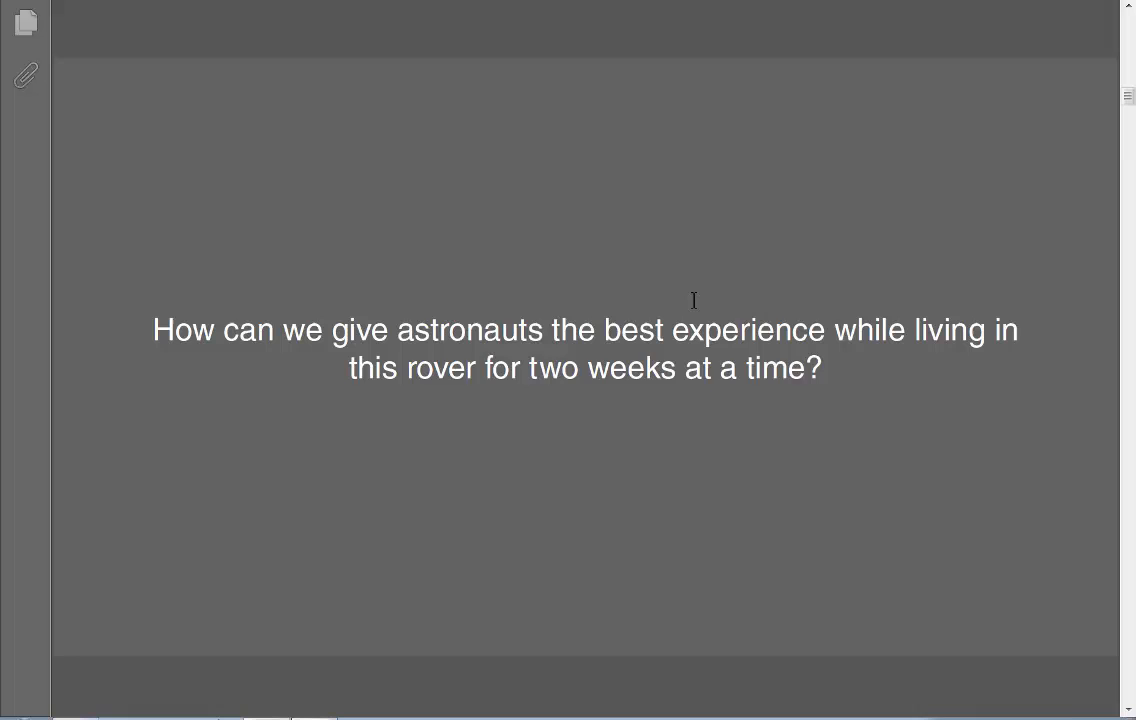
pyautogui.moveTo(737, 318)
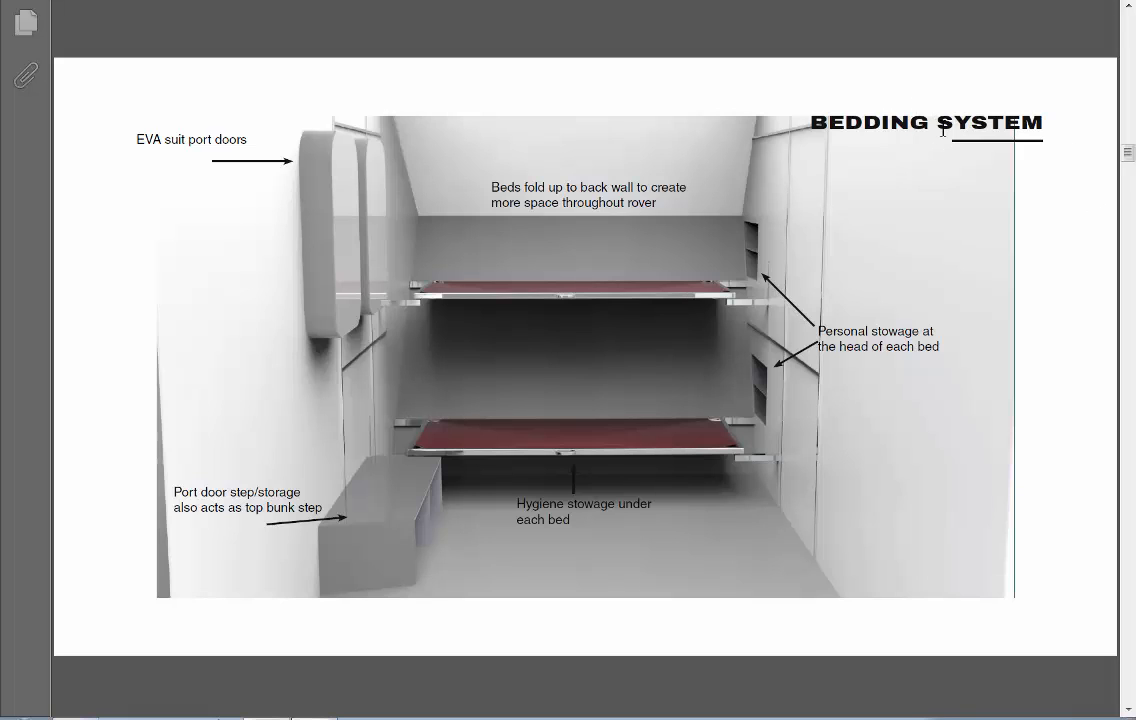
pyautogui.scroll(-3)
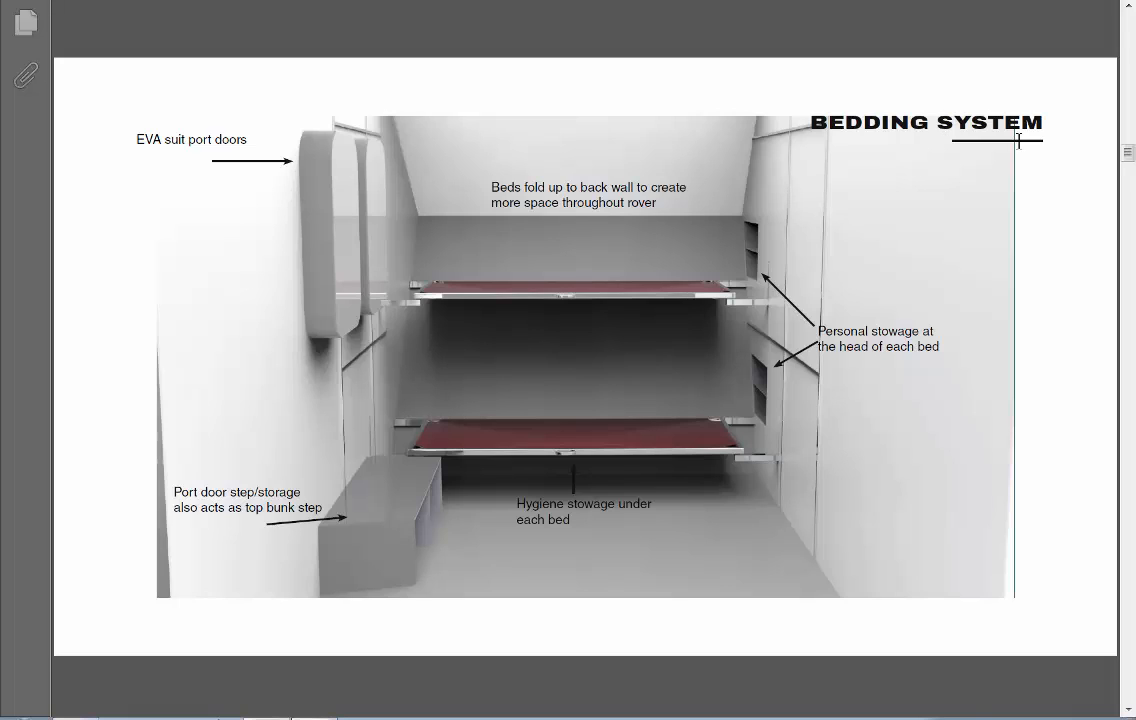
pyautogui.moveTo(1089, 269)
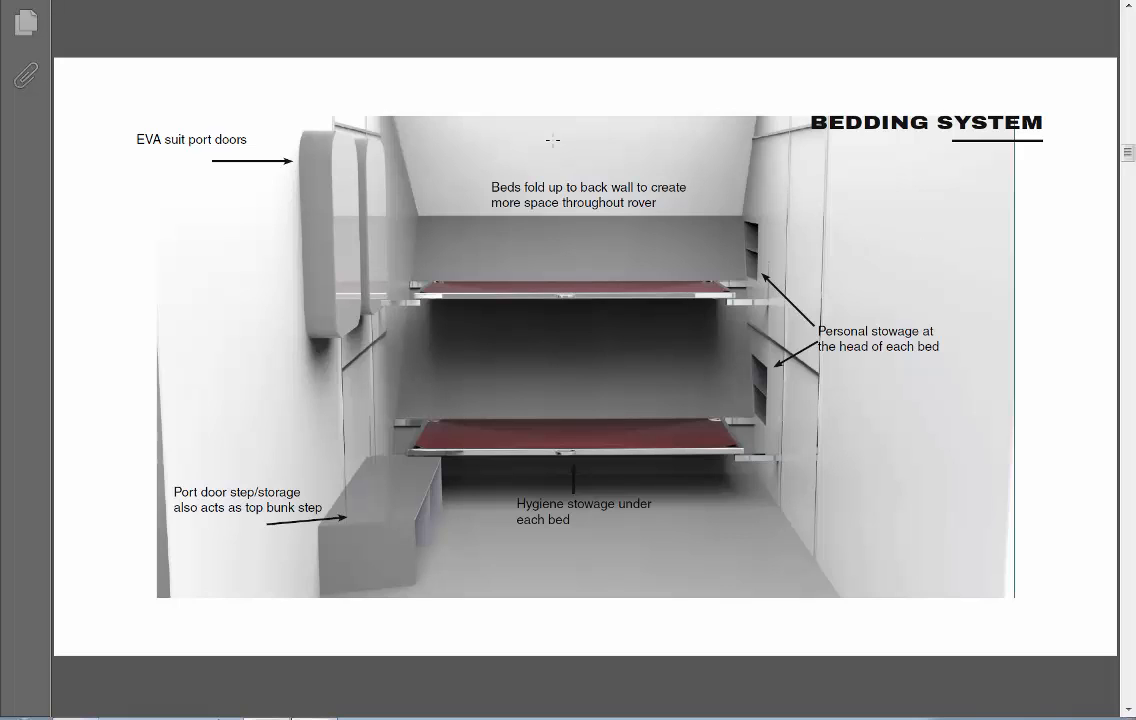
pyautogui.moveTo(478, 235)
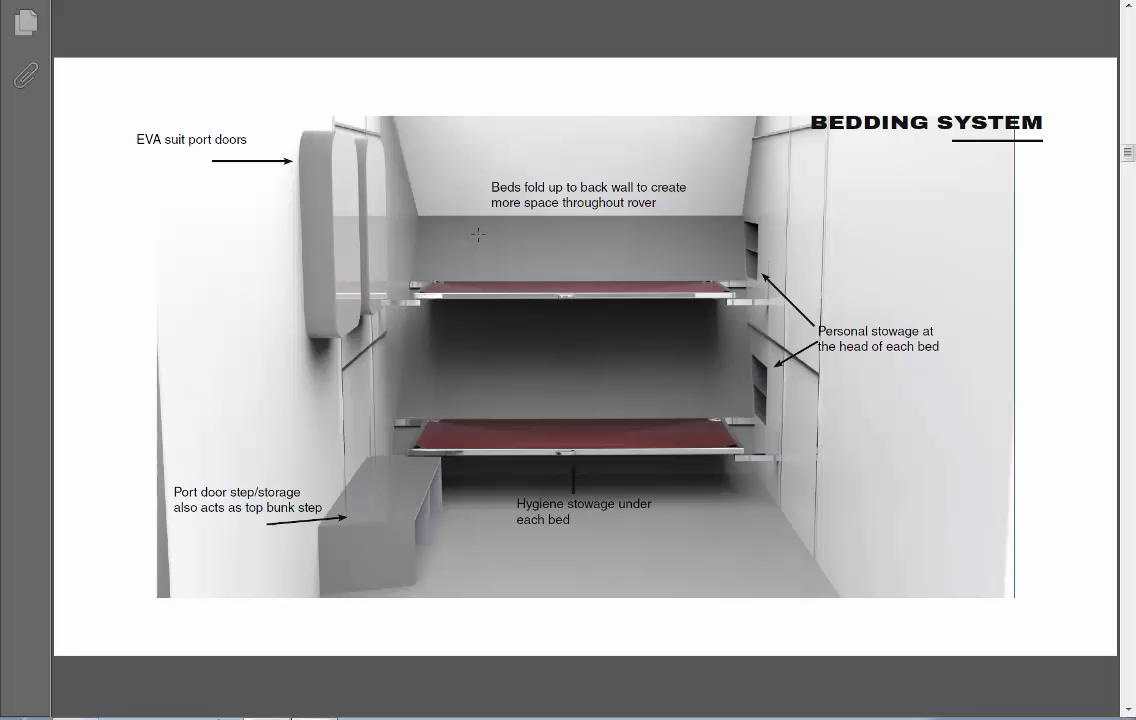
pyautogui.moveTo(638, 408)
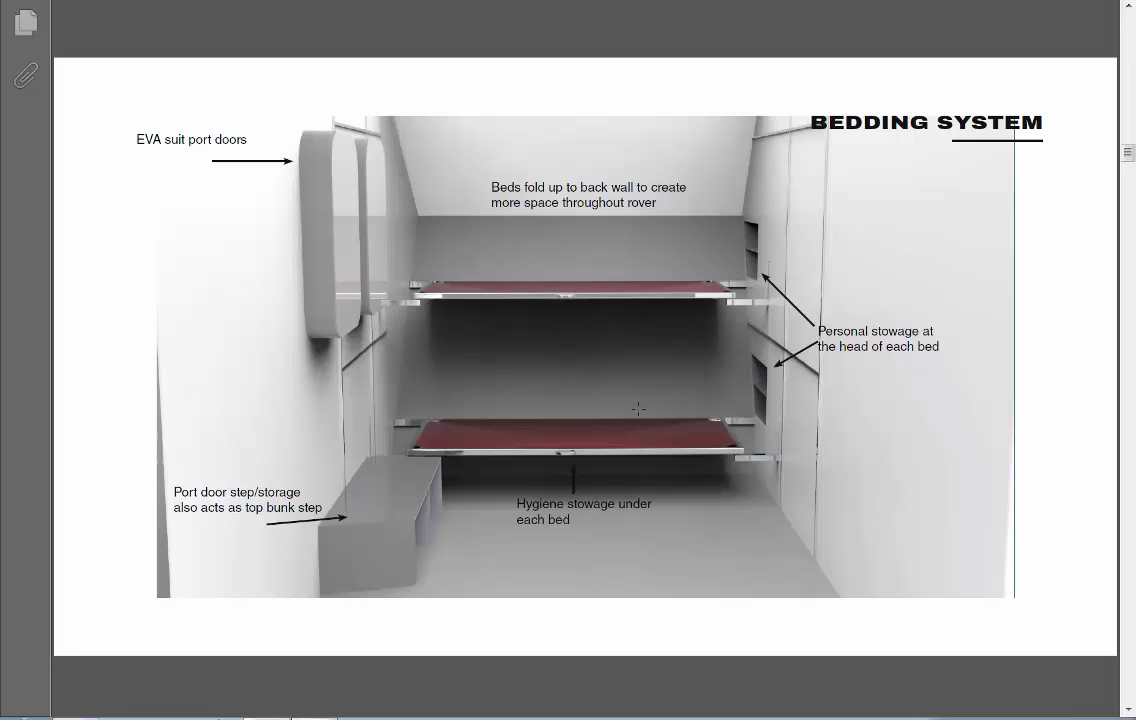
pyautogui.moveTo(357, 556)
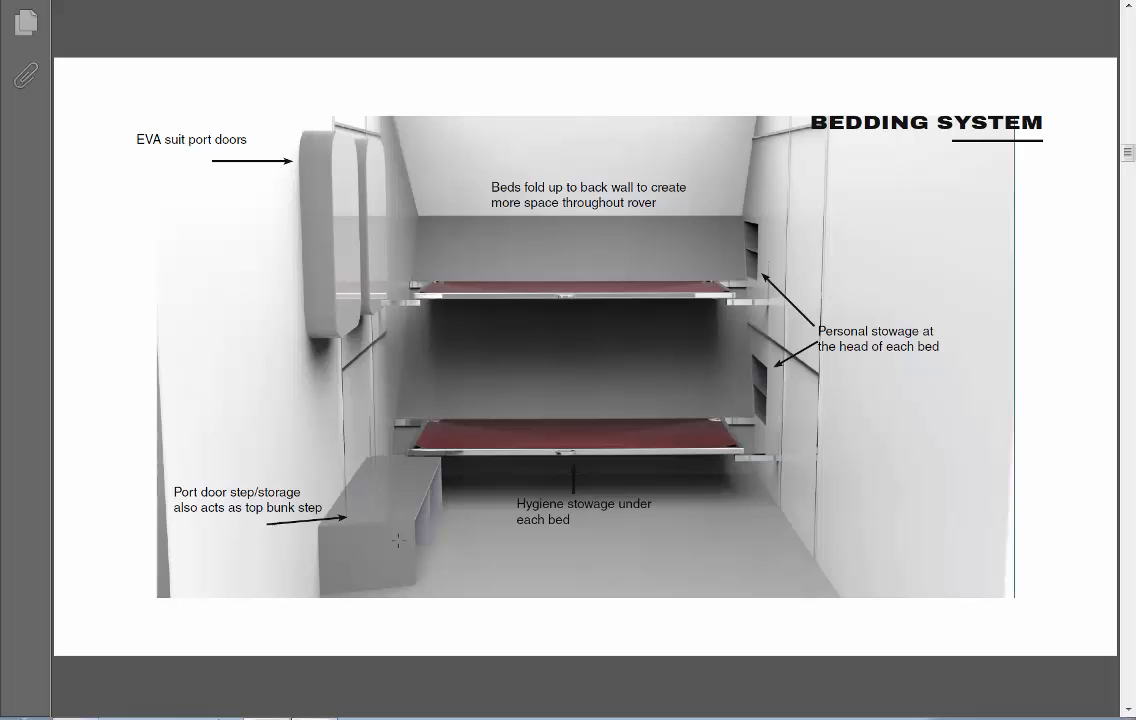
pyautogui.moveTo(396, 570)
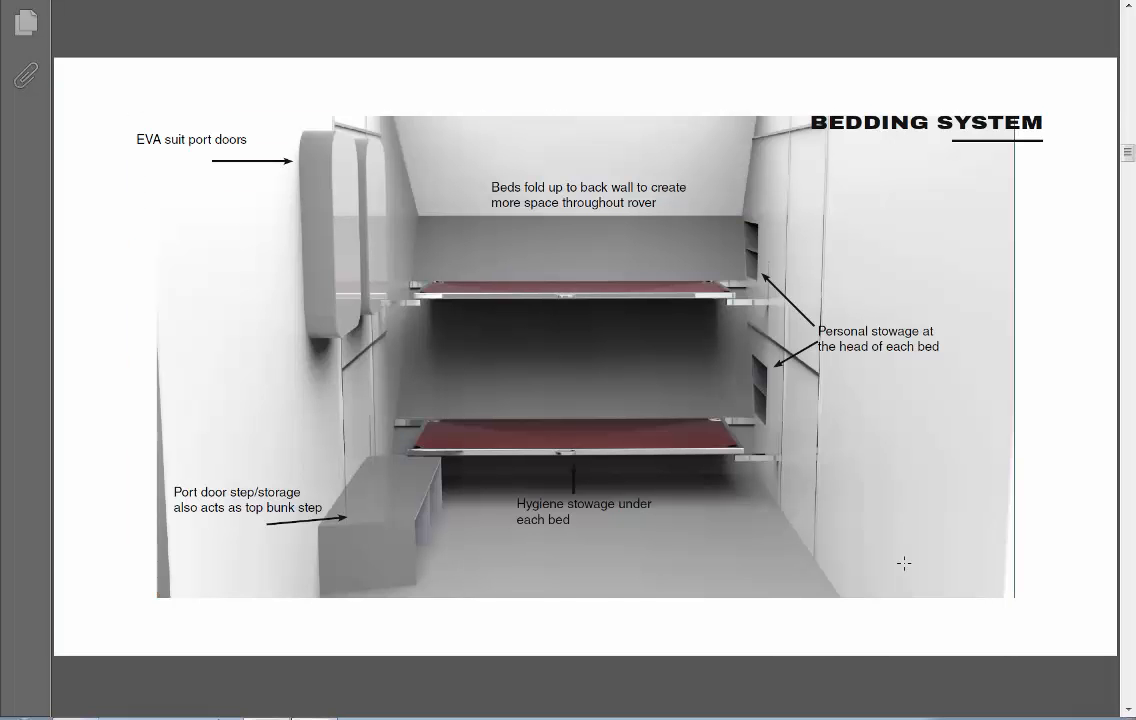
pyautogui.scroll(-3)
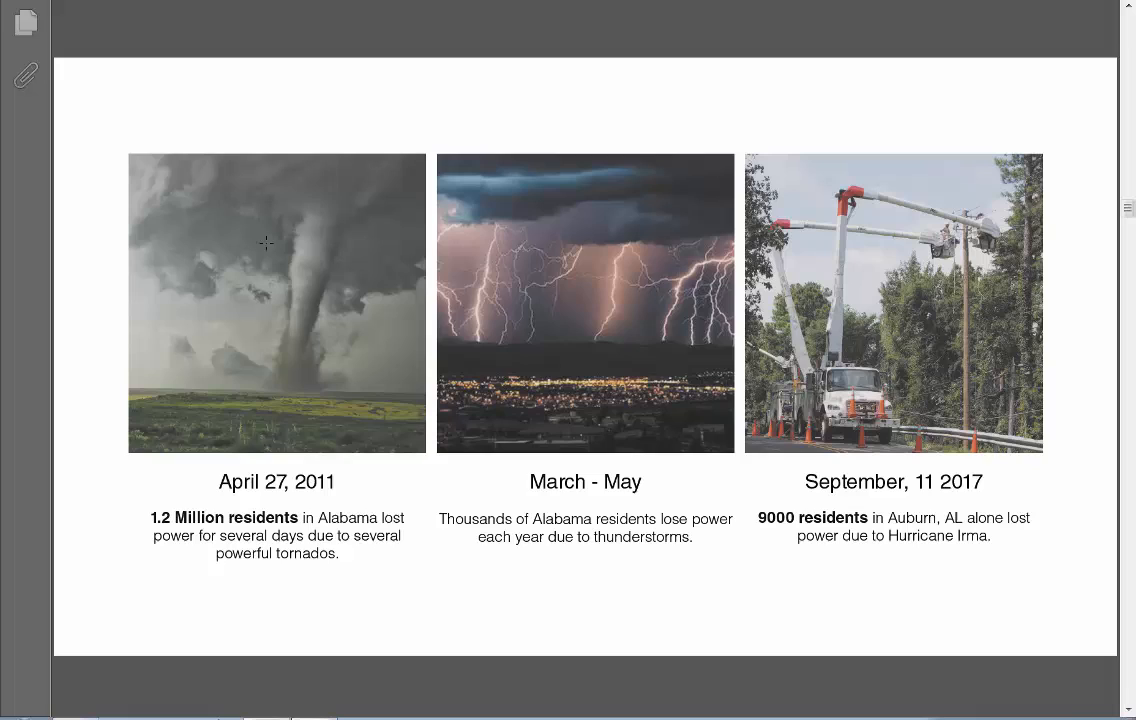
pyautogui.moveTo(488, 551)
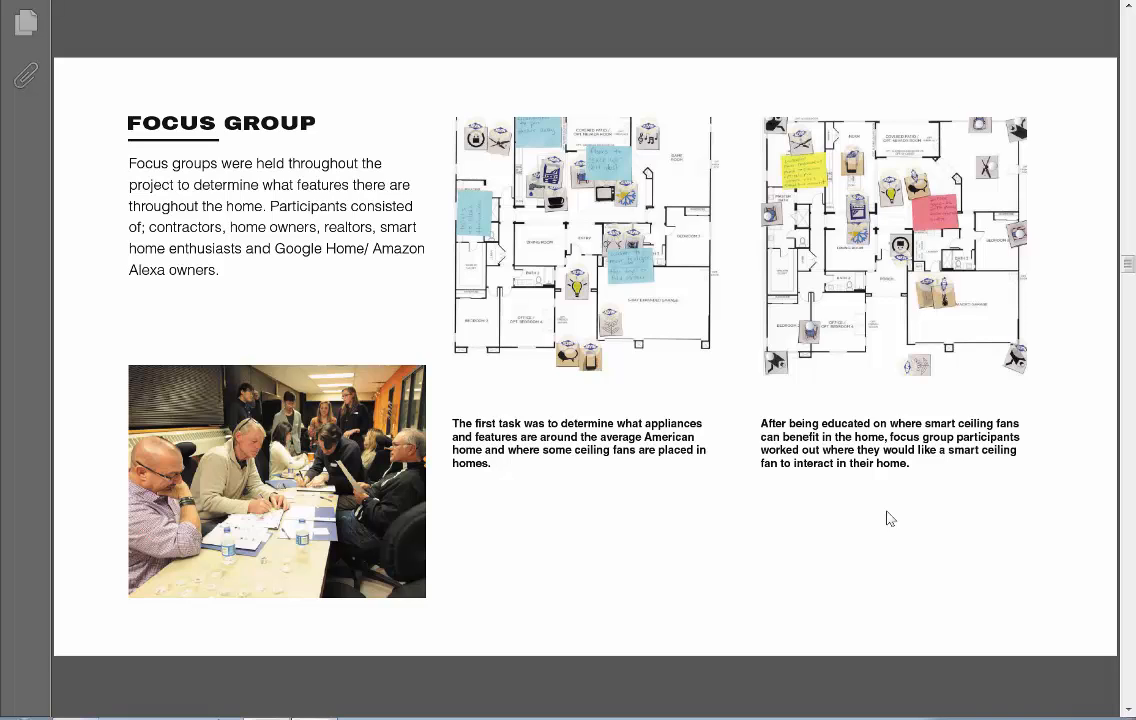
pyautogui.moveTo(659, 289)
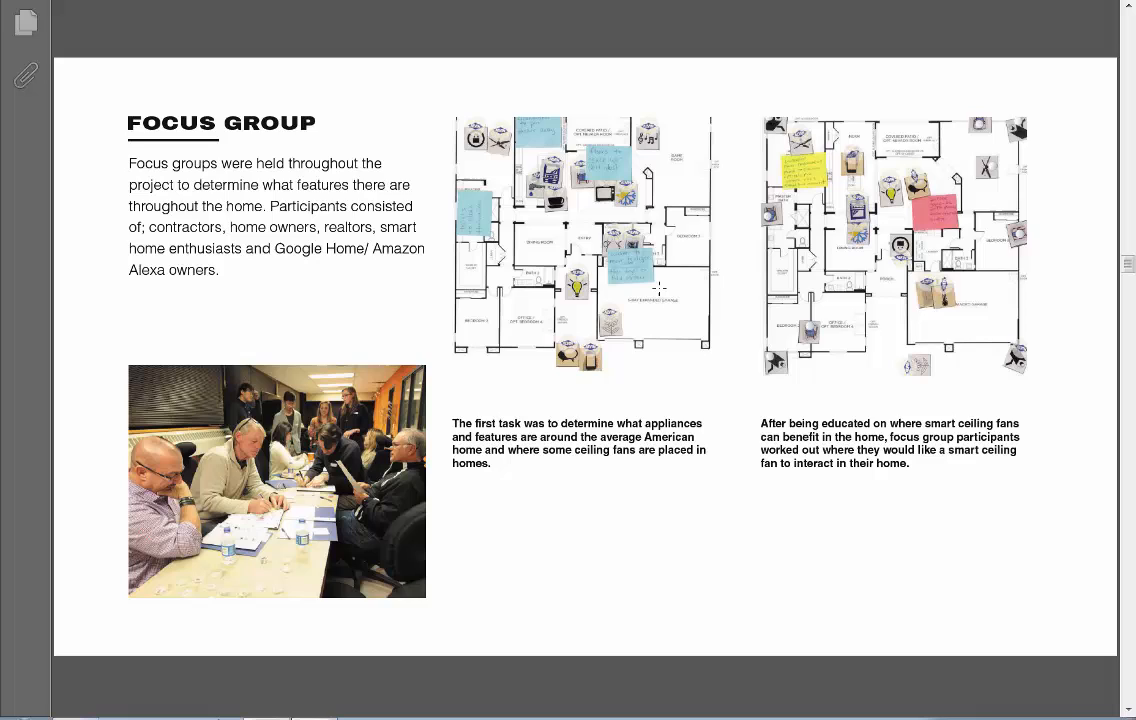
pyautogui.moveTo(643, 330)
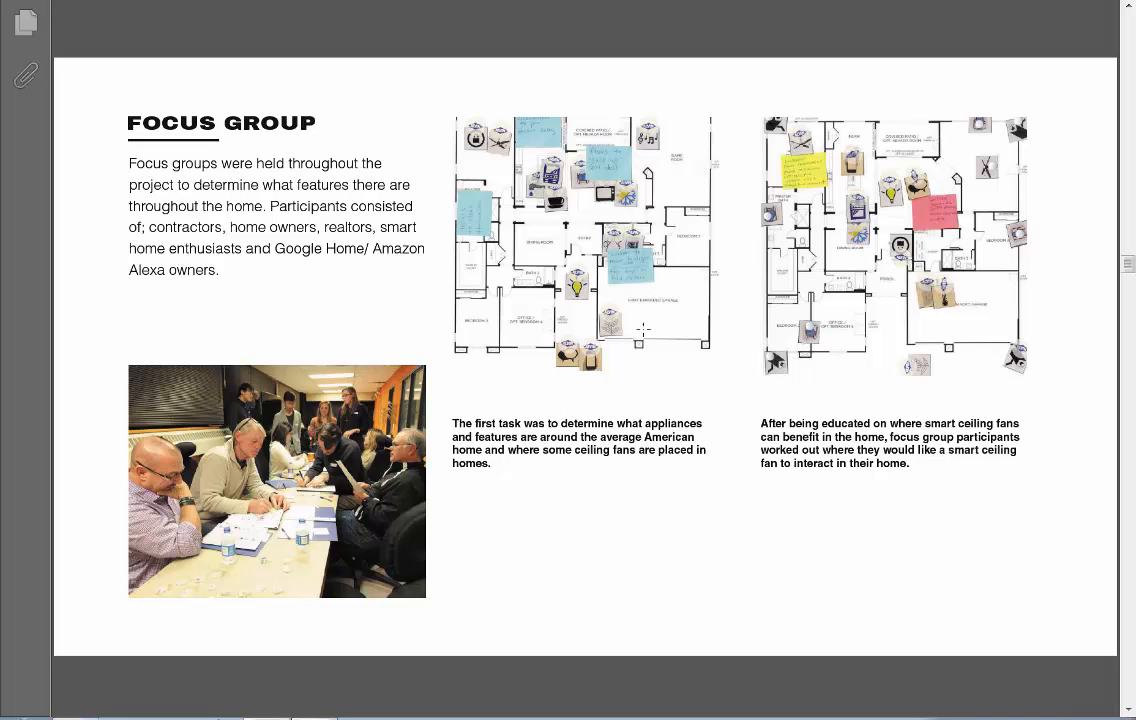
pyautogui.moveTo(582, 226)
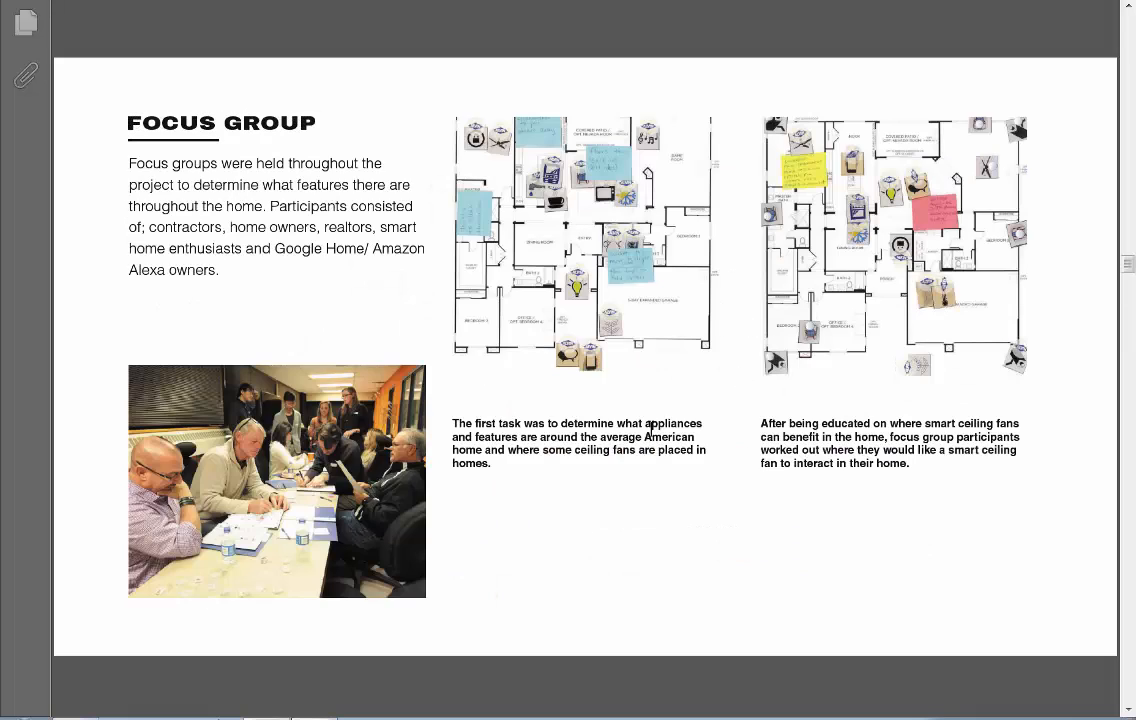
pyautogui.moveTo(862, 507)
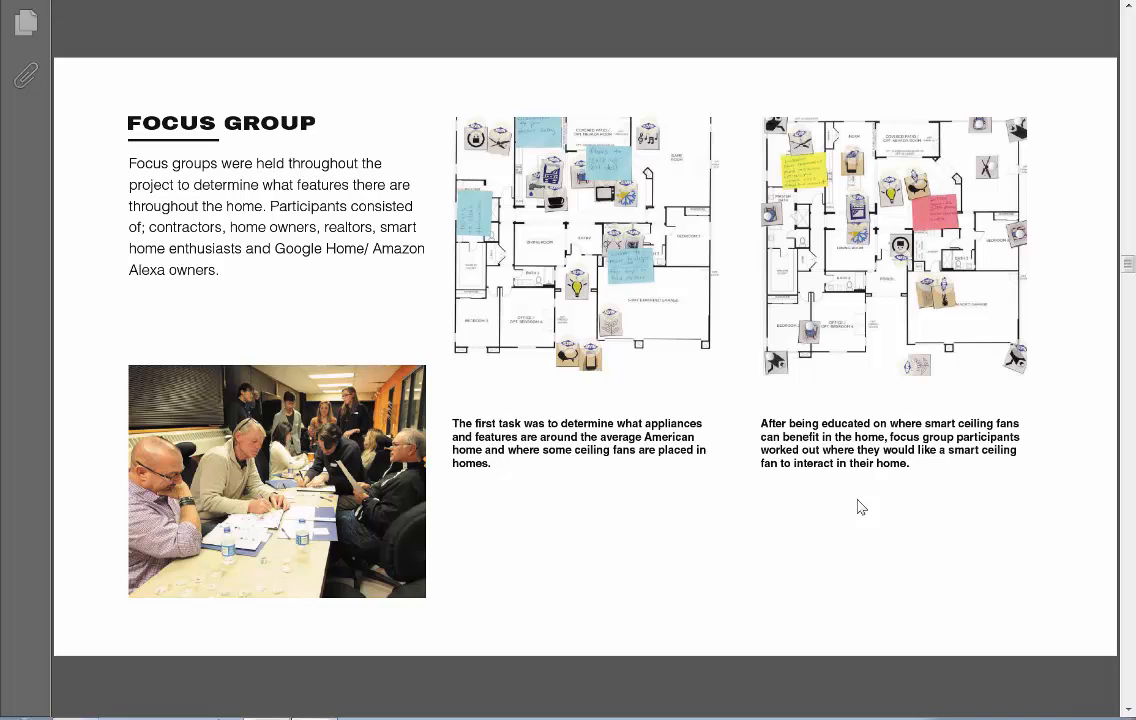
pyautogui.scroll(-3)
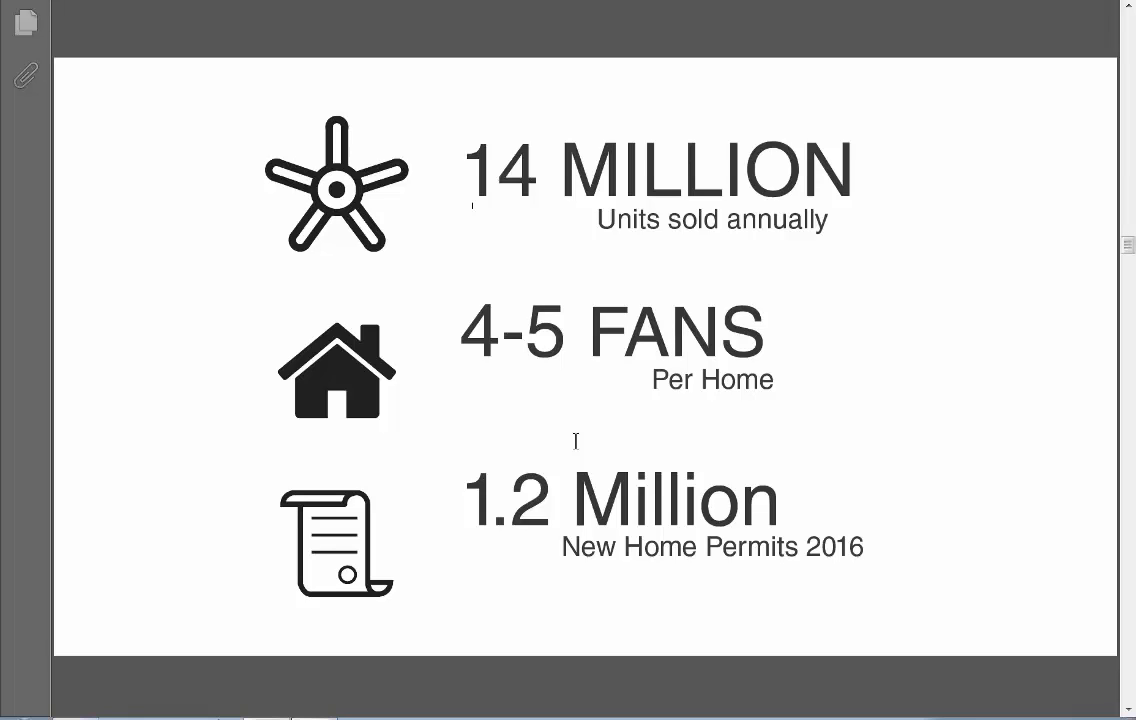
pyautogui.moveTo(765, 588)
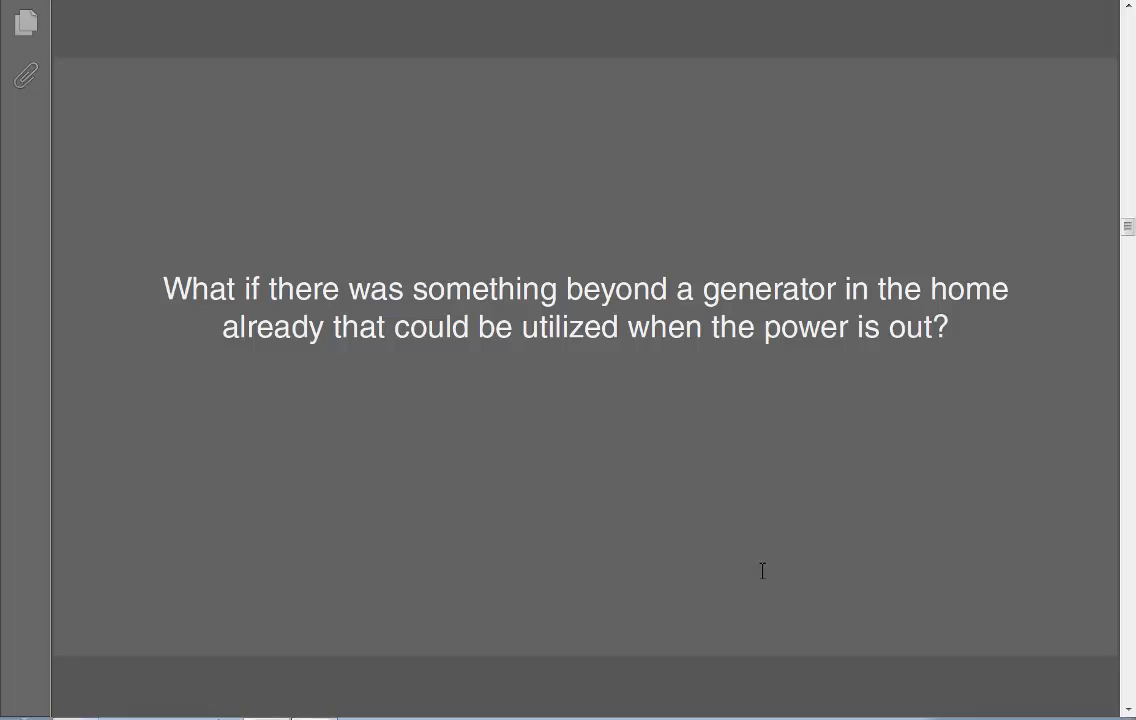
# Step: Scroll to the Focus Group page with annotated floor plans and participant photo
pyautogui.scroll(-3)
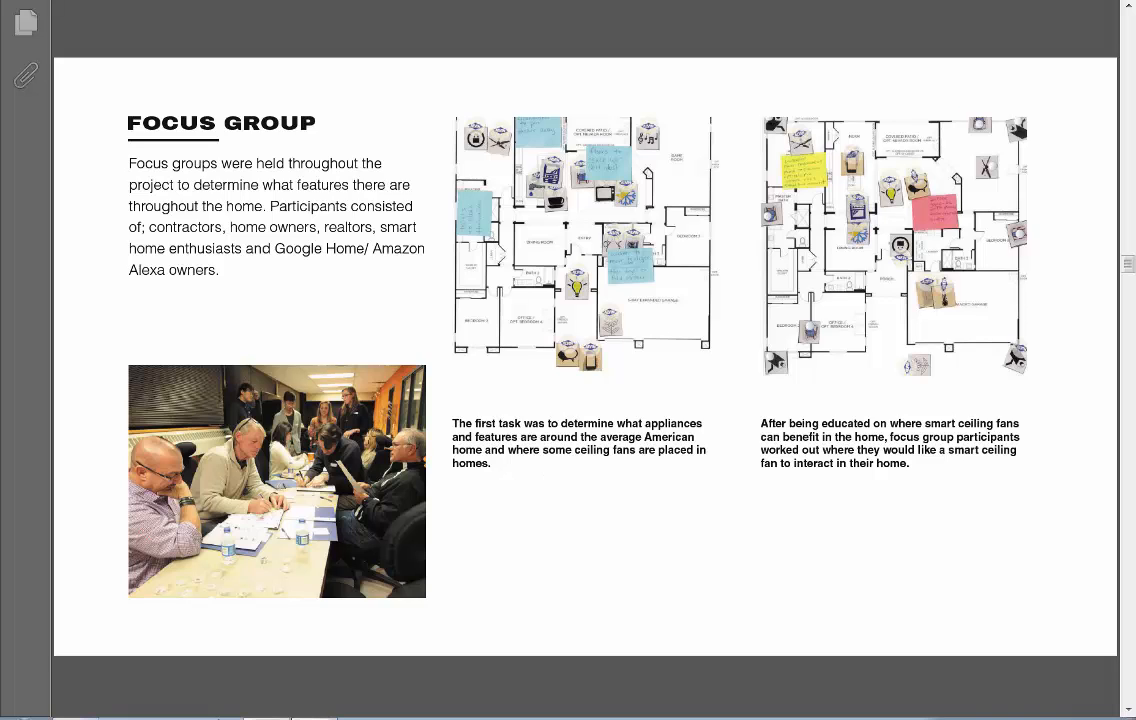
pyautogui.moveTo(639, 457)
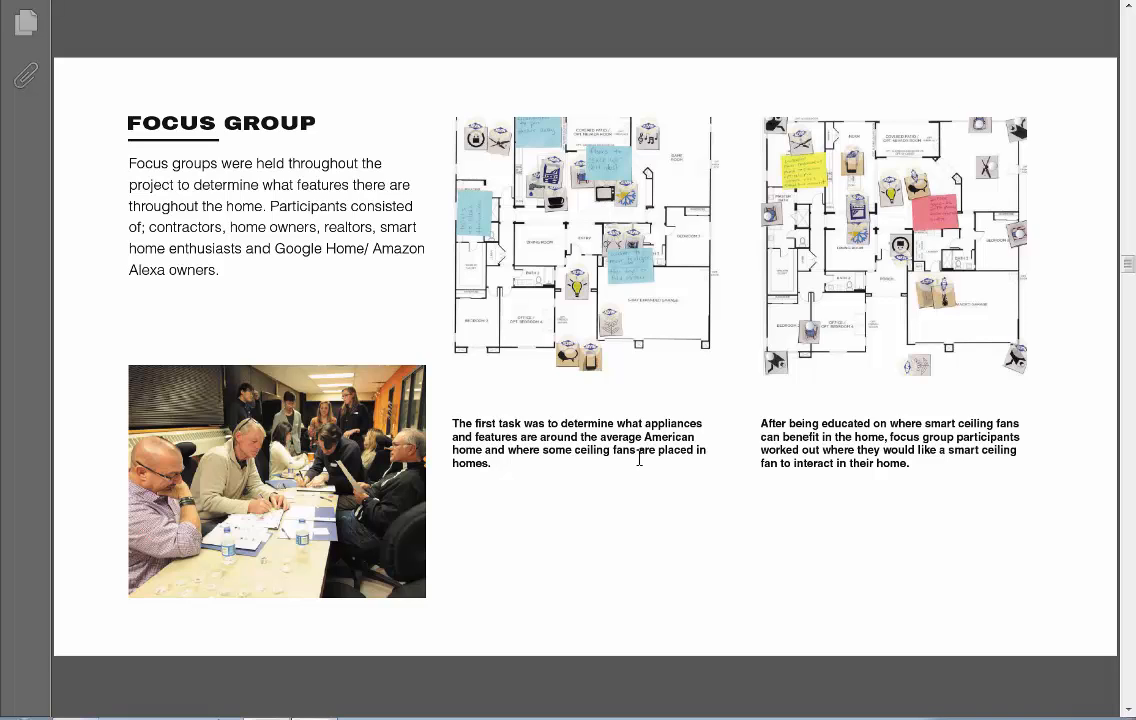
pyautogui.moveTo(762, 518)
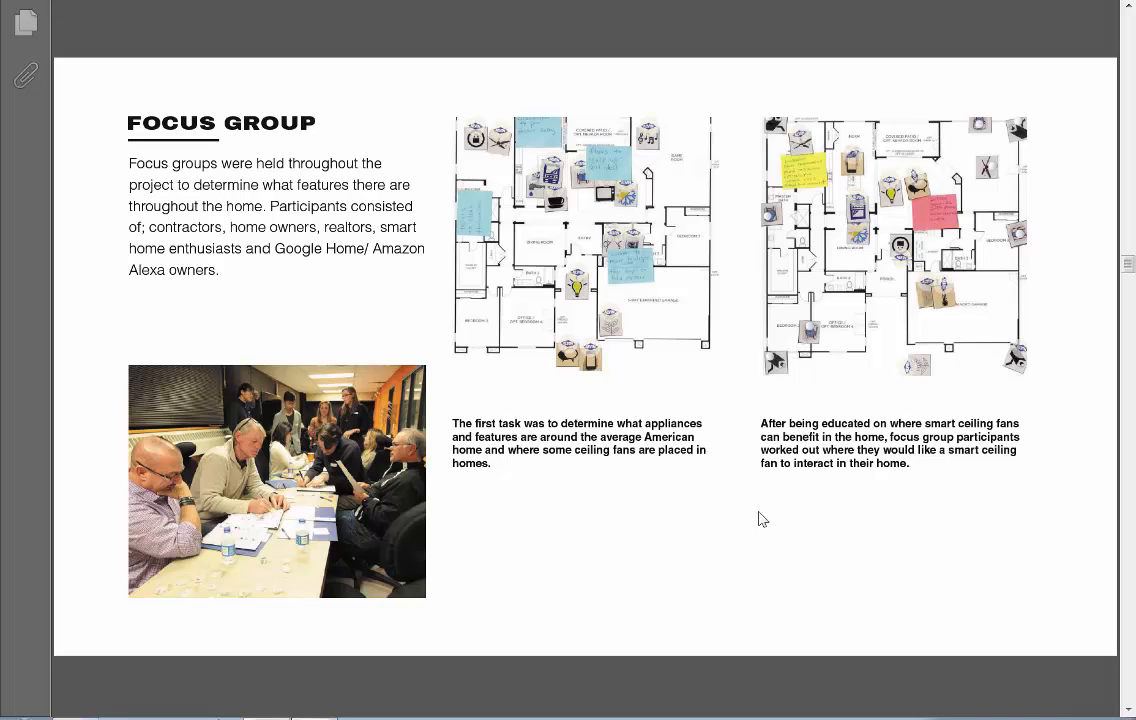
pyautogui.moveTo(437, 416)
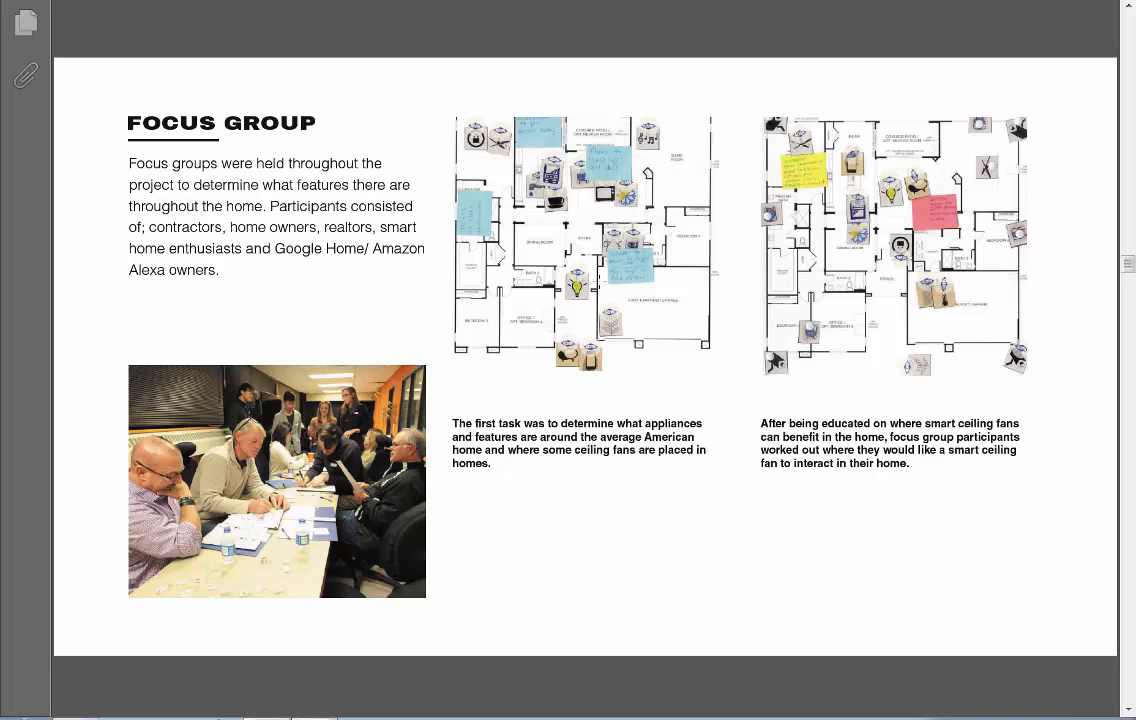
pyautogui.moveTo(730, 262)
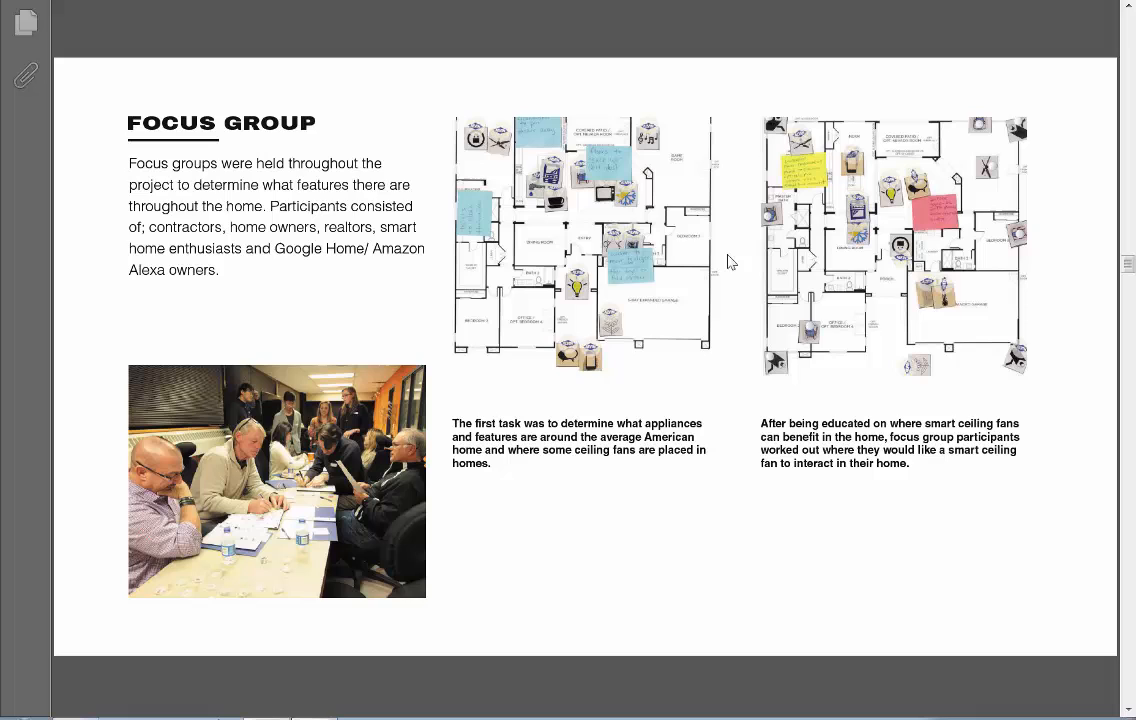
# Step: Scroll down to the Sketch Ideation page of energy-capturing ceiling fan sketches
pyautogui.scroll(-3)
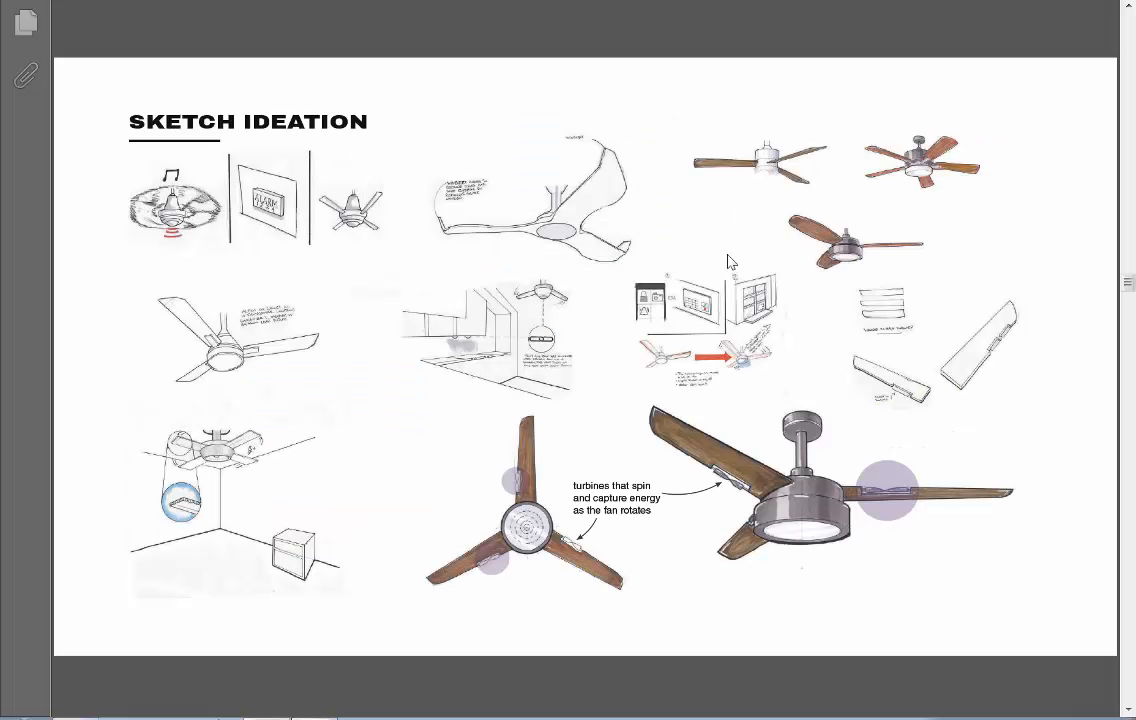
pyautogui.moveTo(1067, 128)
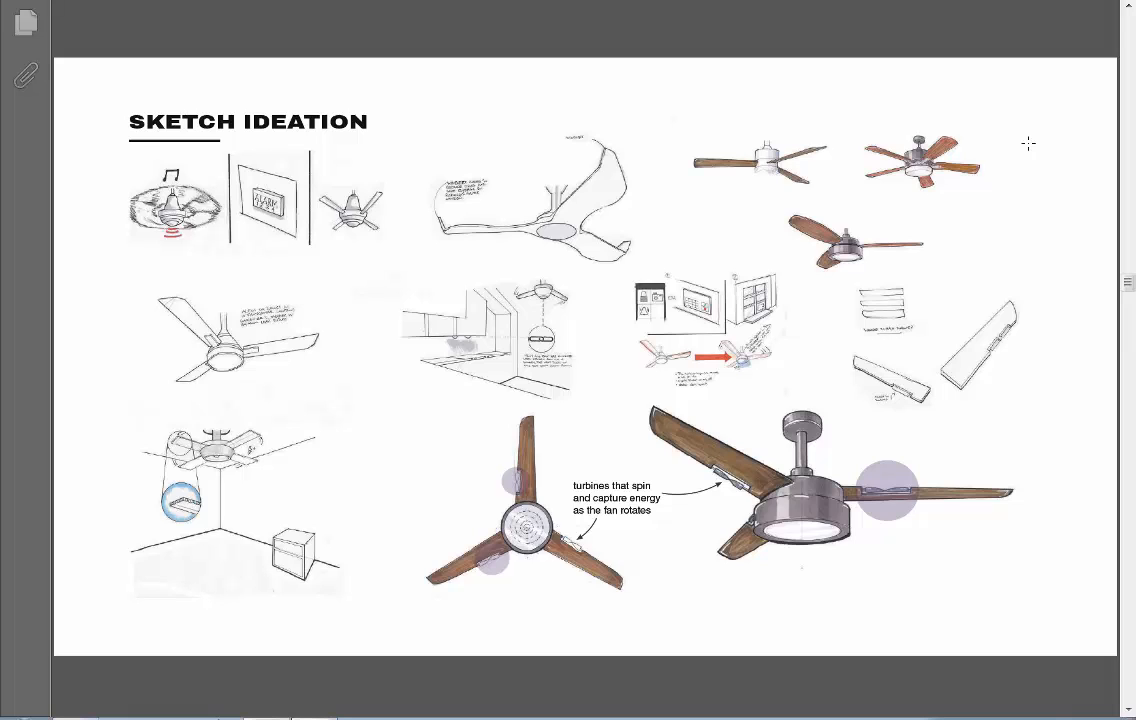
pyautogui.moveTo(906, 404)
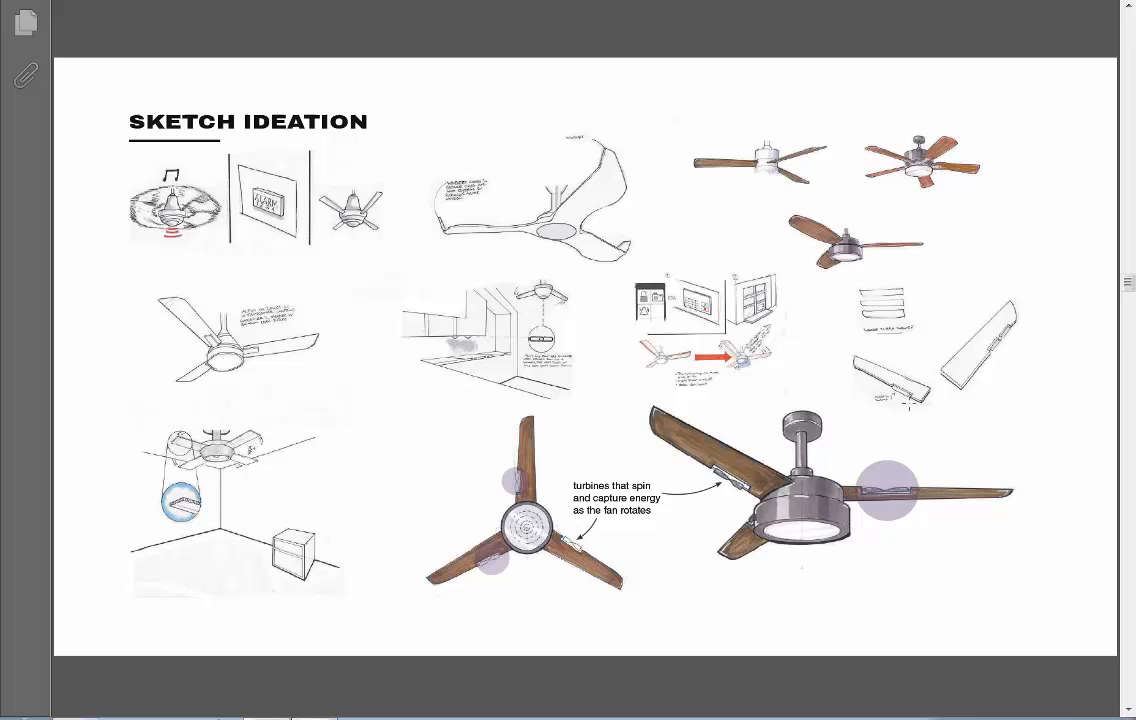
pyautogui.moveTo(1055, 260)
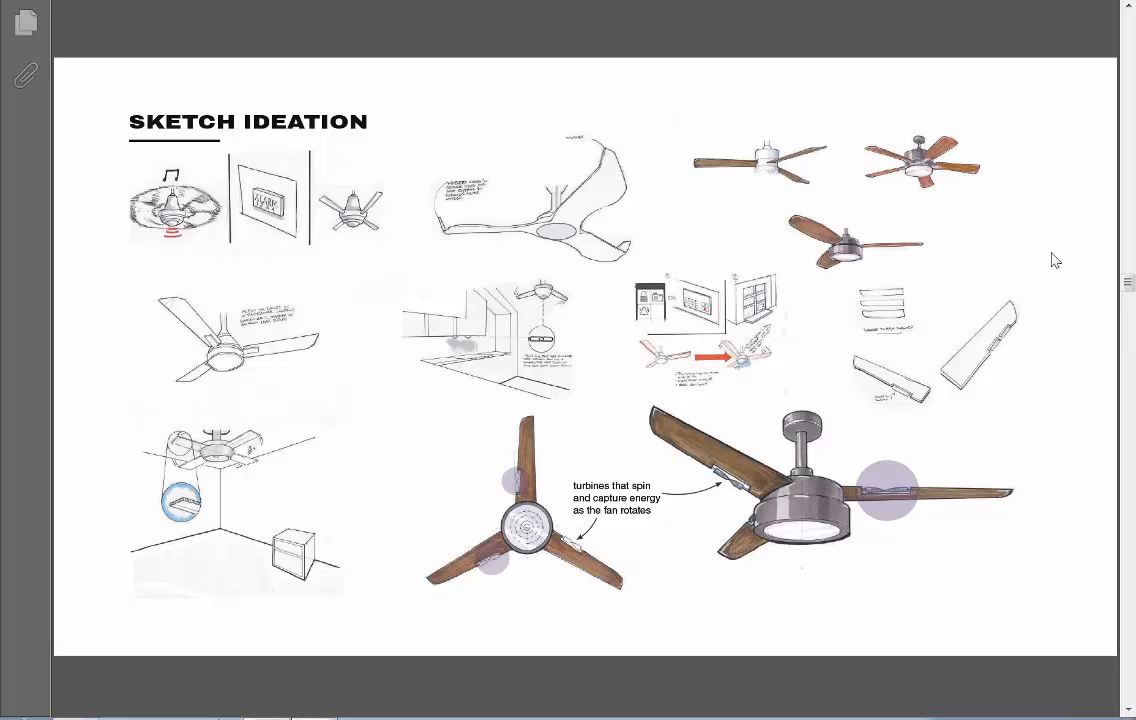
pyautogui.moveTo(503, 252)
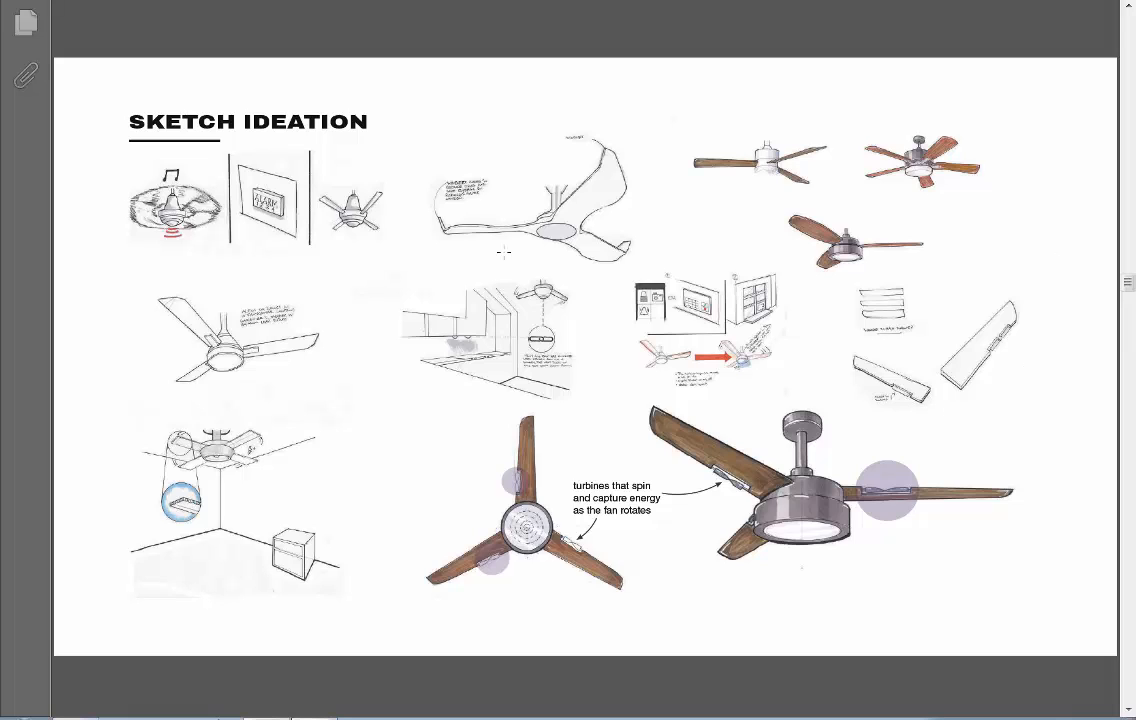
pyautogui.moveTo(476, 169)
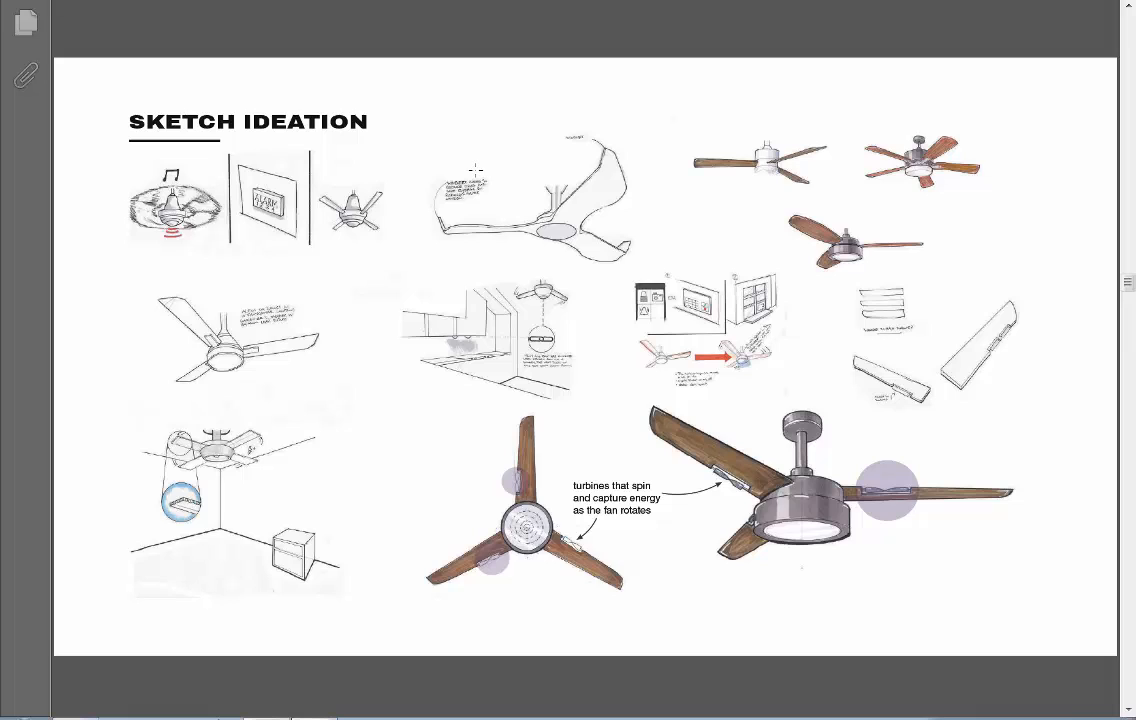
pyautogui.moveTo(357, 258)
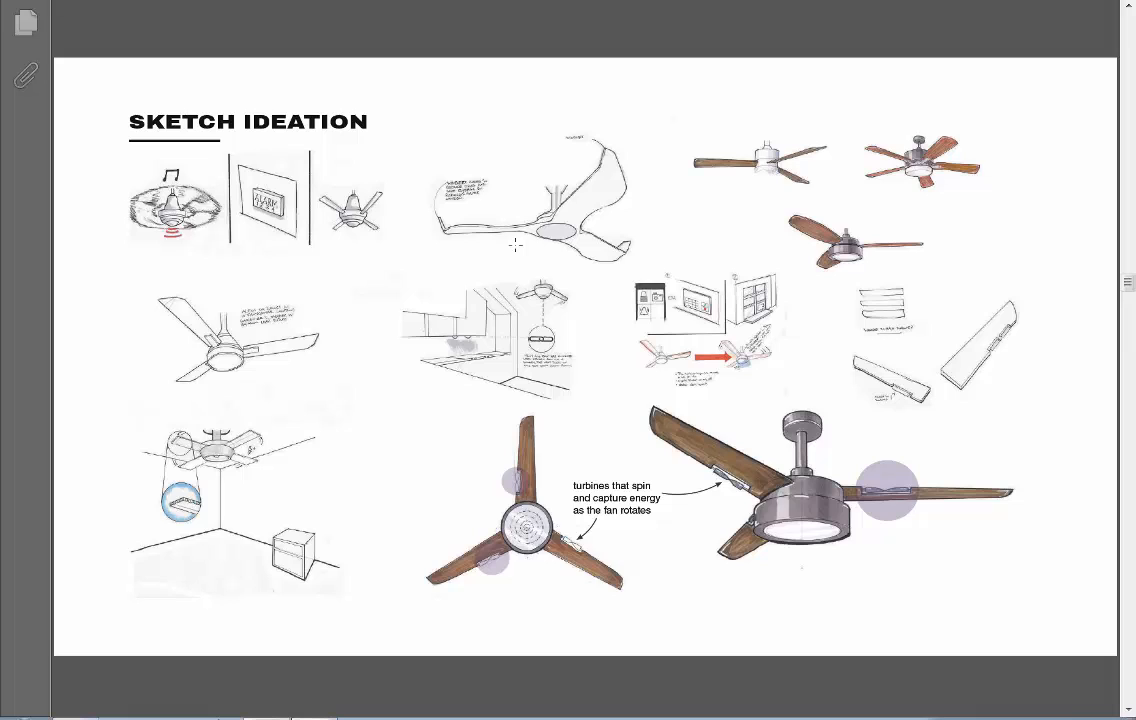
pyautogui.moveTo(570, 405)
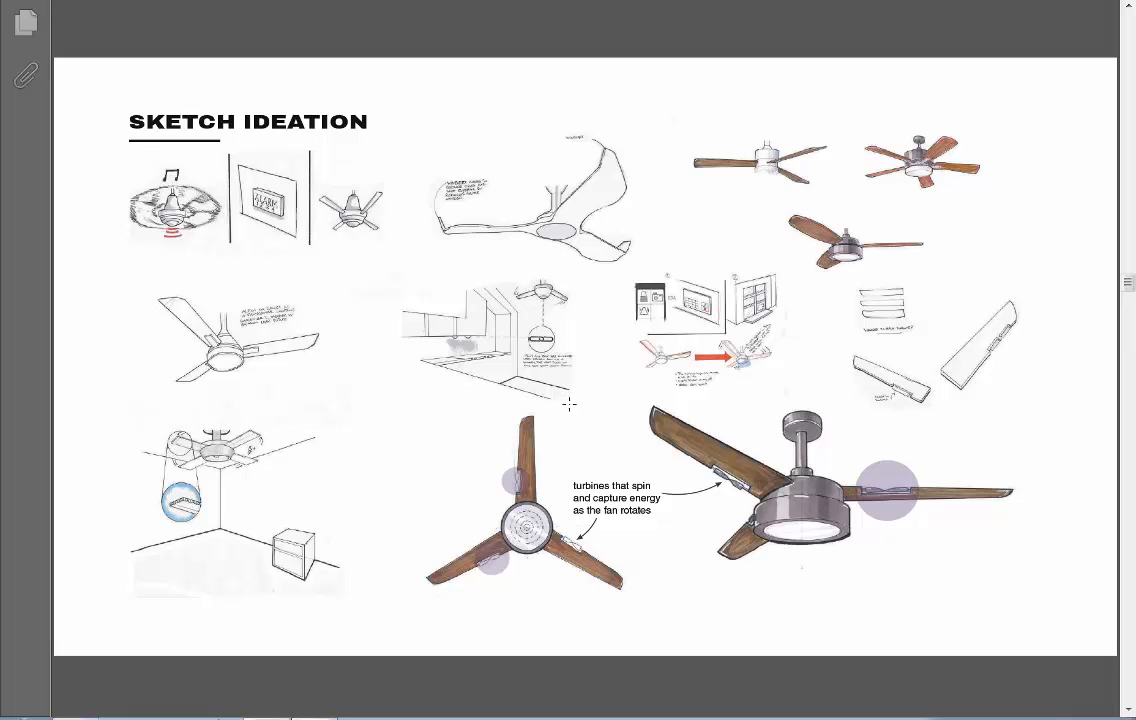
pyautogui.moveTo(800, 368)
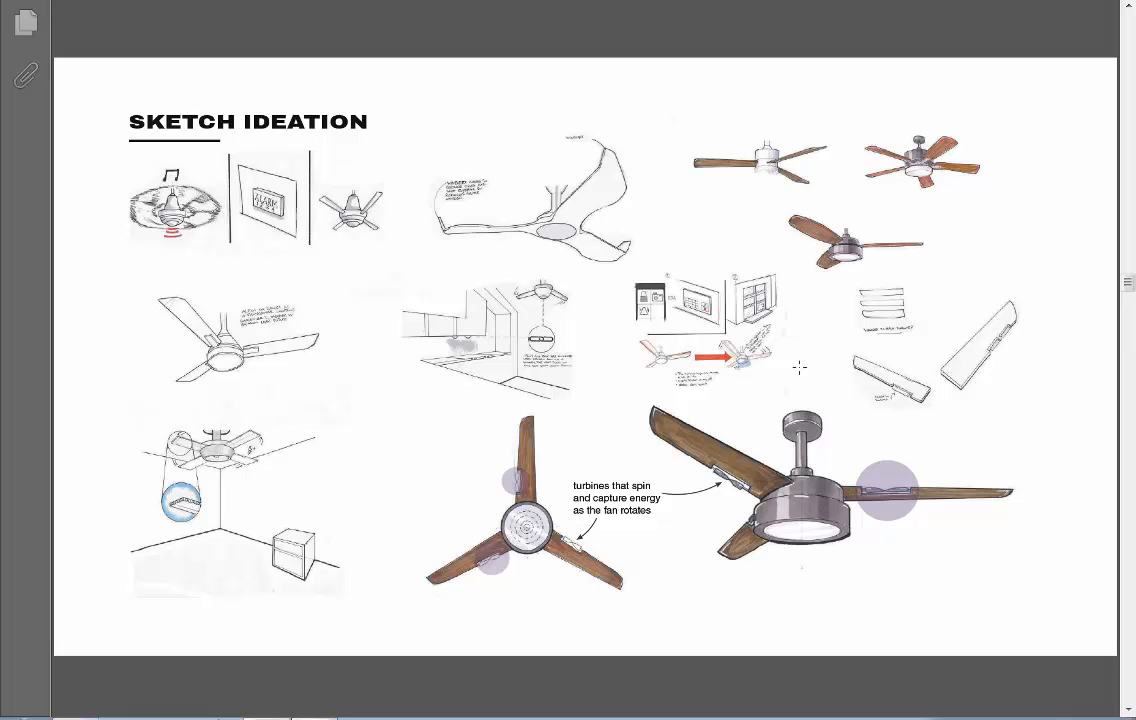
pyautogui.moveTo(694, 398)
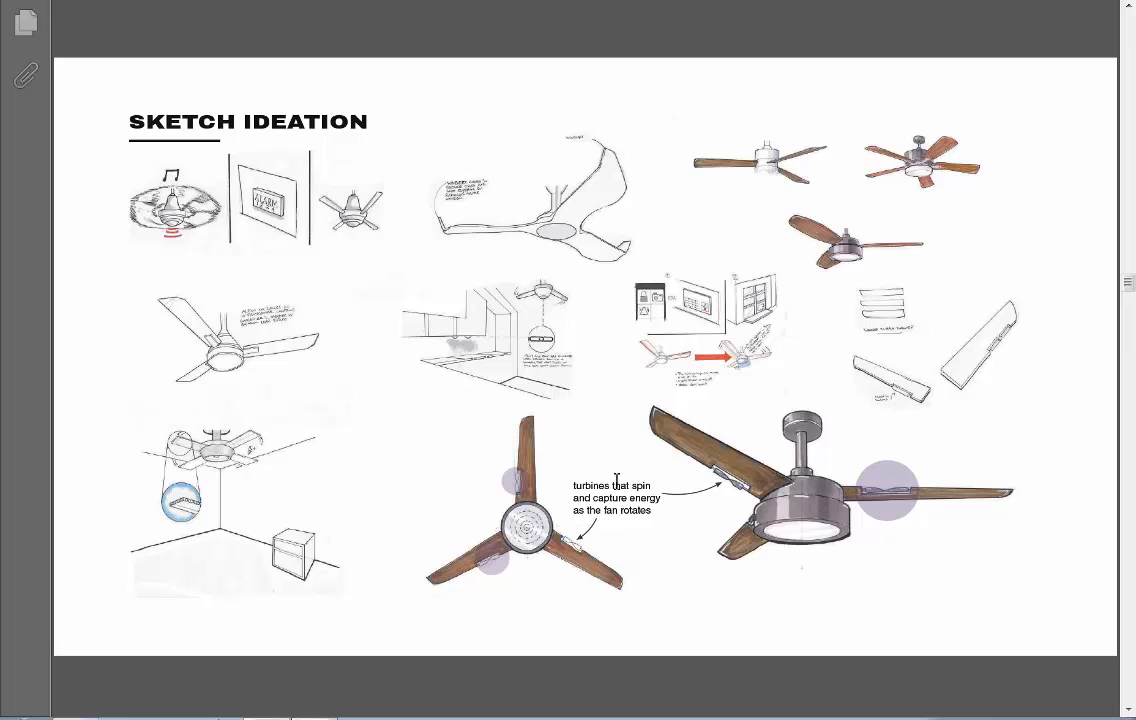
pyautogui.moveTo(588, 439)
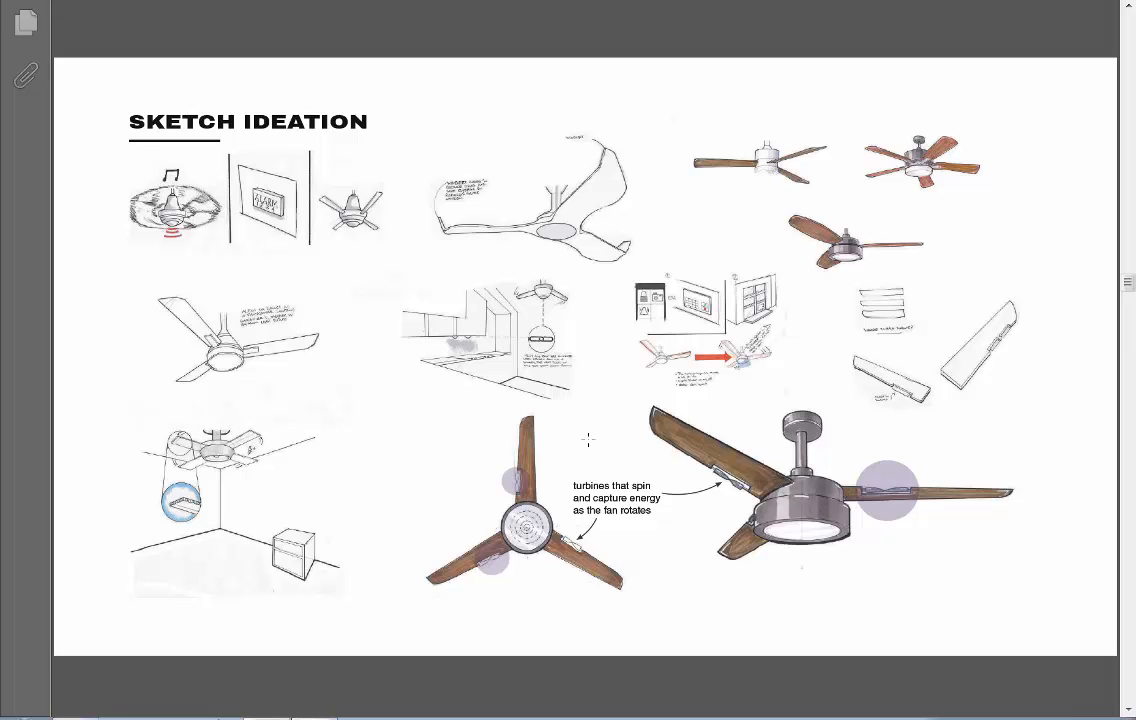
pyautogui.moveTo(705, 448)
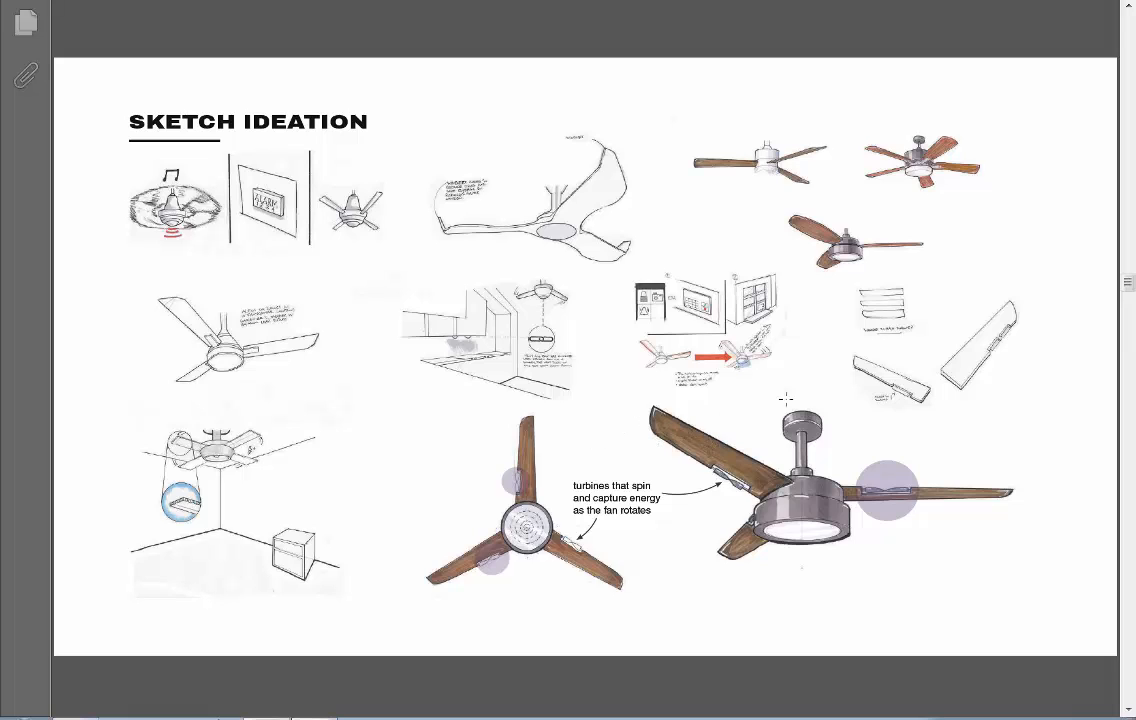
pyautogui.moveTo(970, 438)
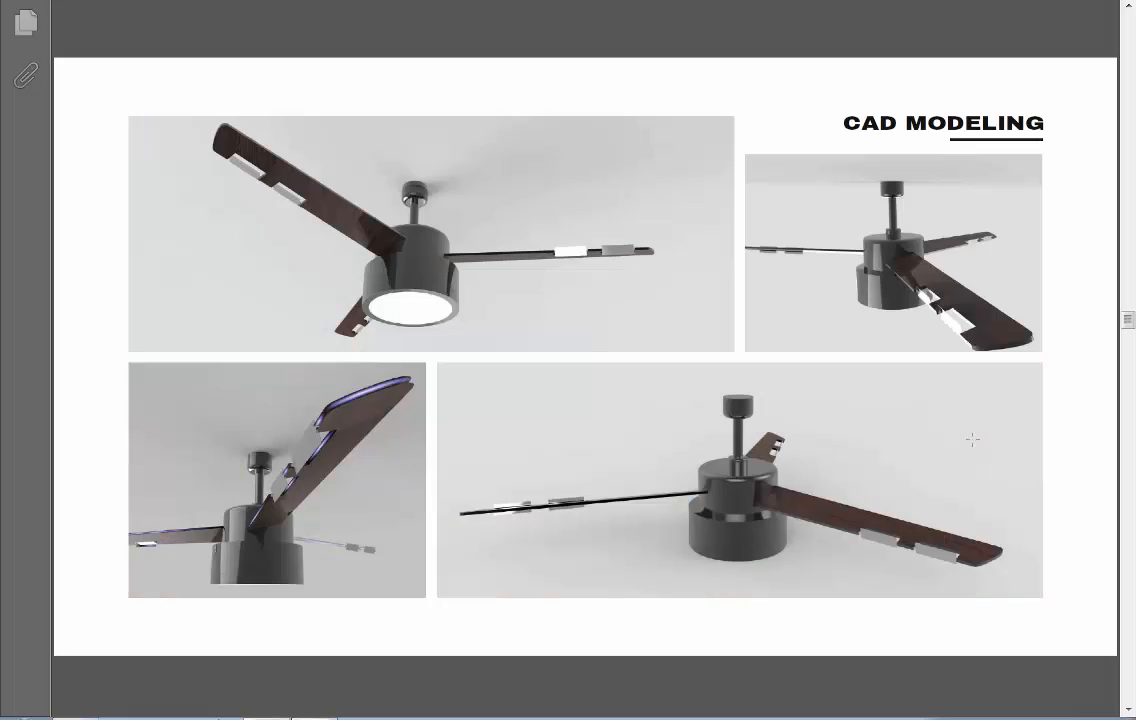
# Step: Scroll down to the six-step storyboard of turbine blades powering LED lighting during outages
pyautogui.scroll(-3)
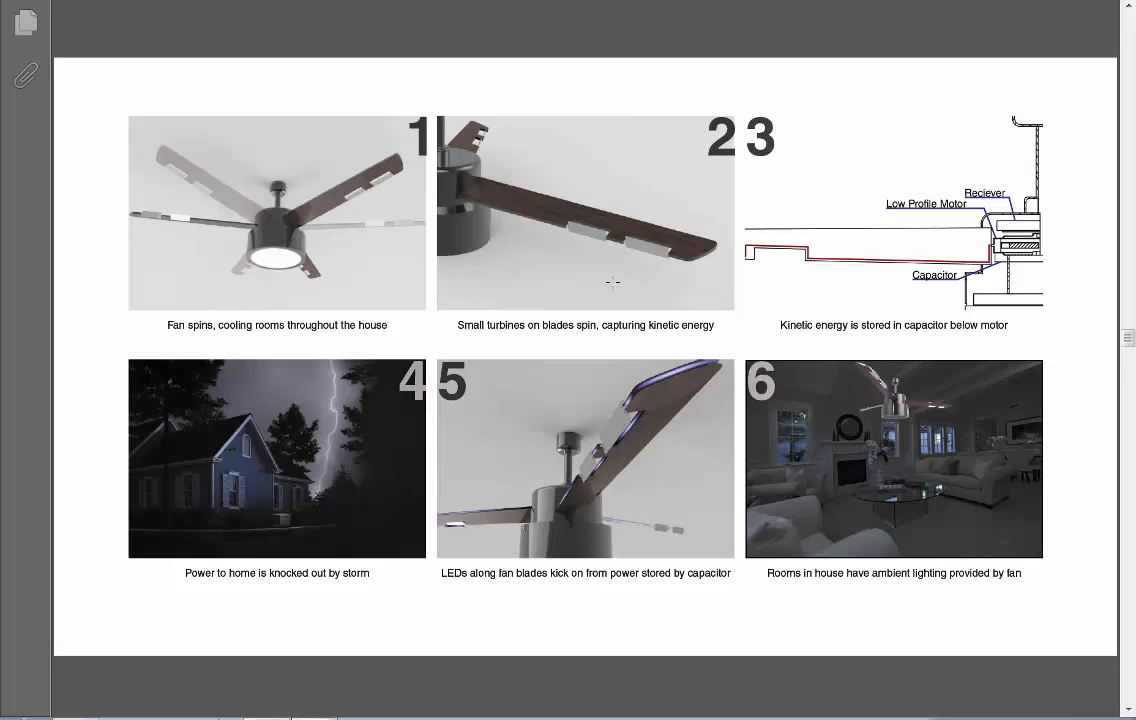
pyautogui.moveTo(913, 166)
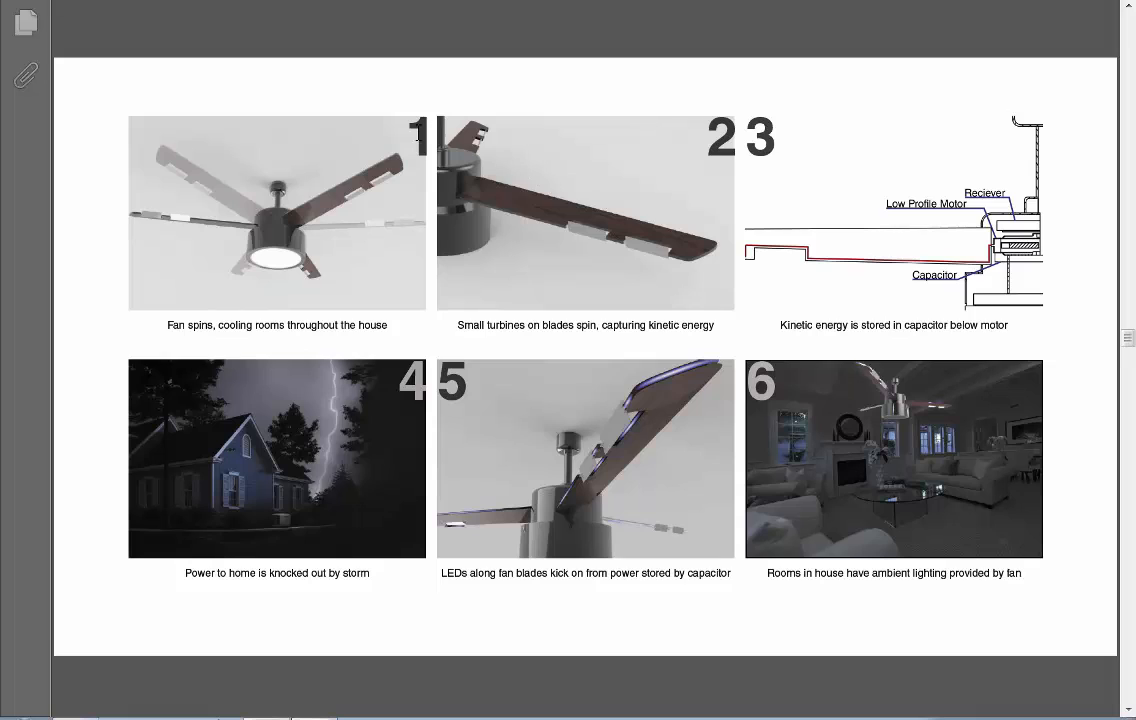
pyautogui.moveTo(548, 188)
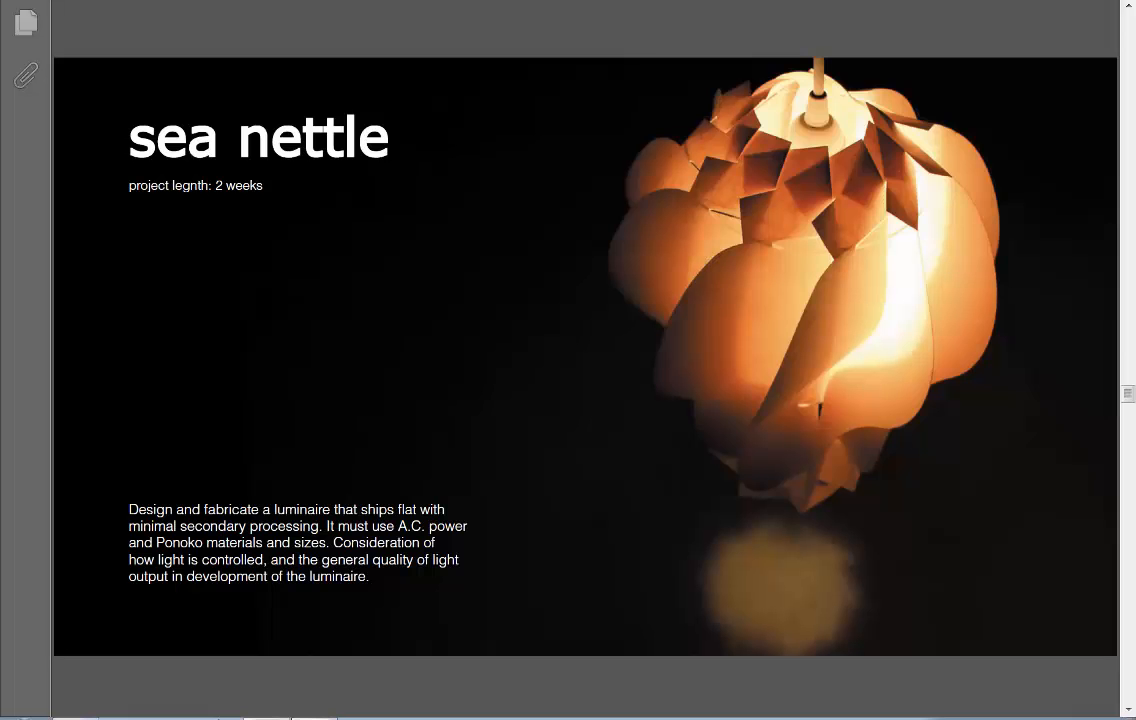
pyautogui.scroll(-3)
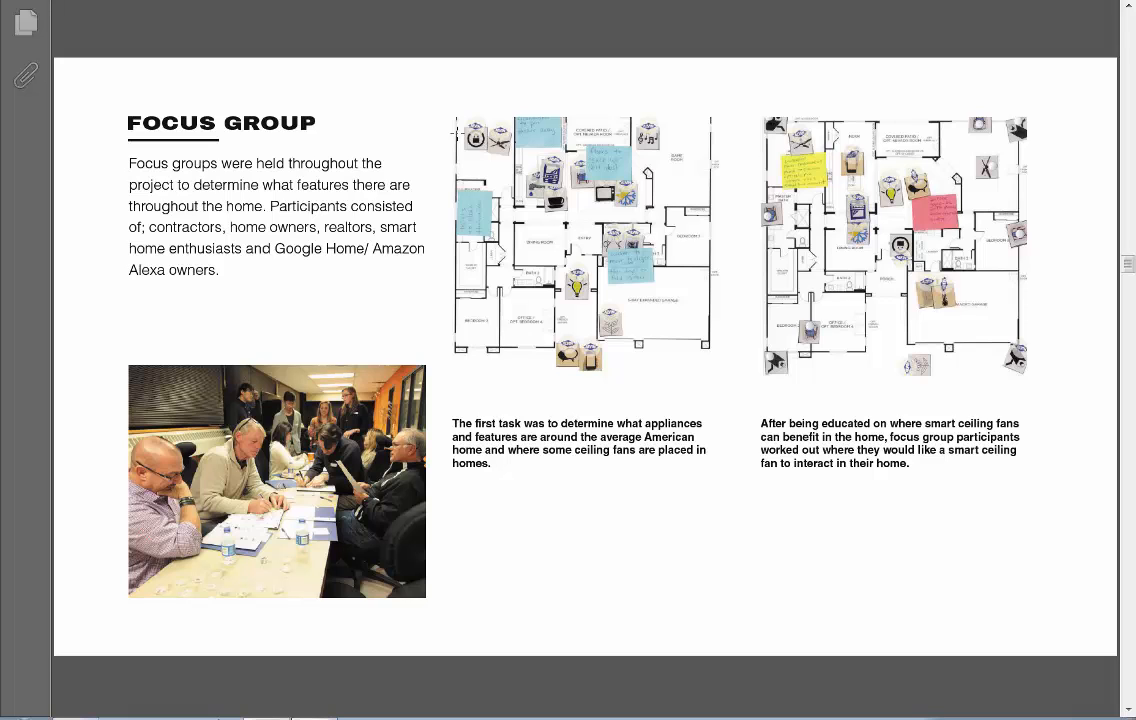
pyautogui.scroll(-3)
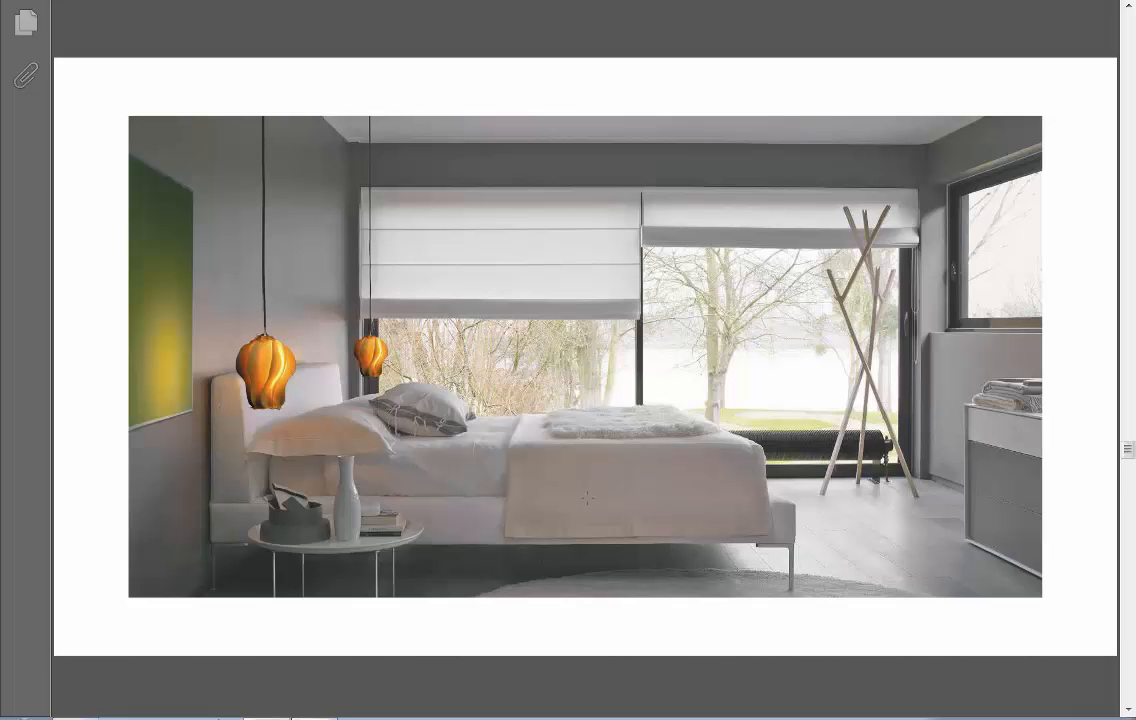
# Step: Scroll down to the Outsourcing page showing the USD35.20 Ponoko acrylic and cardboard order
pyautogui.scroll(-3)
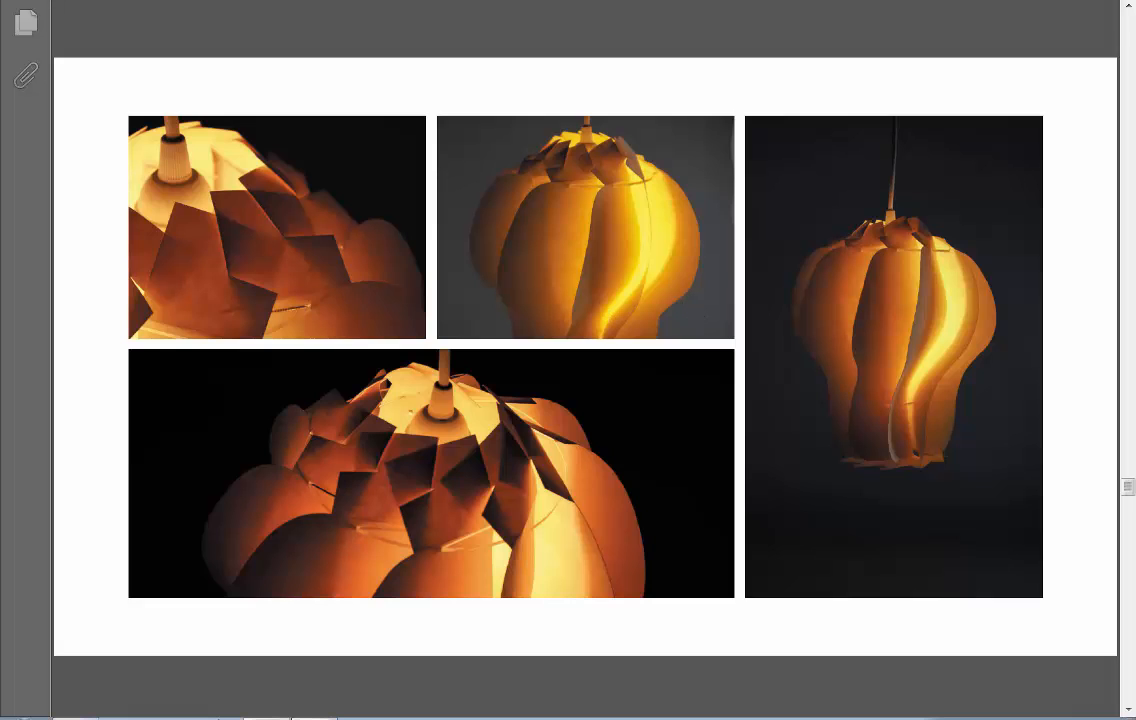
pyautogui.scroll(-3)
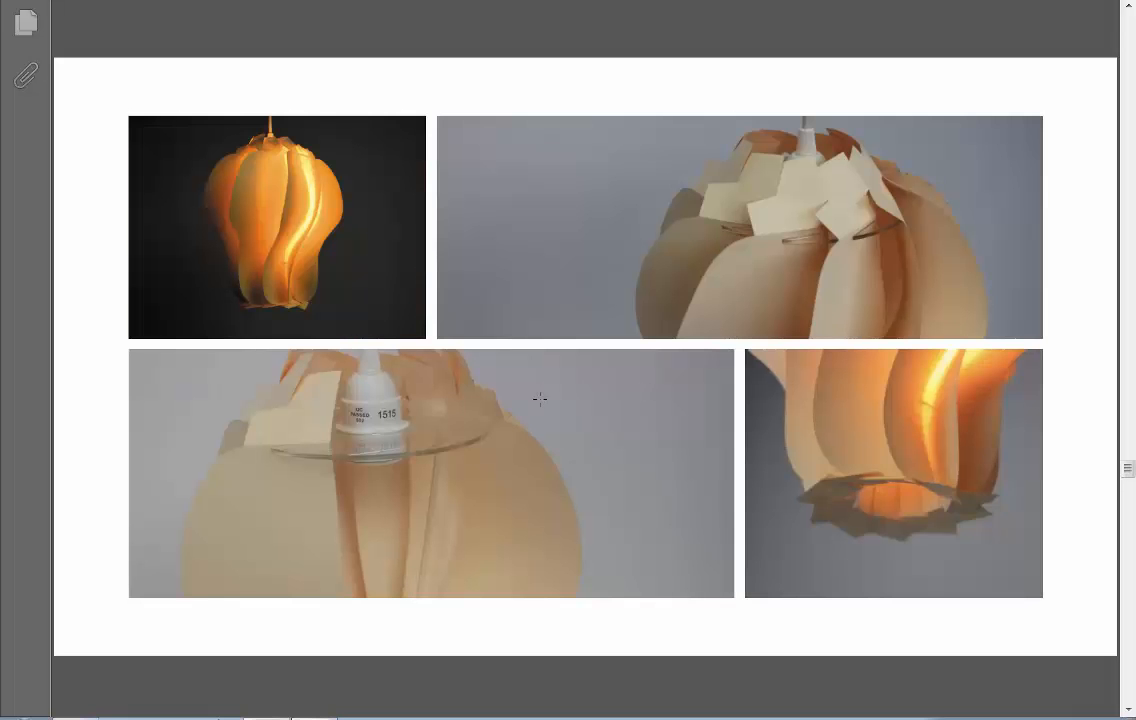
pyautogui.scroll(-3)
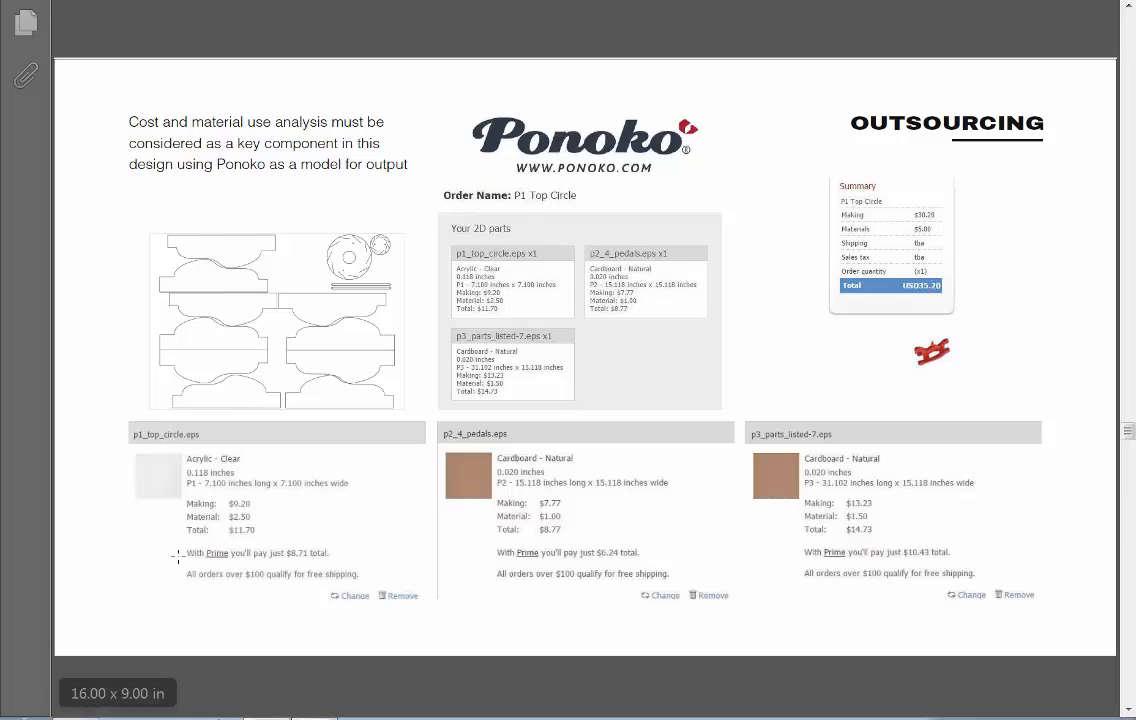
pyautogui.moveTo(753, 314)
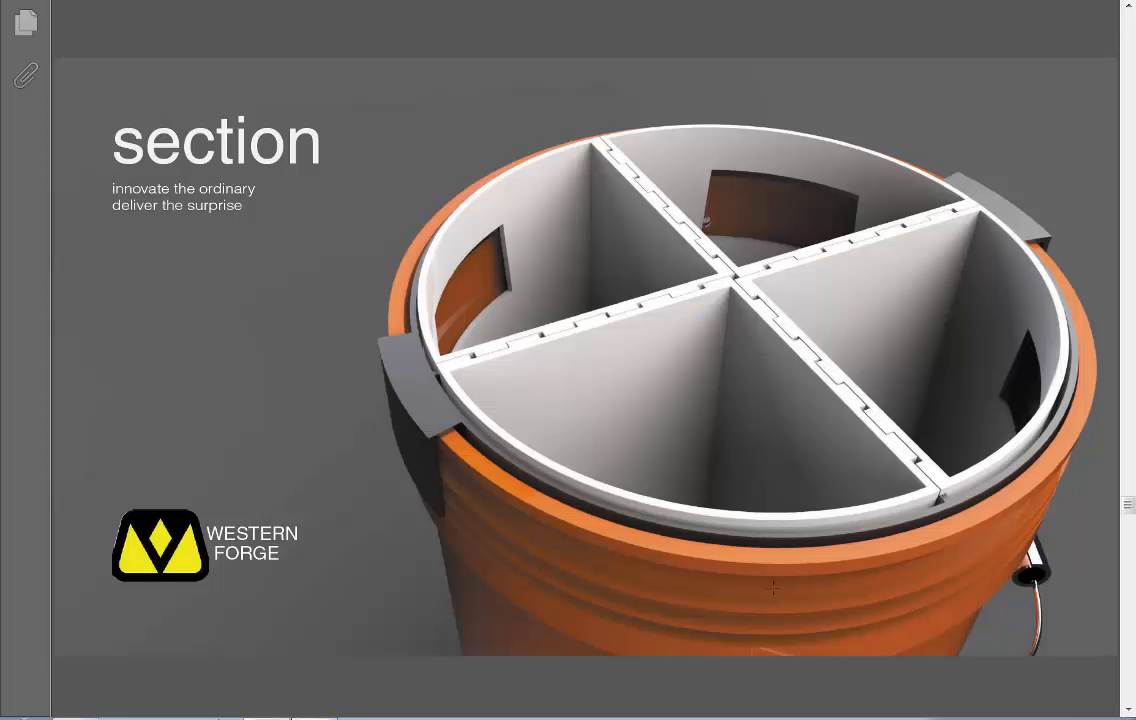
pyautogui.moveTo(267, 350)
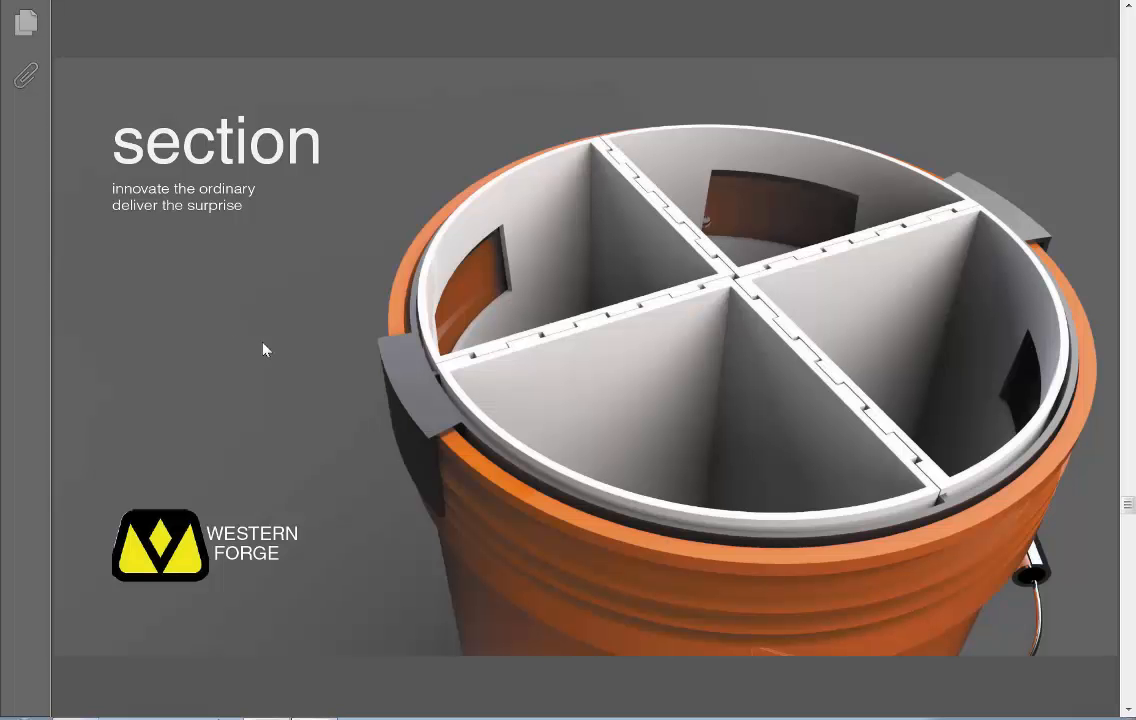
pyautogui.moveTo(143, 255)
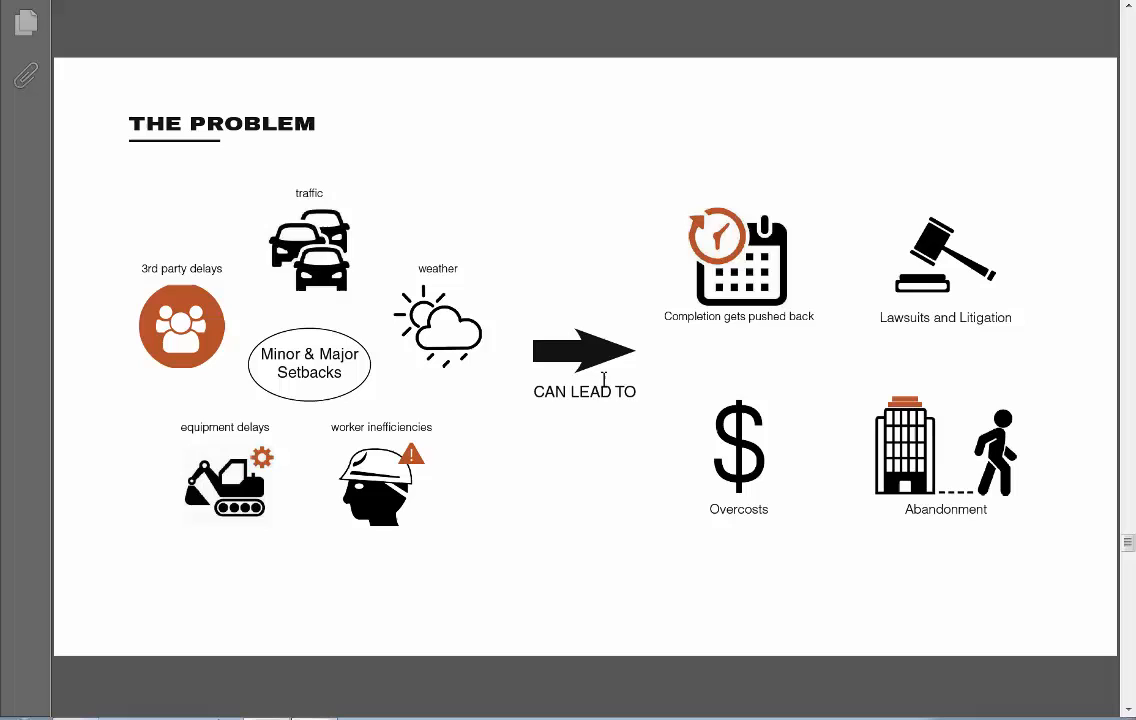
pyautogui.moveTo(595, 362)
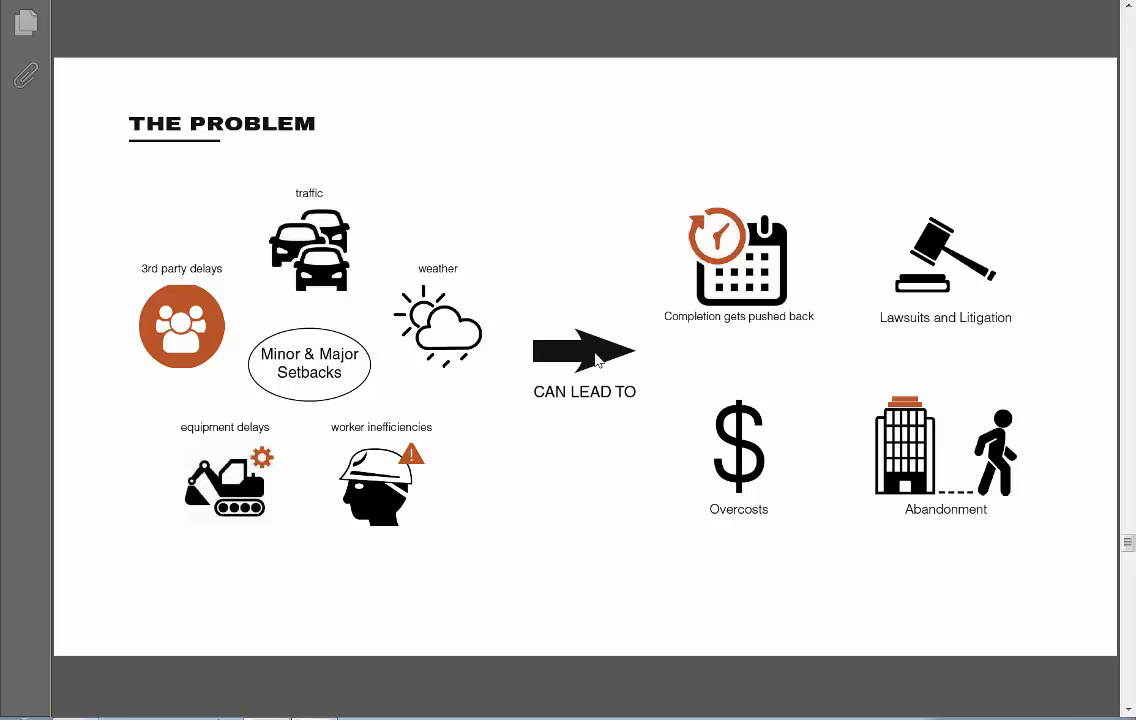
pyautogui.moveTo(543, 335)
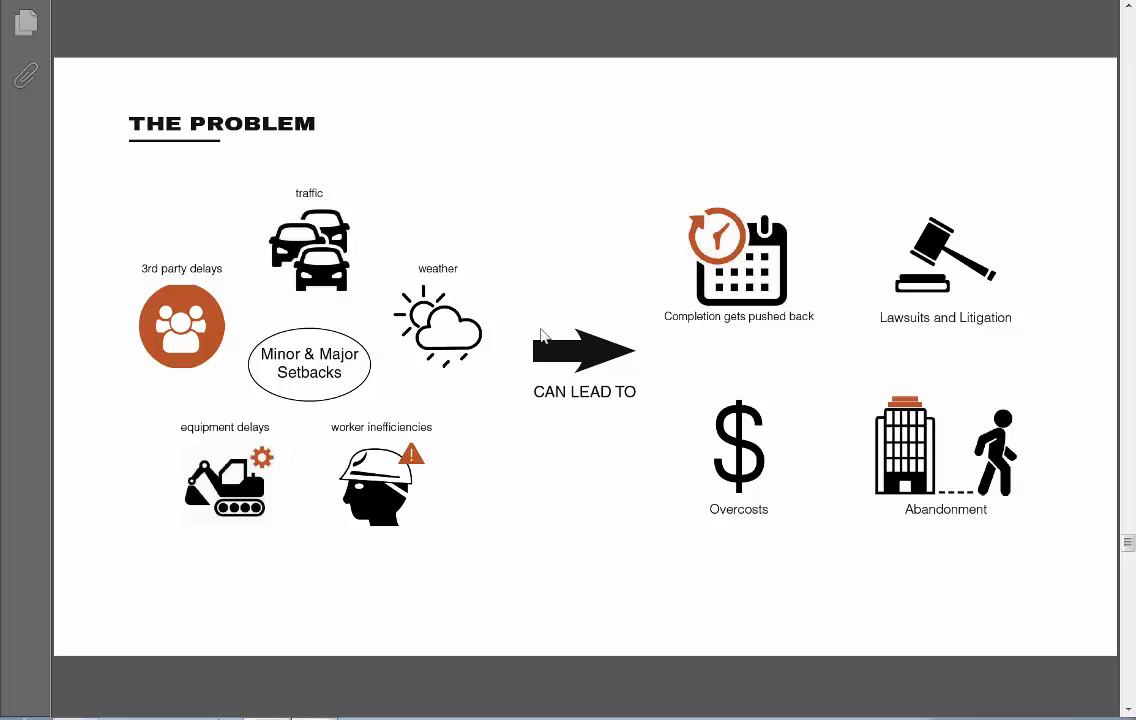
pyautogui.moveTo(603, 323)
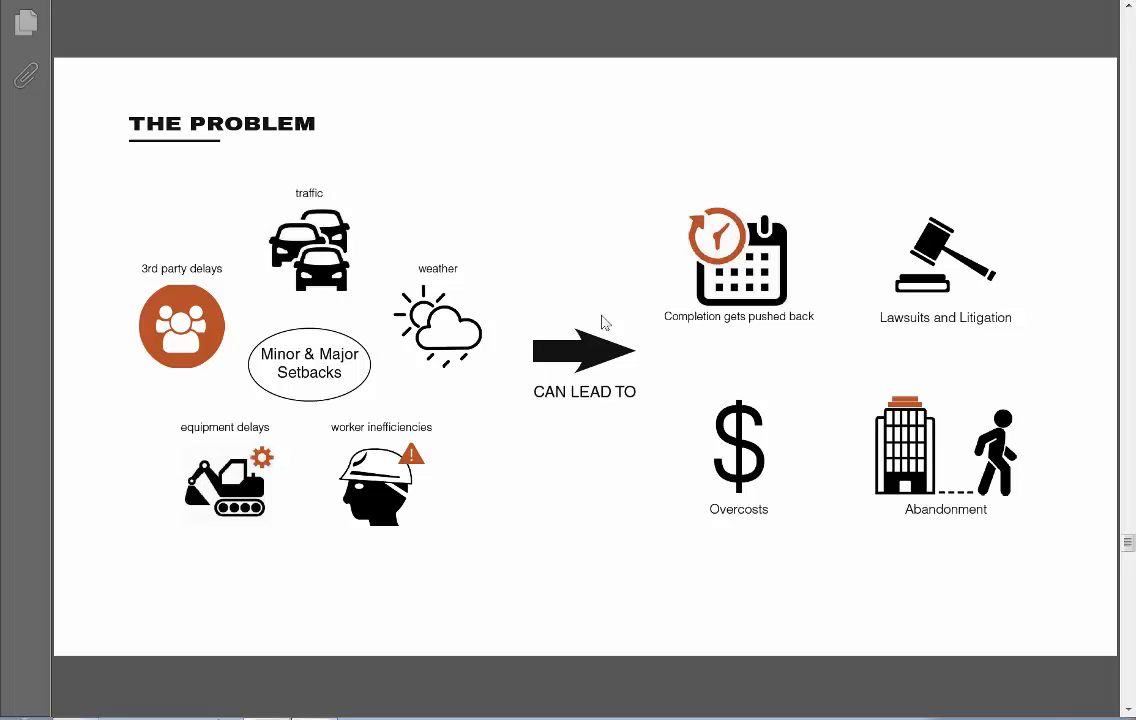
pyautogui.moveTo(816, 263)
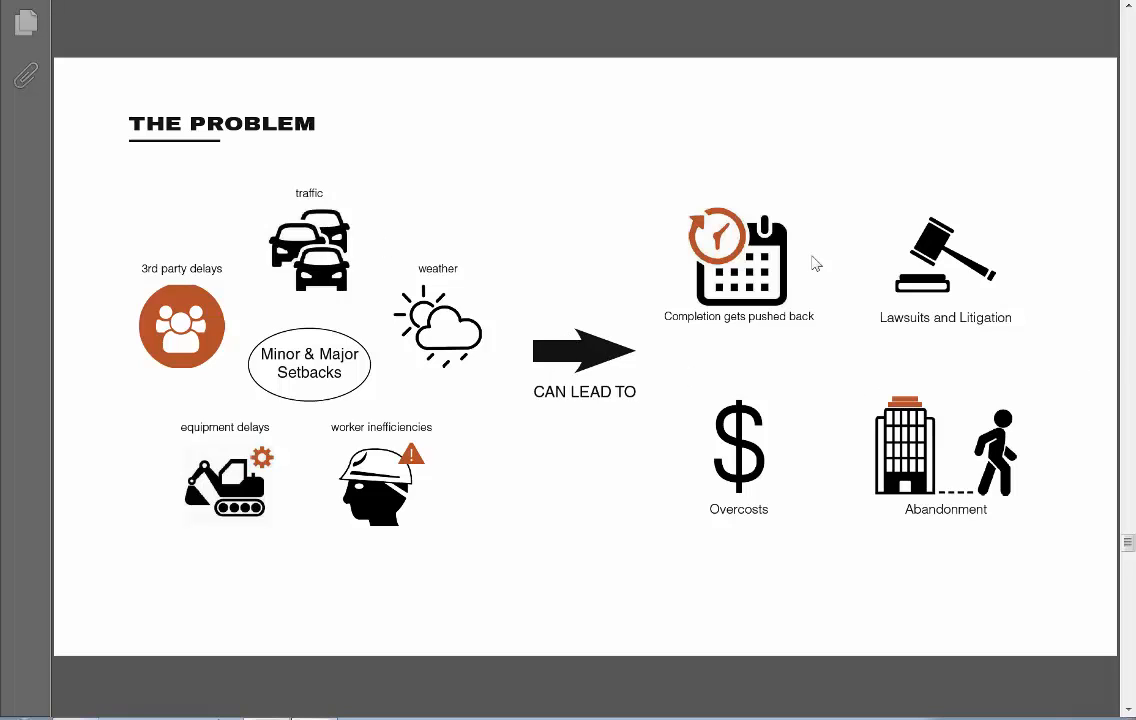
pyautogui.moveTo(560, 390)
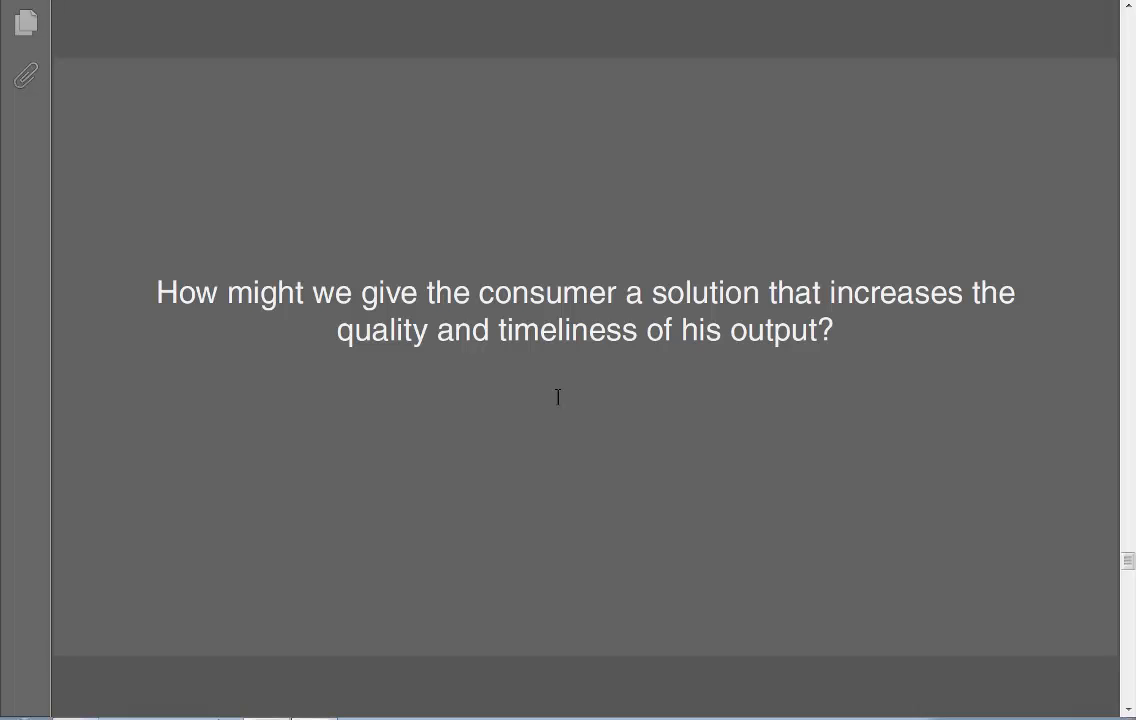
pyautogui.moveTo(705, 382)
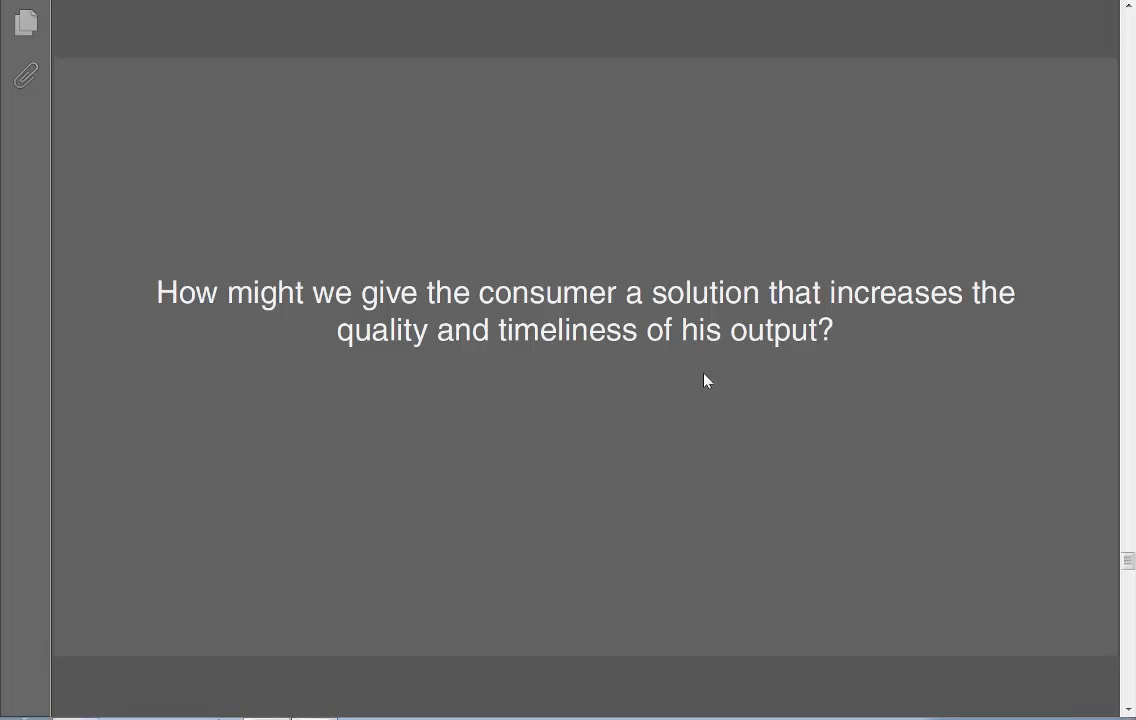
pyautogui.moveTo(718, 340)
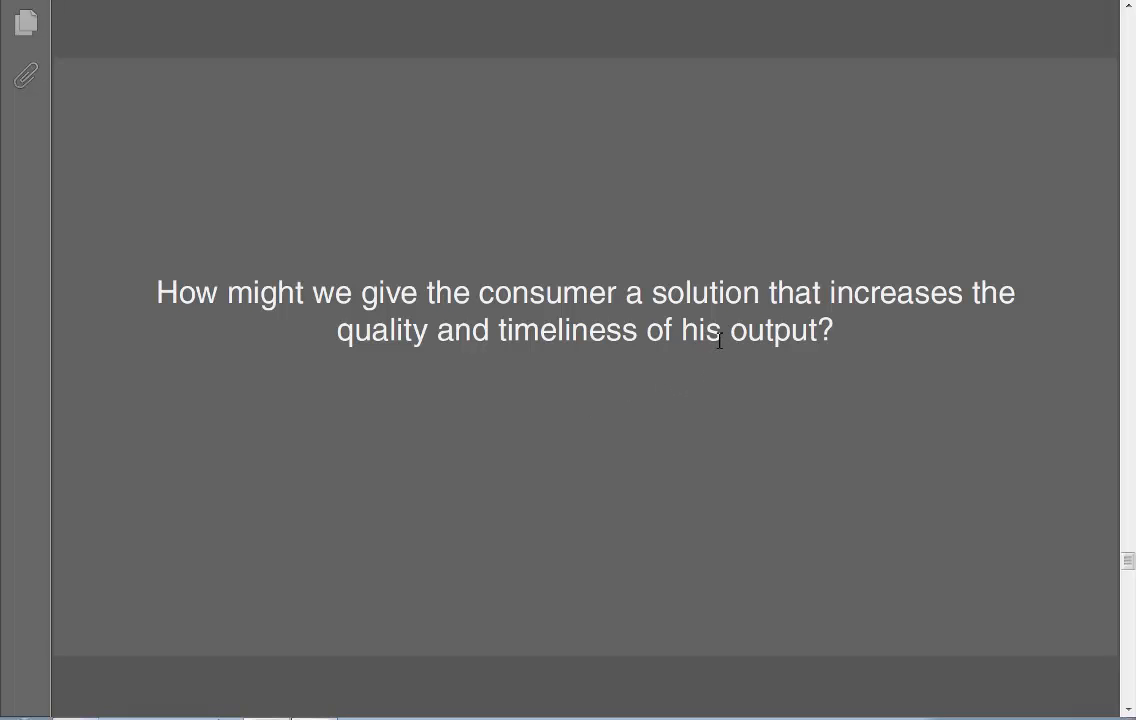
# Step: Scroll down to the Sketch Ideation page of tool-storage bucket sketches with four dividers
pyautogui.scroll(-3)
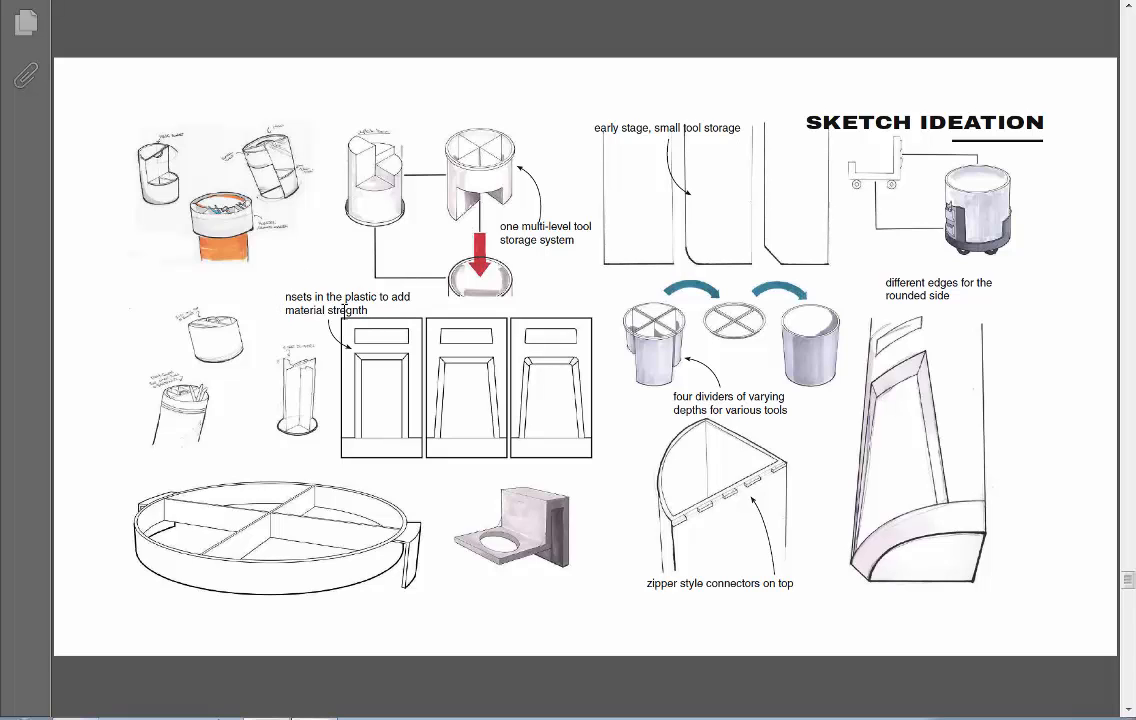
pyautogui.moveTo(611, 420)
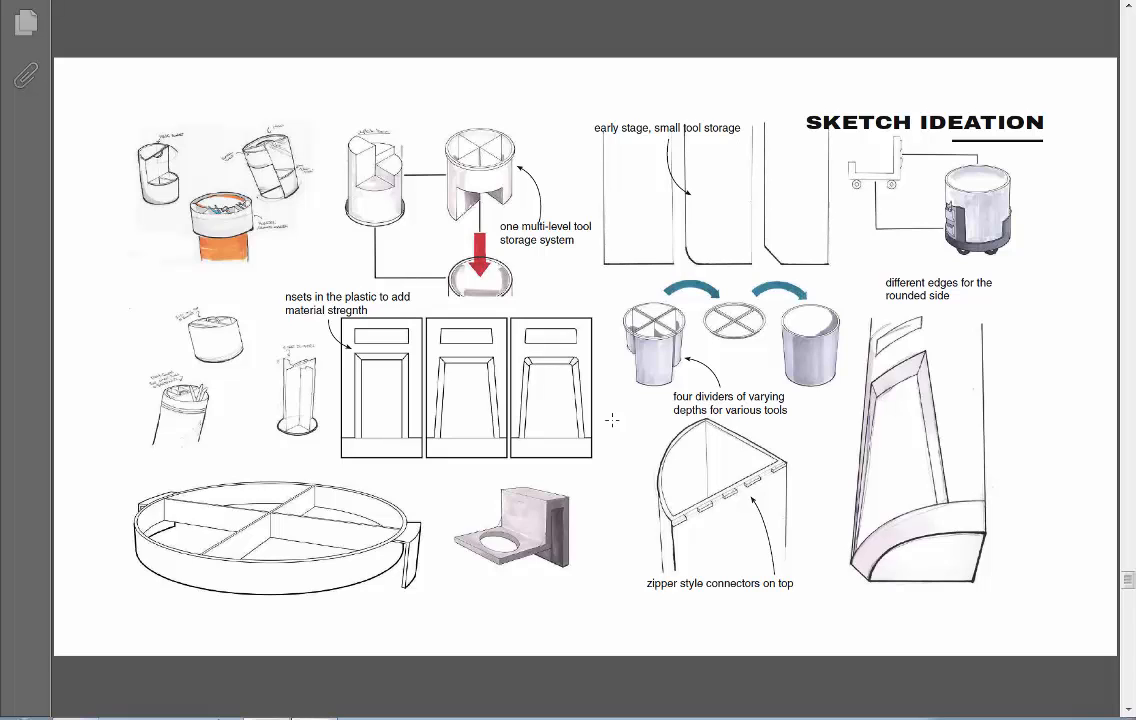
pyautogui.moveTo(175, 337)
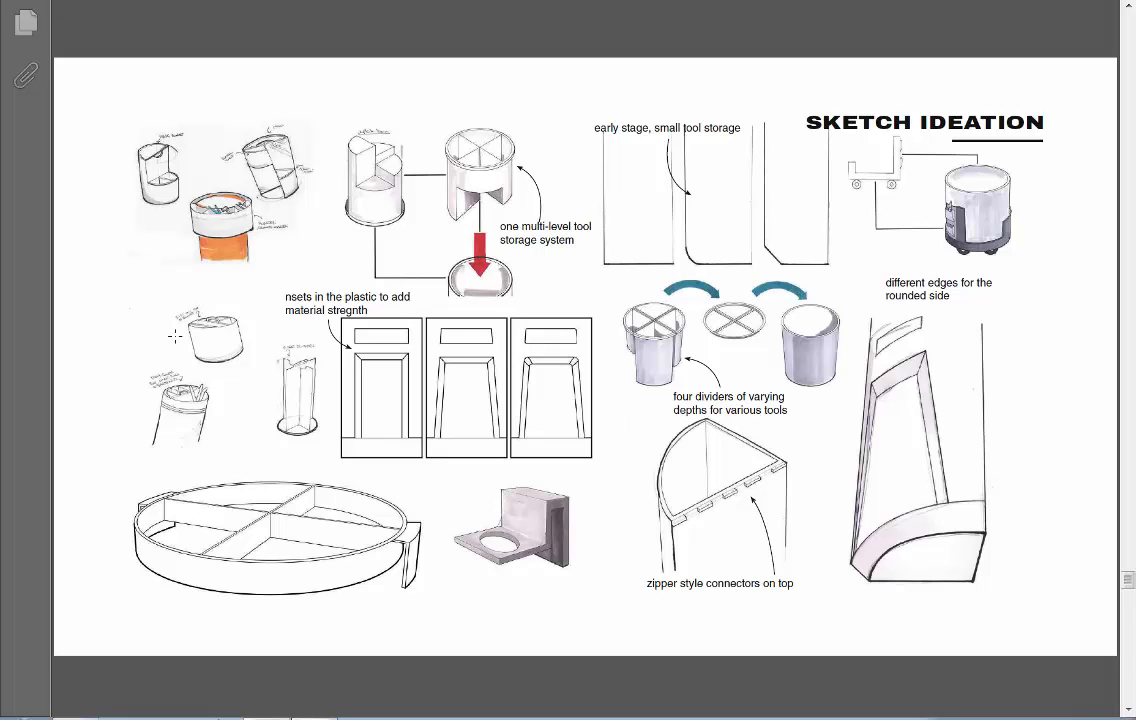
pyautogui.moveTo(550, 217)
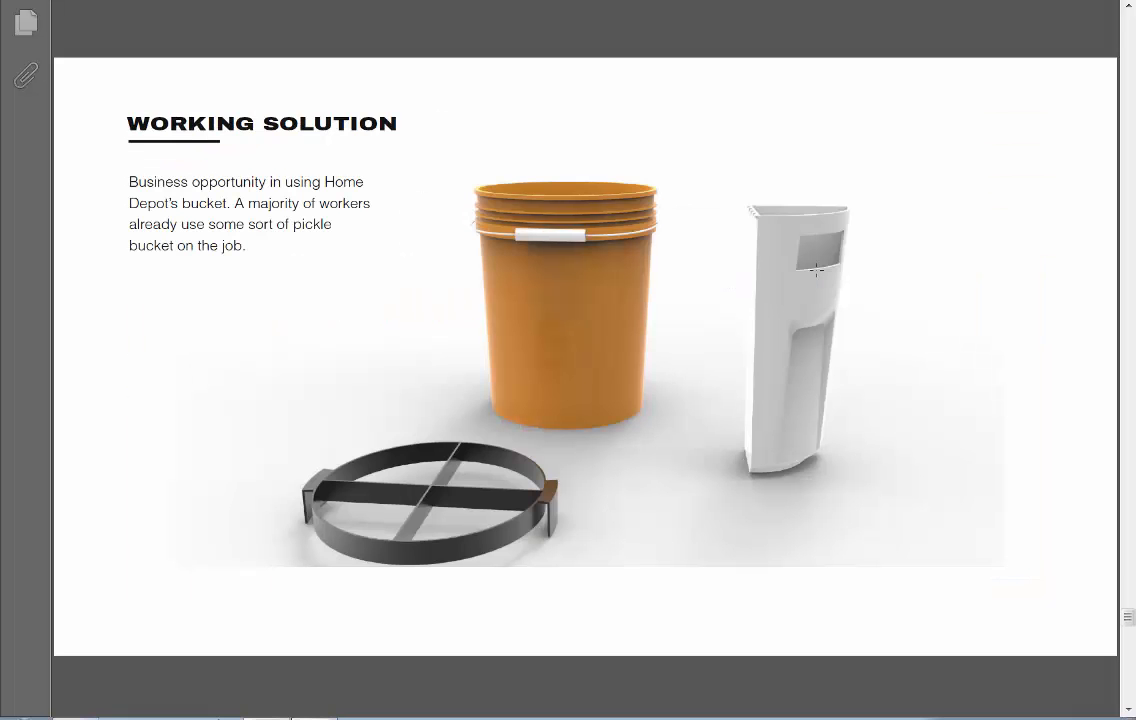
pyautogui.moveTo(737, 407)
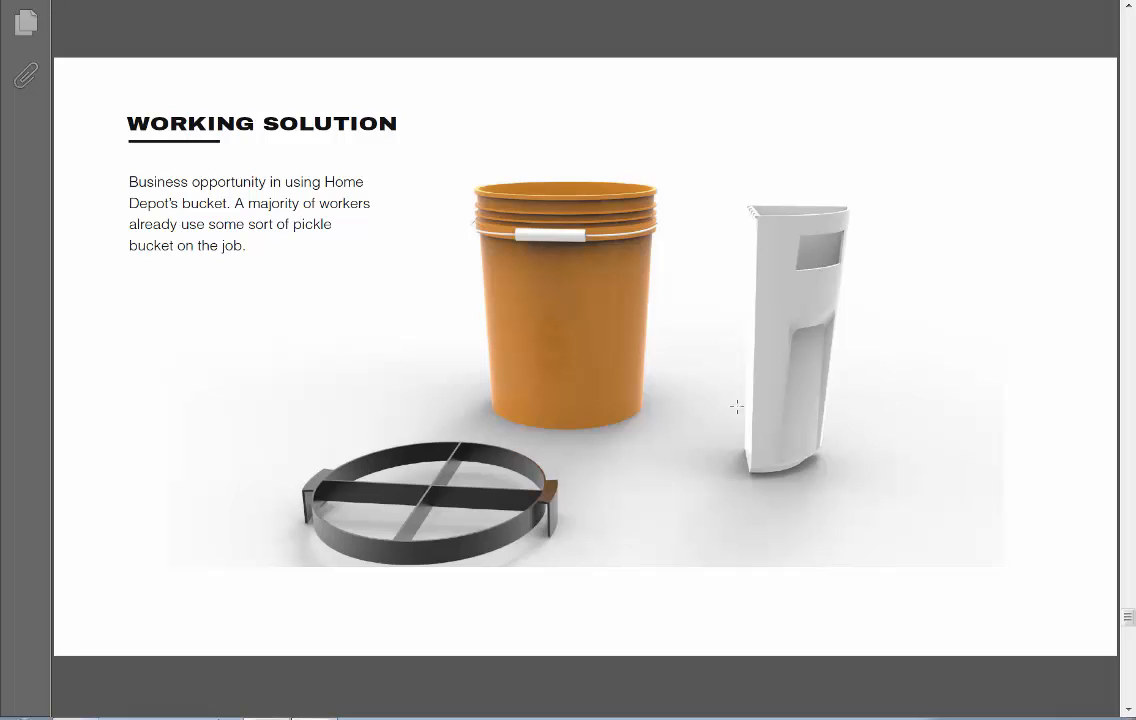
pyautogui.moveTo(398, 658)
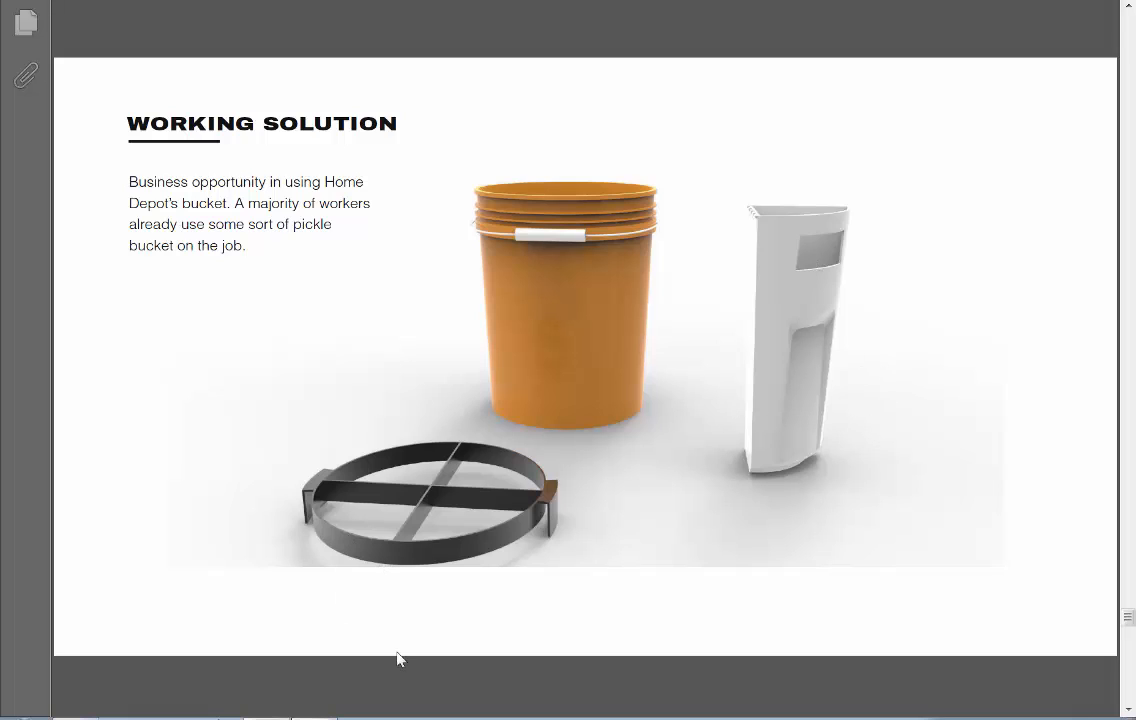
pyautogui.moveTo(398, 472)
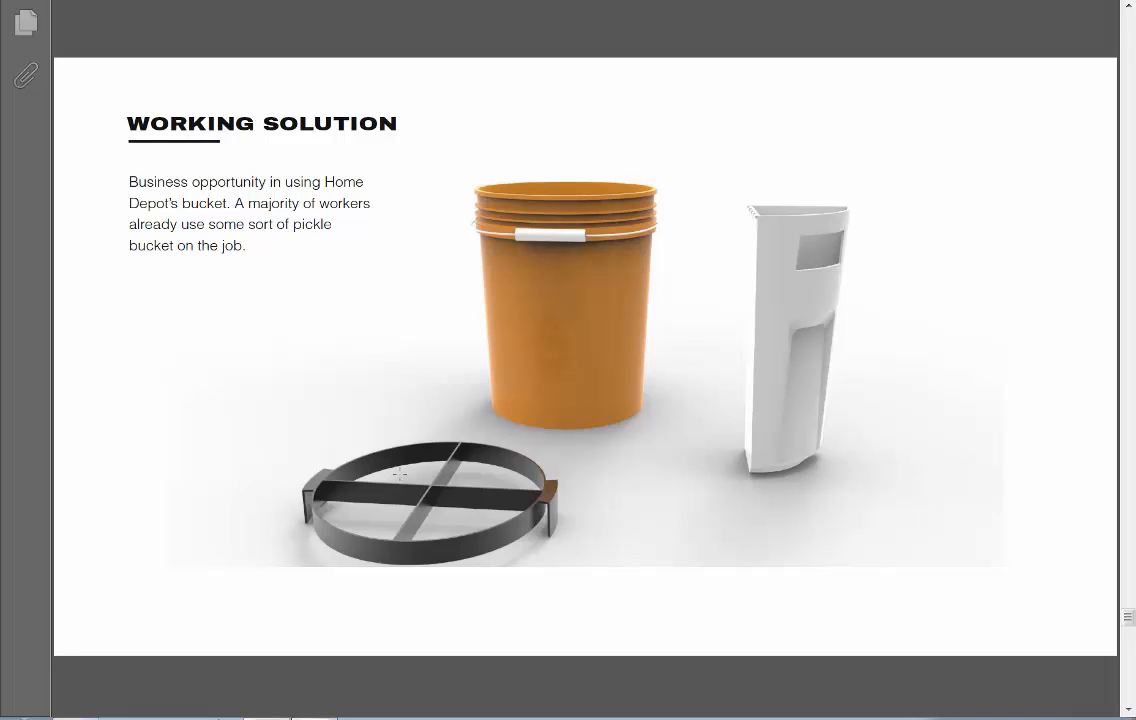
pyautogui.moveTo(247, 220)
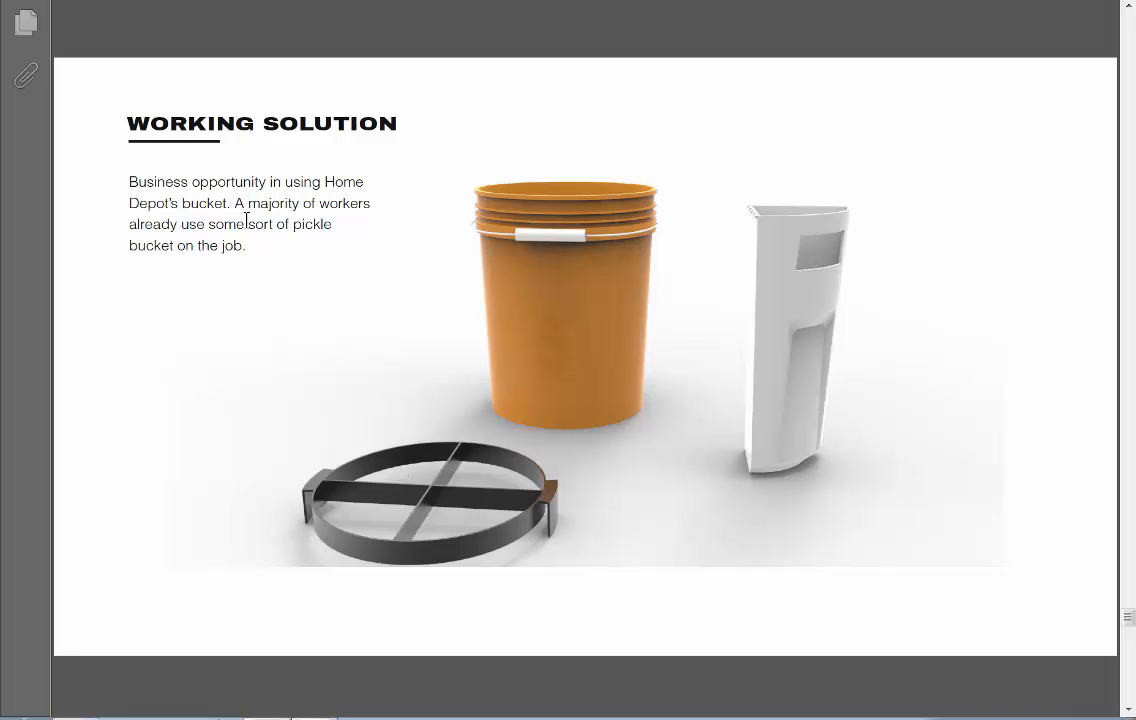
pyautogui.moveTo(596, 291)
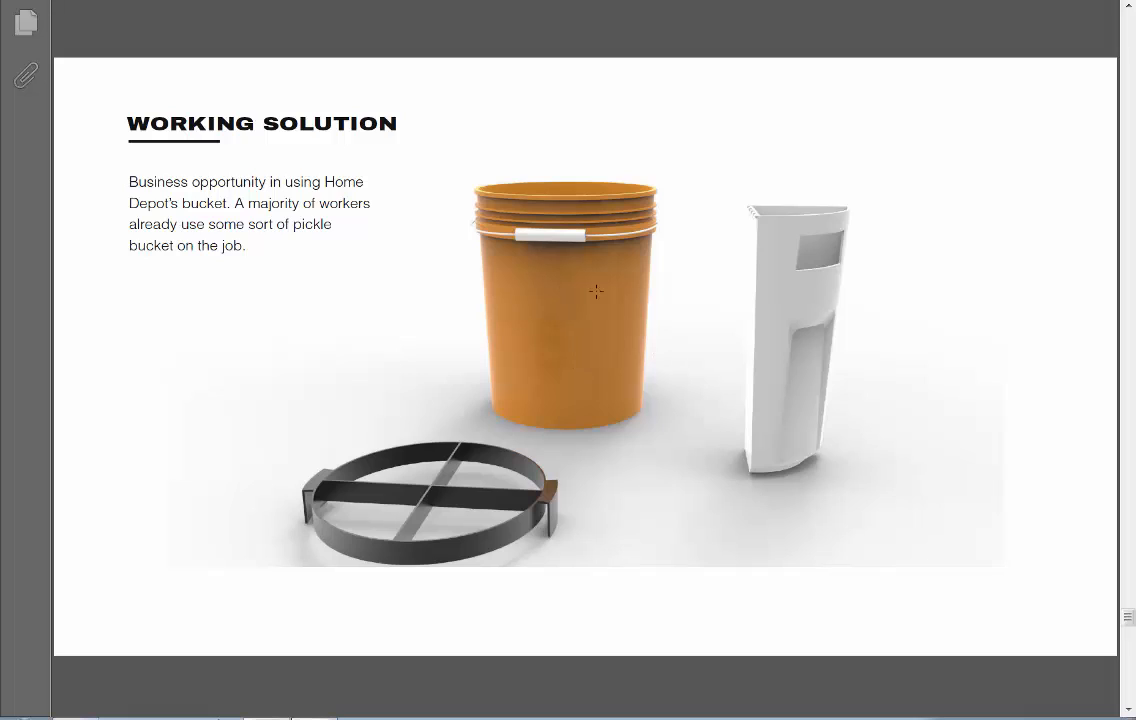
pyautogui.moveTo(524, 294)
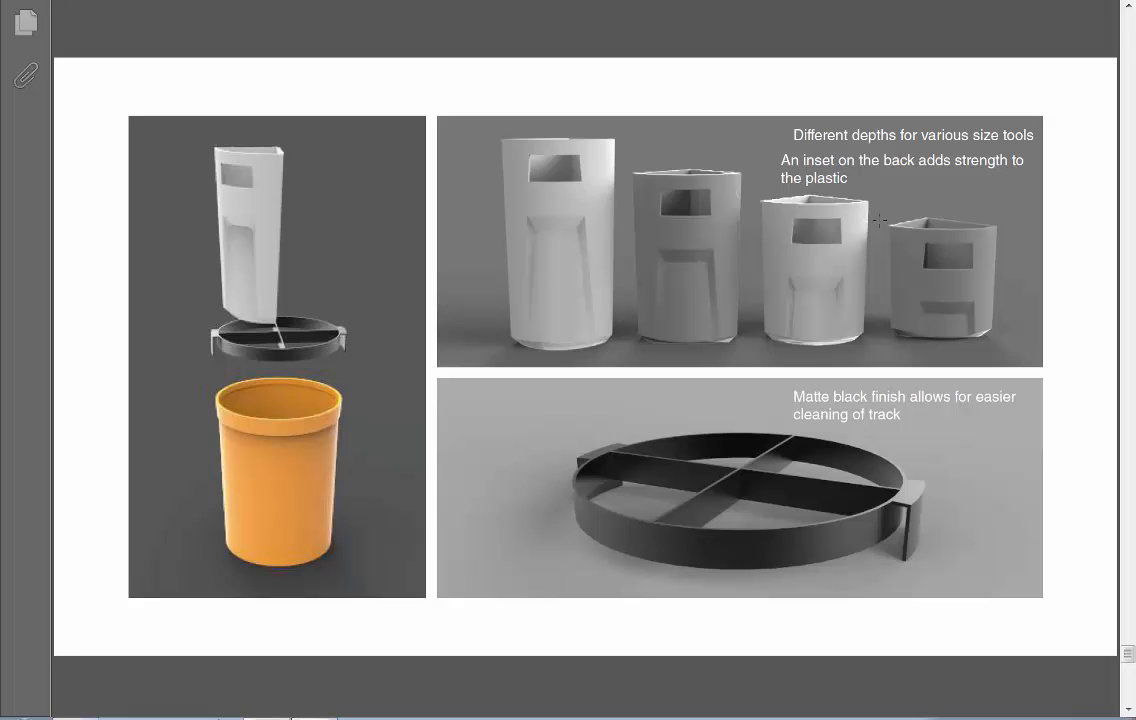
pyautogui.moveTo(914, 130)
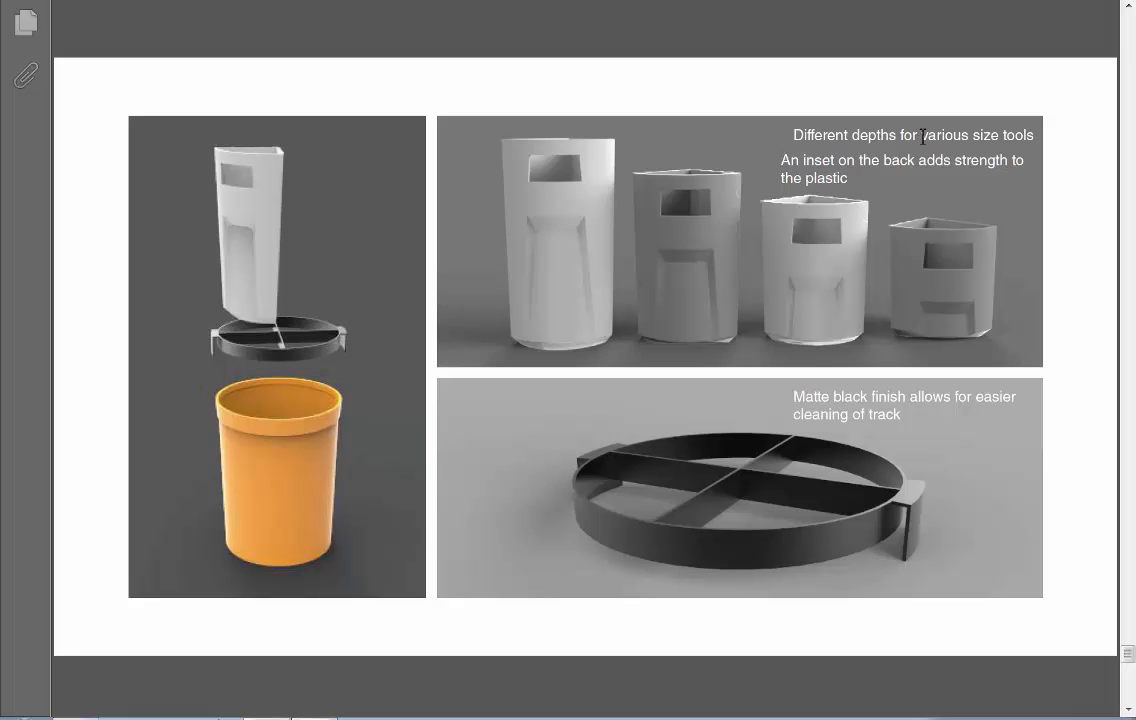
pyautogui.moveTo(824, 164)
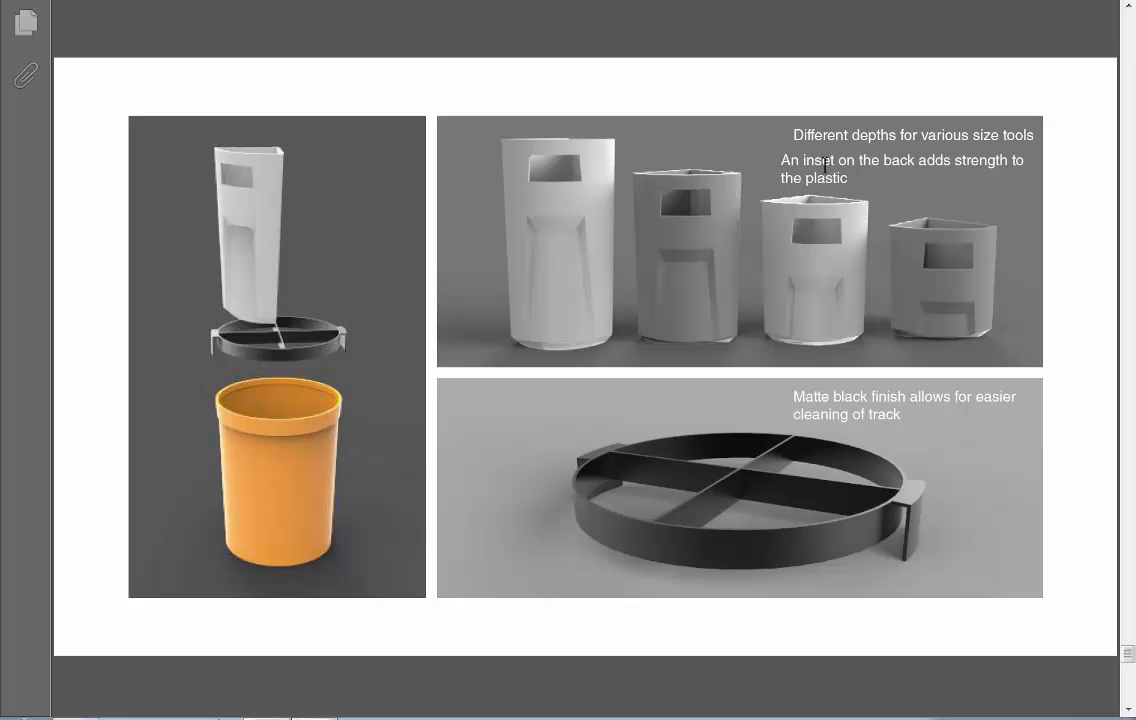
pyautogui.moveTo(905, 418)
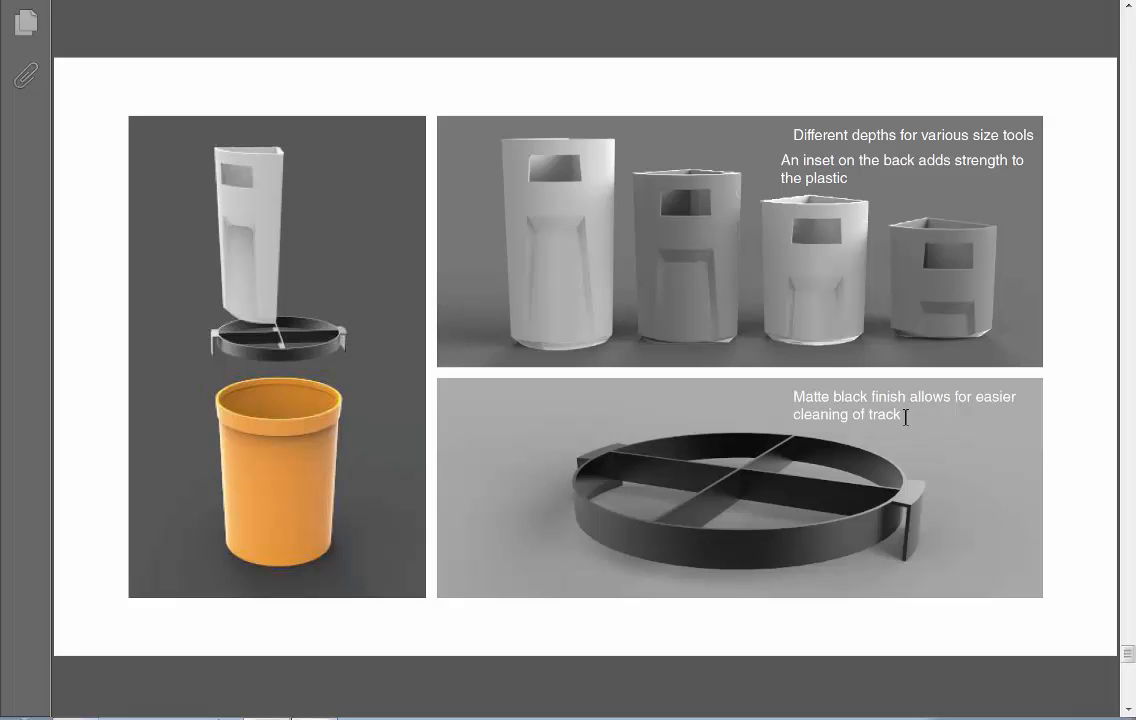